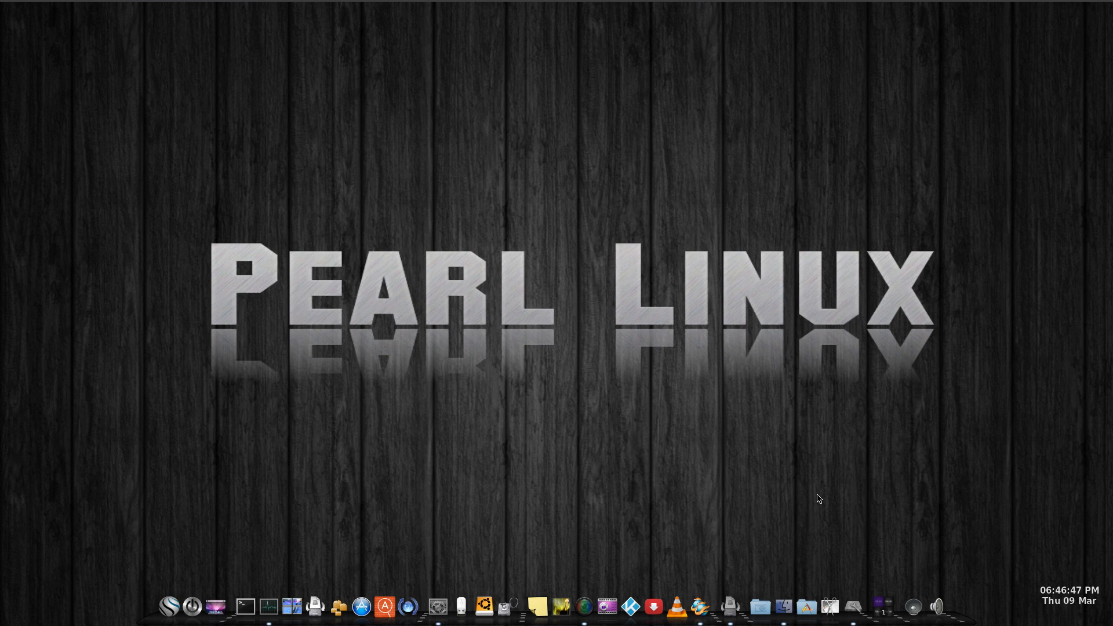
pyautogui.moveTo(447, 585)
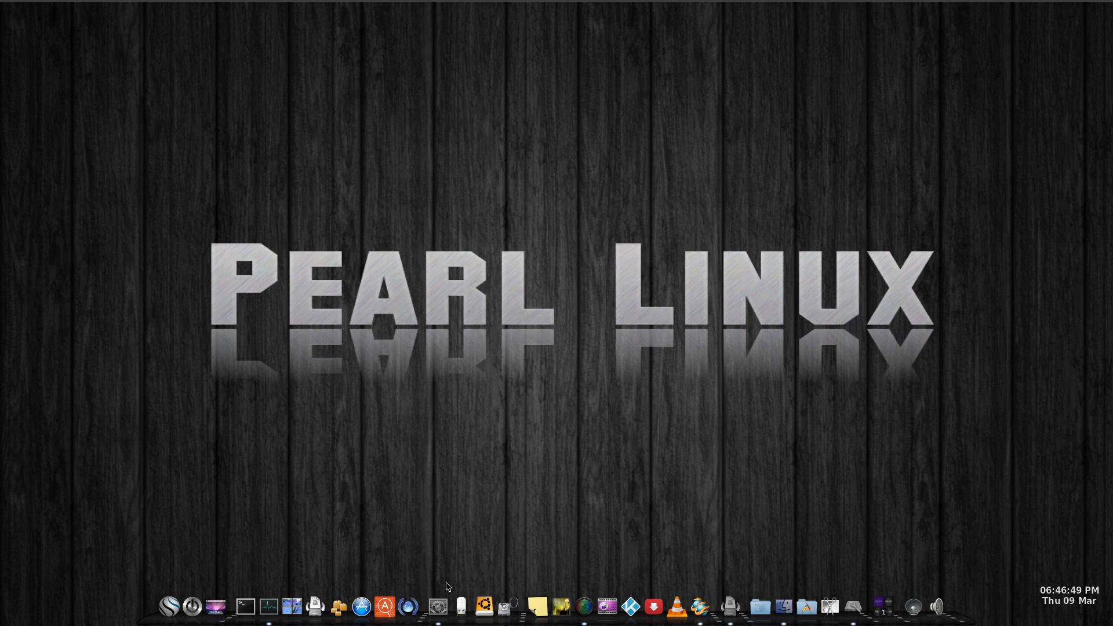
# Open the Details window showing Pearl 4.0 LTS memory, processor, graphics and disk info
pyautogui.click(440, 604)
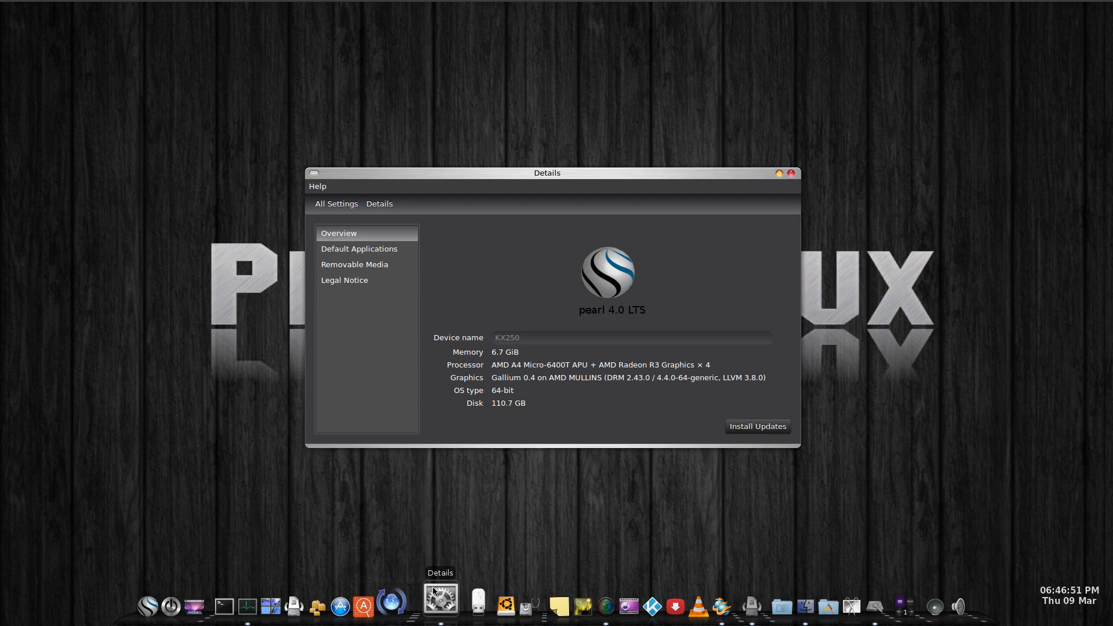
pyautogui.moveTo(683, 592)
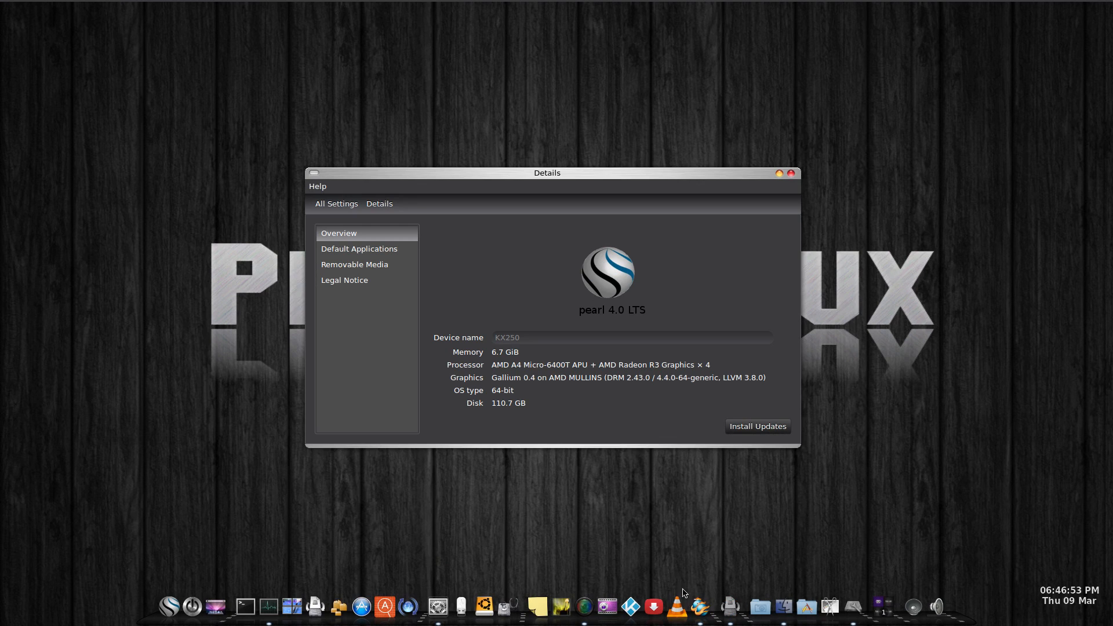
# Bring forward the Firefox window showing the fit-pc.com MintBox Mini product page
pyautogui.click(671, 606)
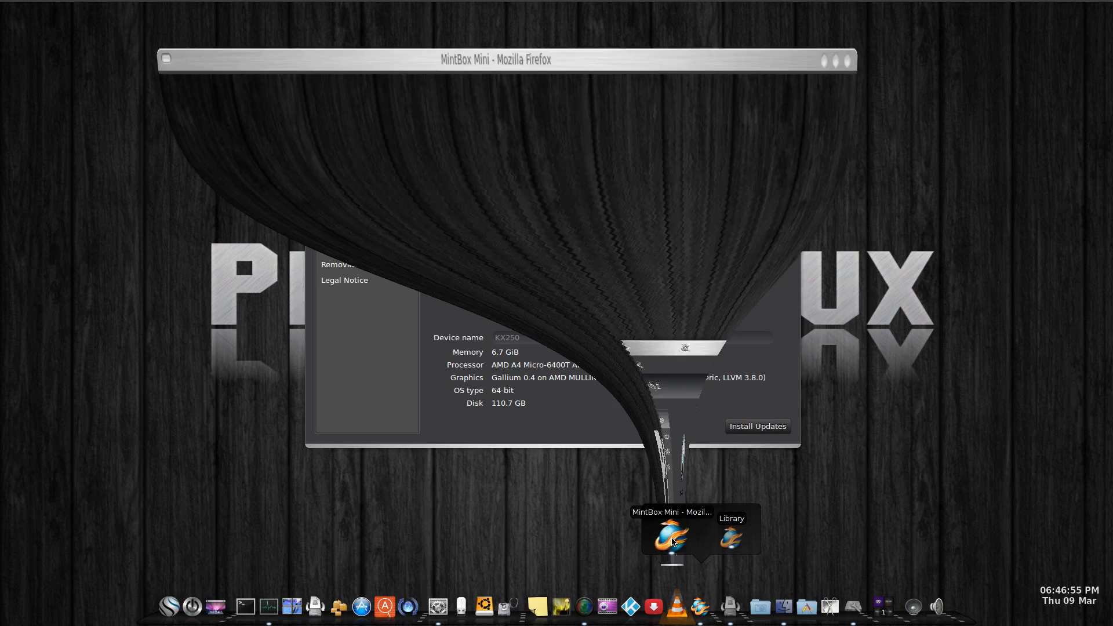
pyautogui.click(669, 536)
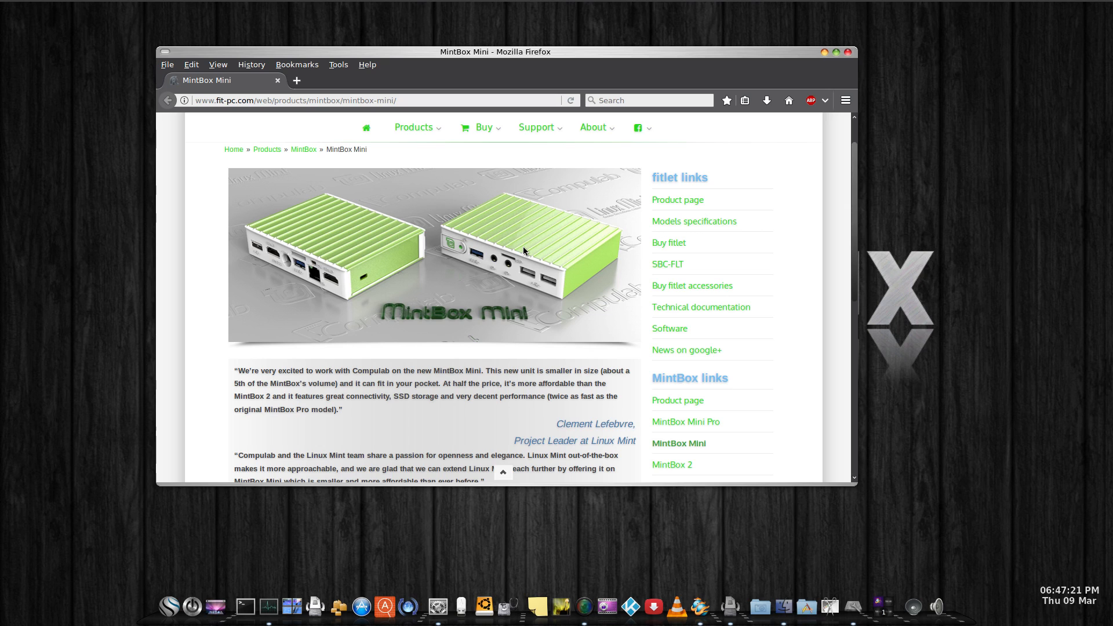
pyautogui.moveTo(504, 247)
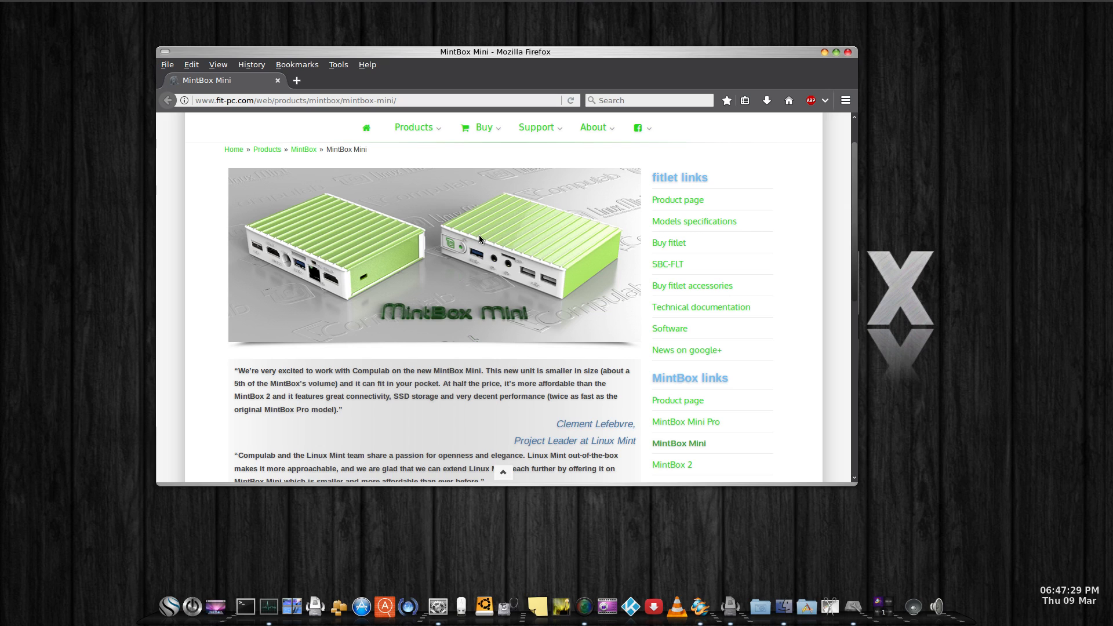
pyautogui.moveTo(466, 235)
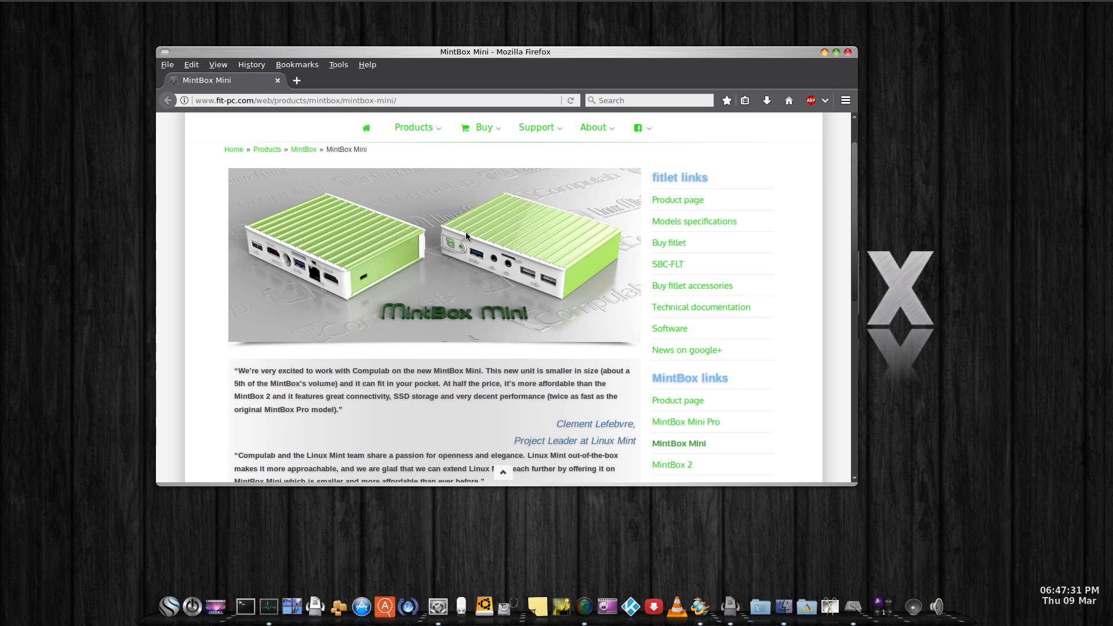
pyautogui.moveTo(429, 241)
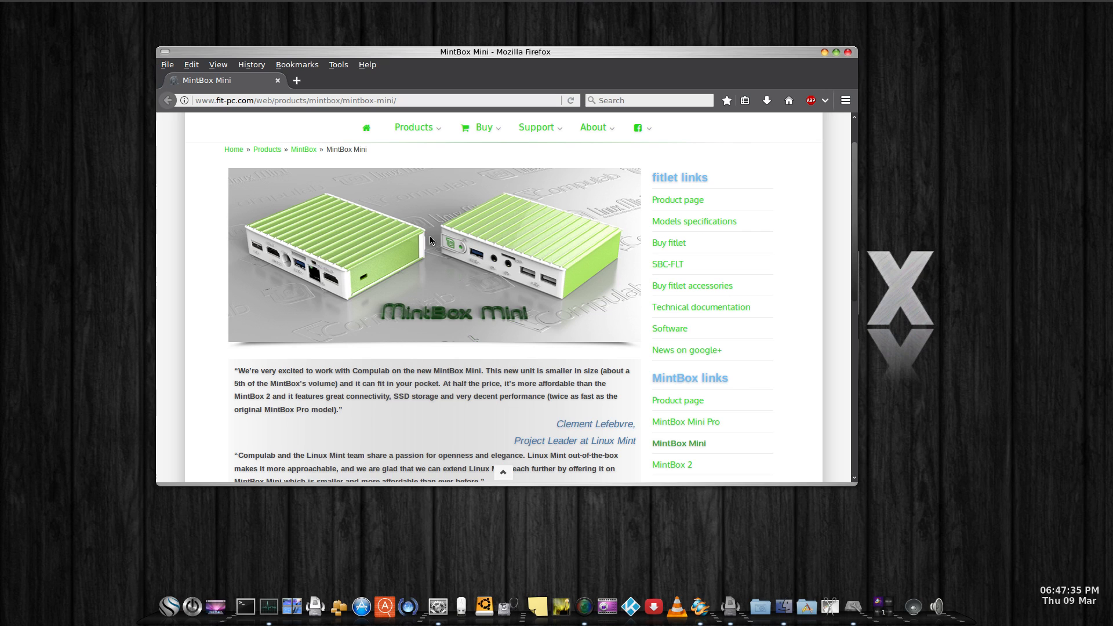
pyautogui.moveTo(747, 536)
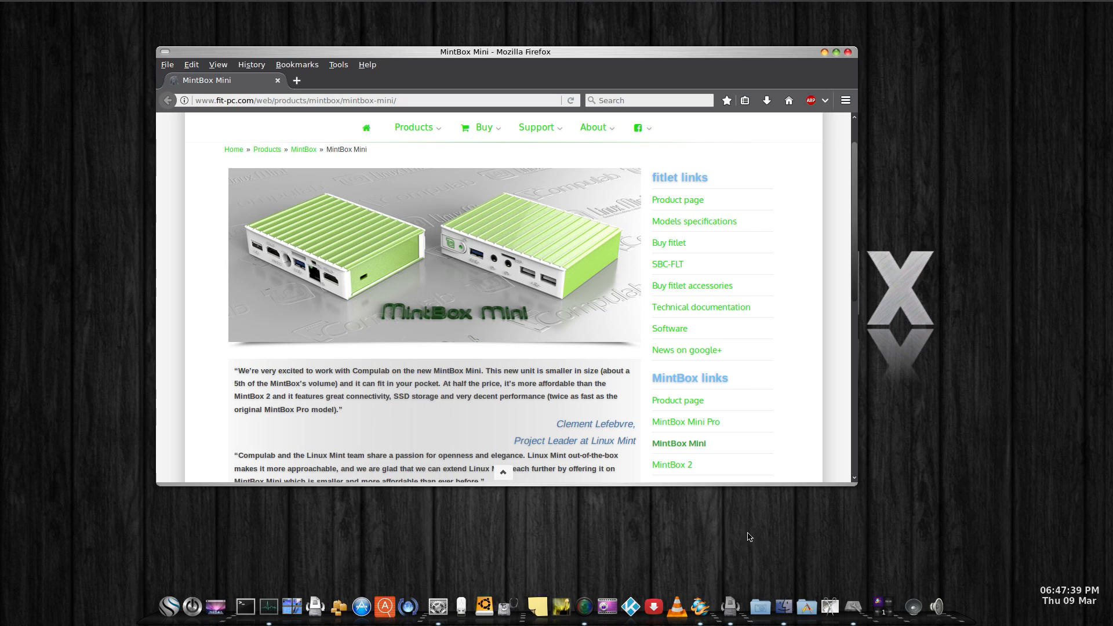
# Show the Downloads folder and select the PearlDesktop 4.0 ISO image (1.8 GB)
pyautogui.click(780, 605)
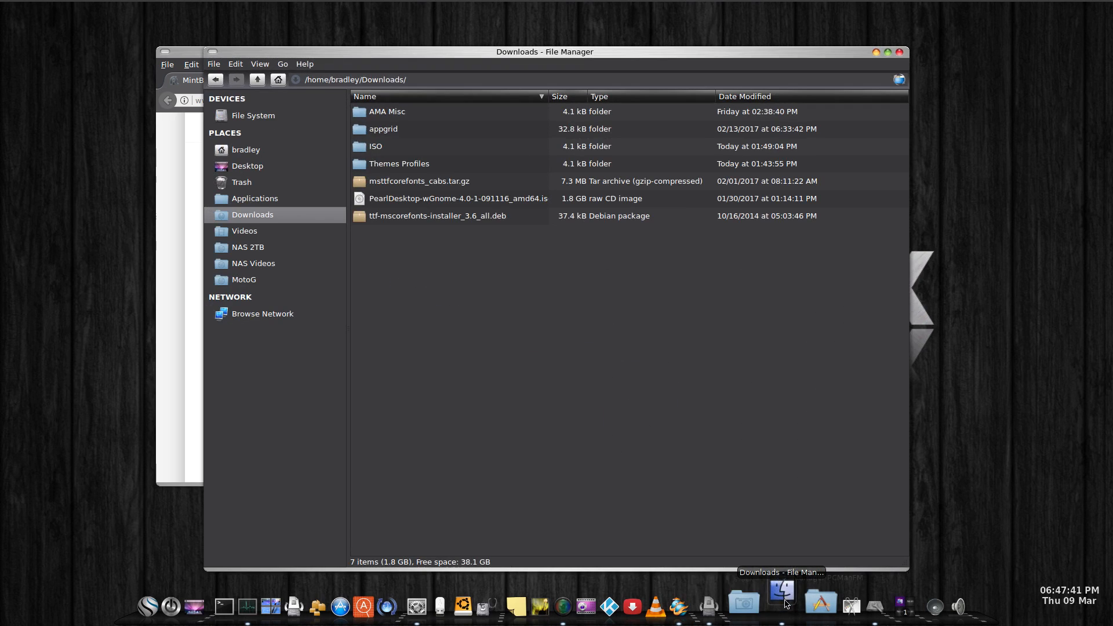
pyautogui.moveTo(636, 375)
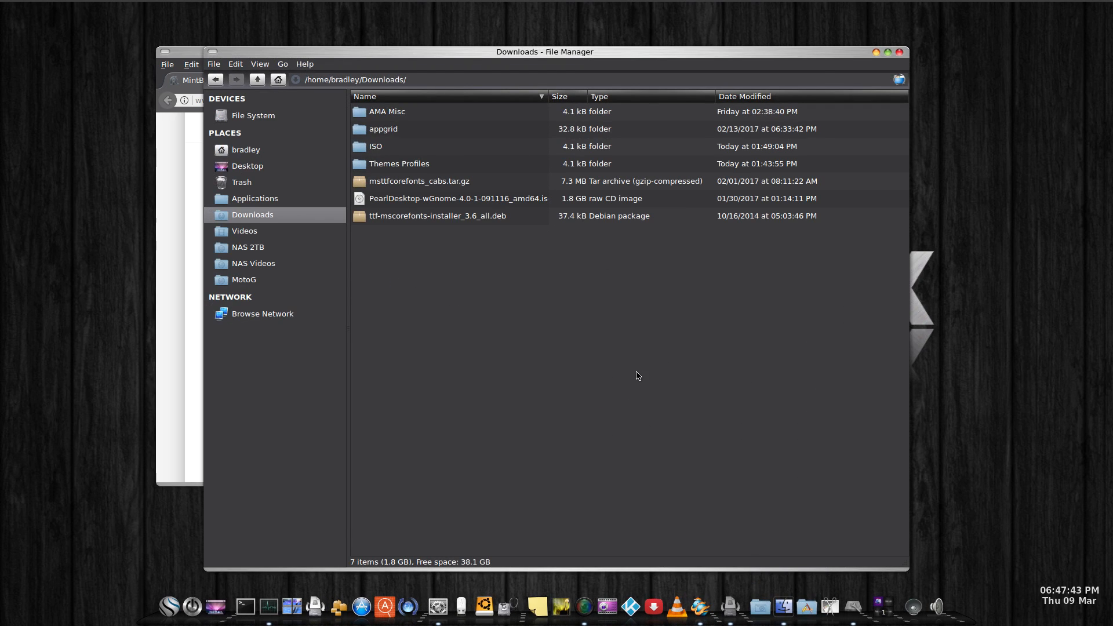
pyautogui.click(458, 198)
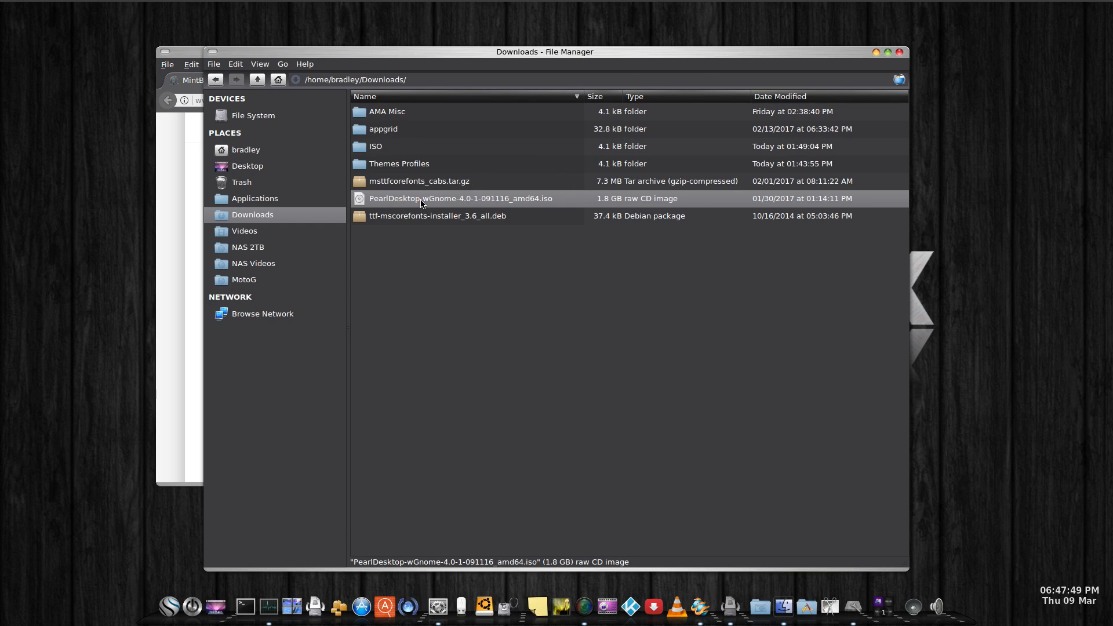
pyautogui.moveTo(529, 208)
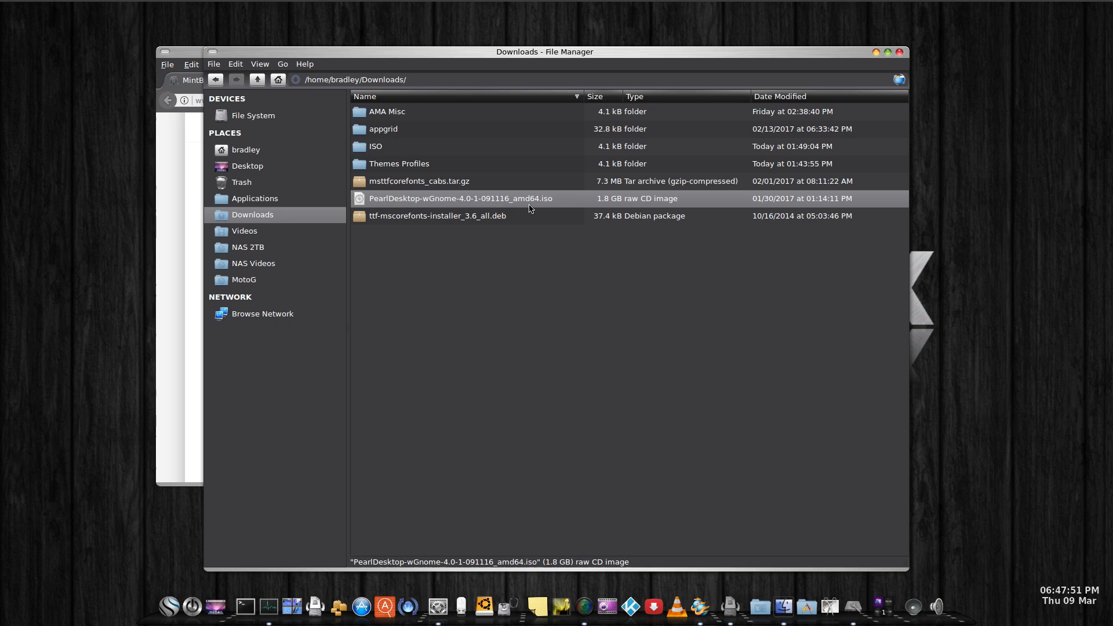
pyautogui.moveTo(484, 315)
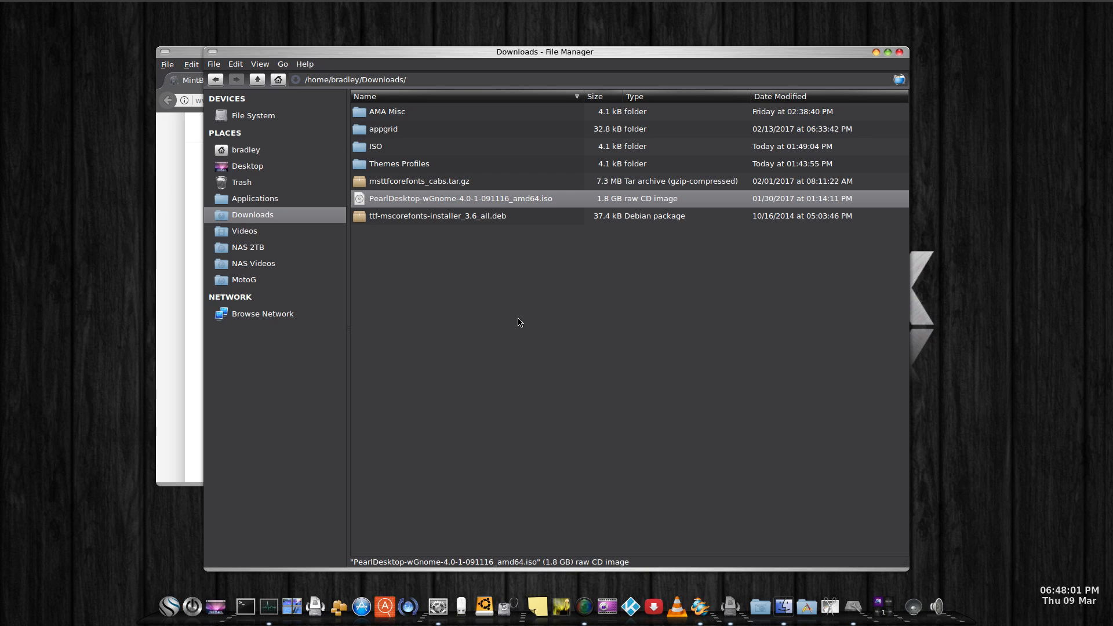
pyautogui.moveTo(512, 326)
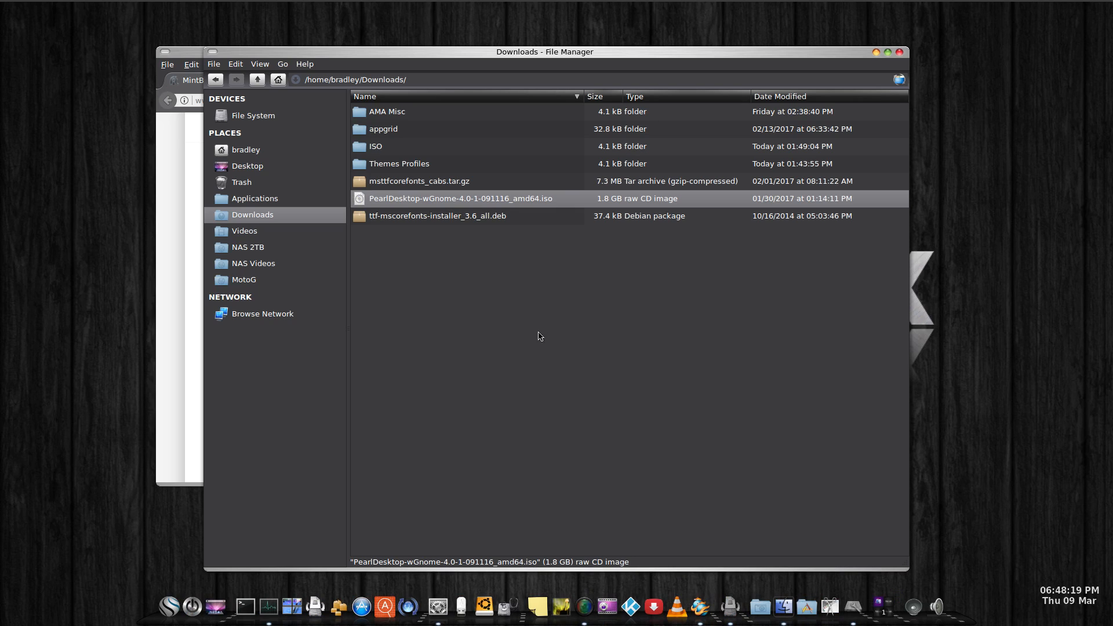
pyautogui.moveTo(54, 120)
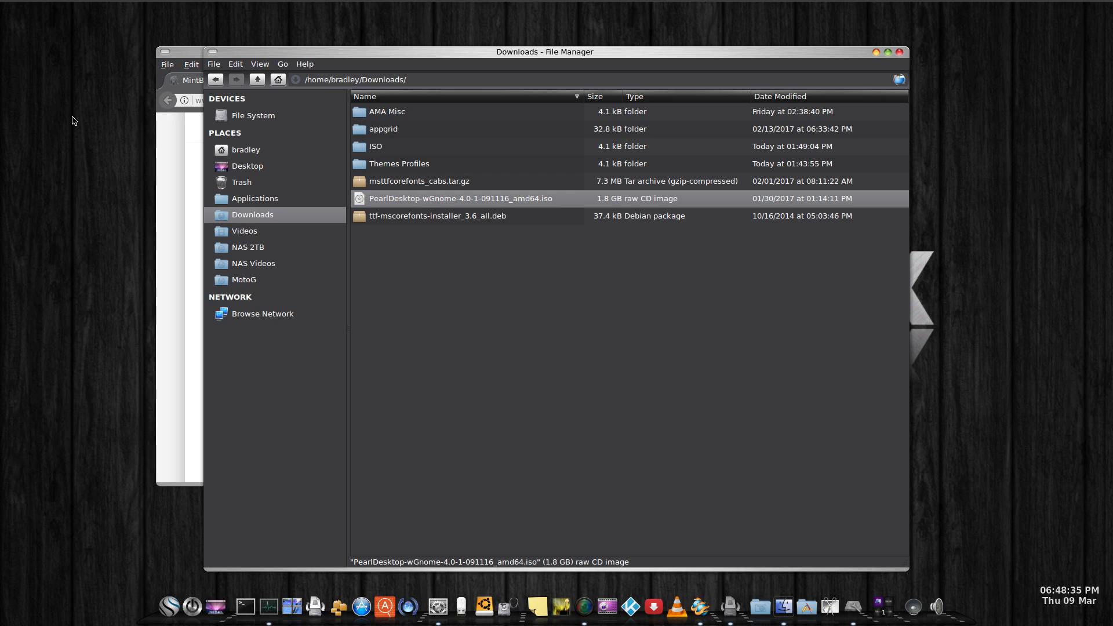
# Select msttcorefonts_cabs.tar.gz together with ttf-mscorefonts-installer_3.6_all.deb in Downloads
pyautogui.click(418, 181)
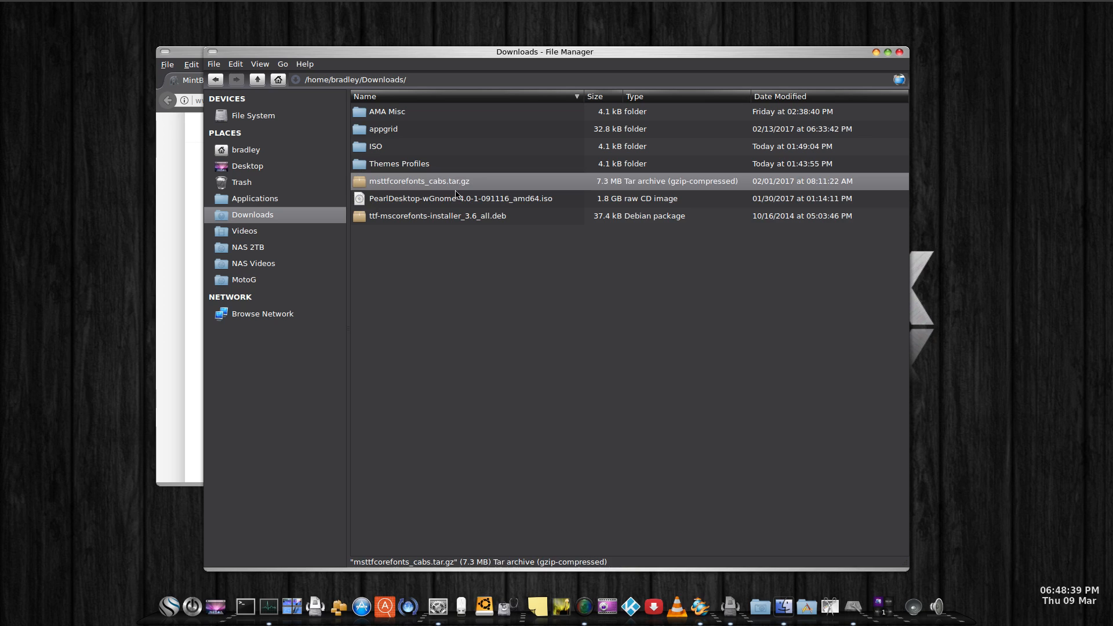
pyautogui.click(437, 215)
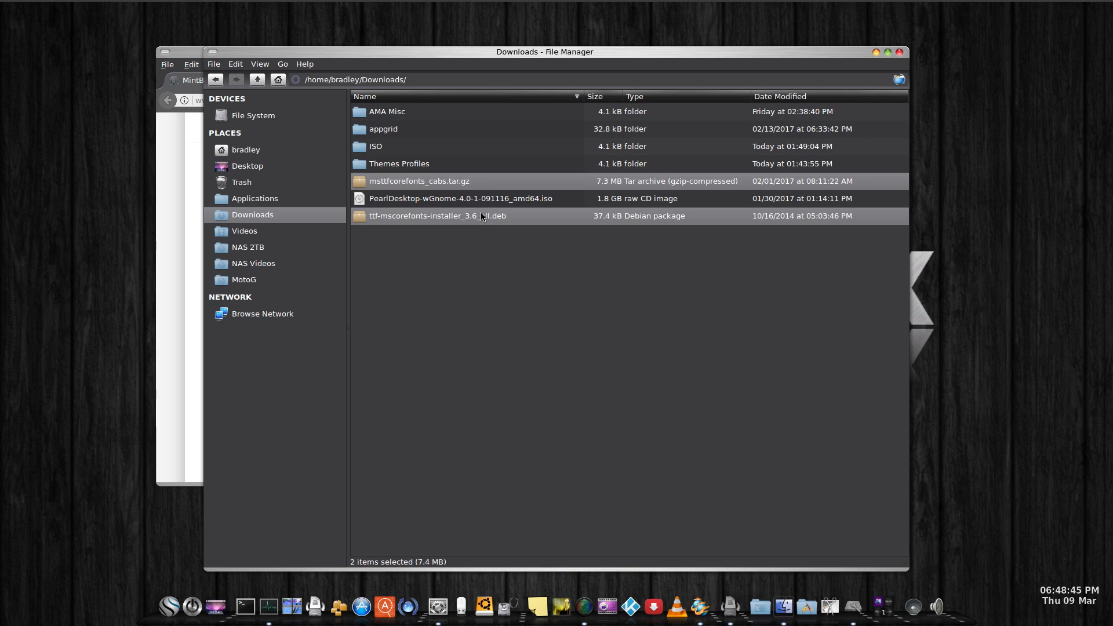
pyautogui.moveTo(519, 218)
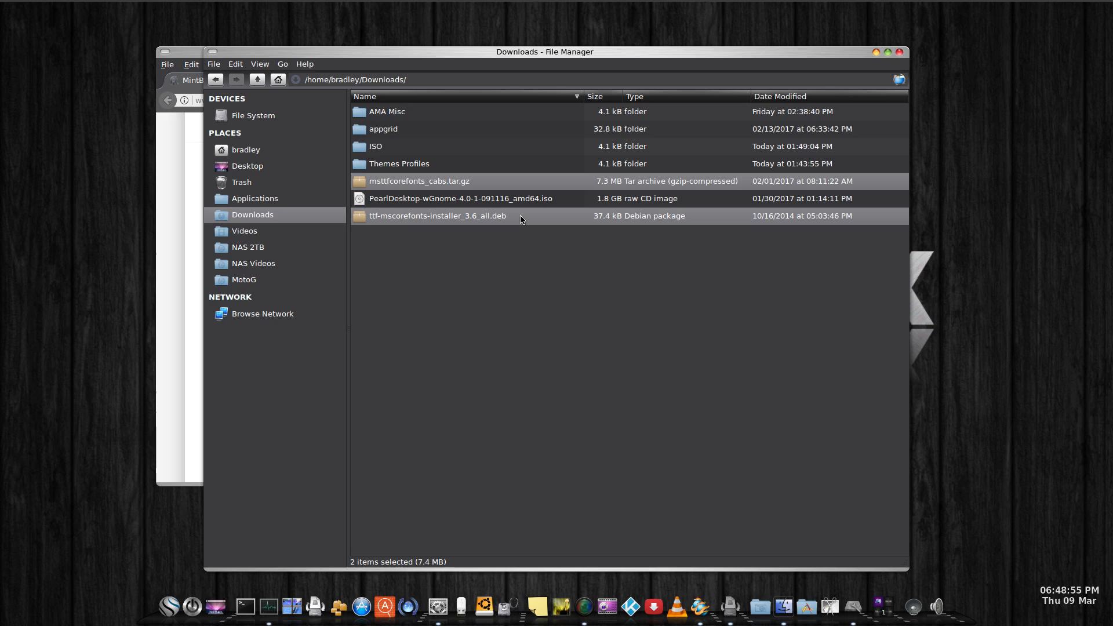
pyautogui.moveTo(496, 265)
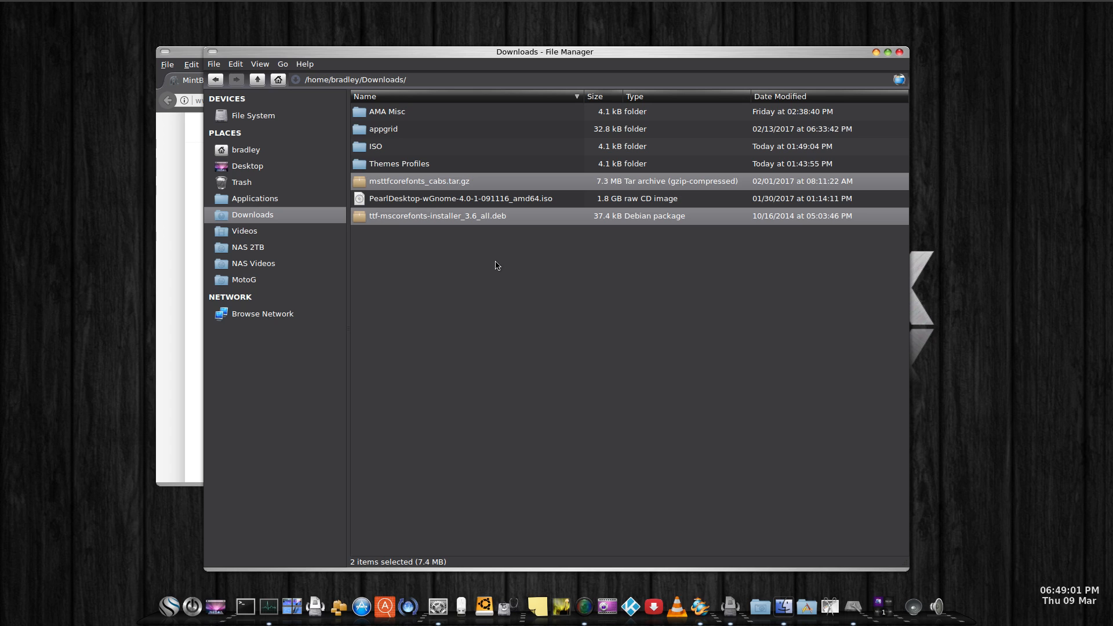
pyautogui.moveTo(901, 67)
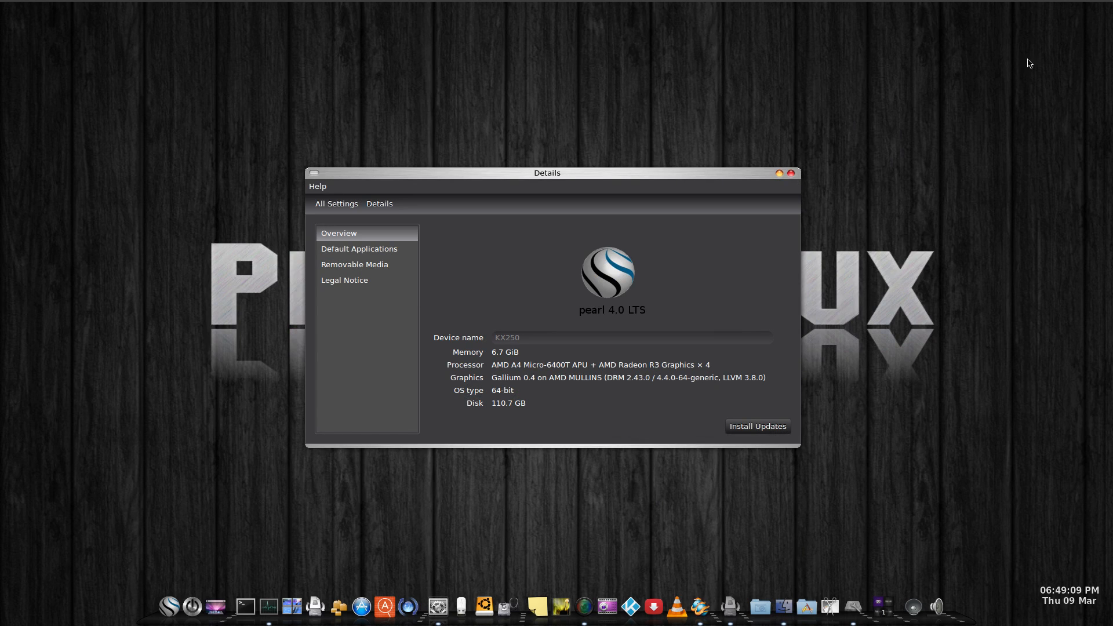
# Close system Details and open Volume Control on the Recording tab with SimpleScreenRecorder
pyautogui.click(792, 173)
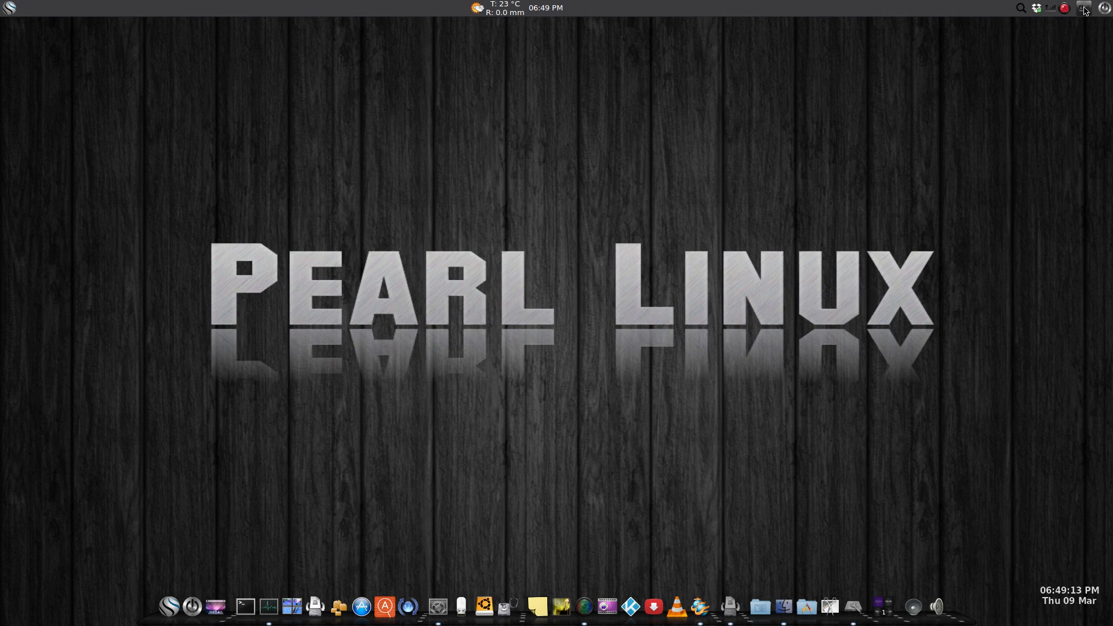
pyautogui.moveTo(1082, 8)
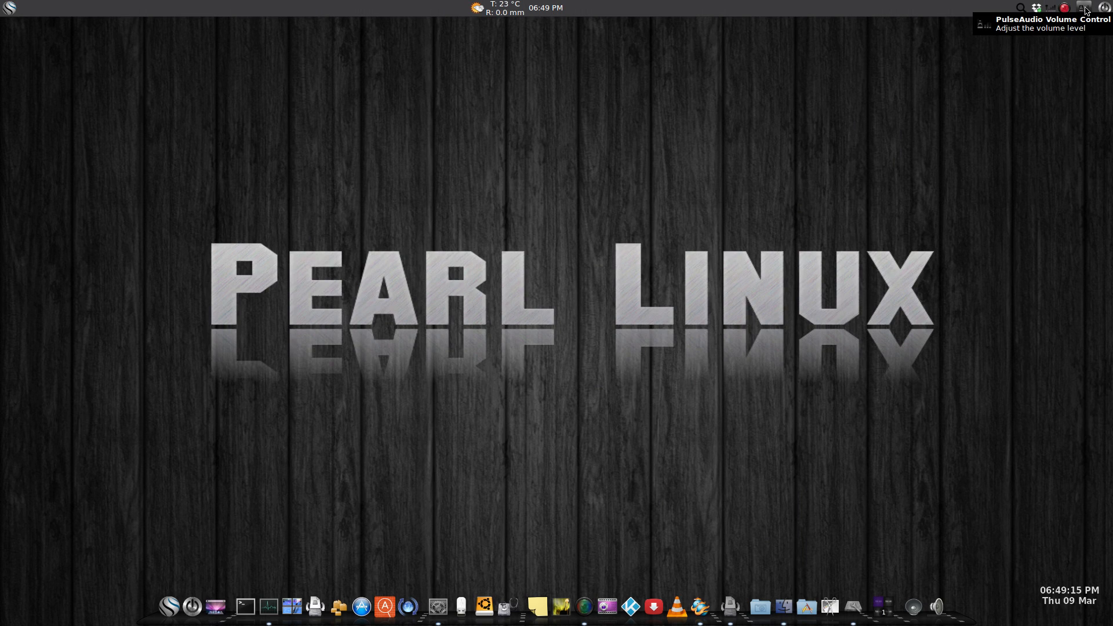
pyautogui.click(1082, 7)
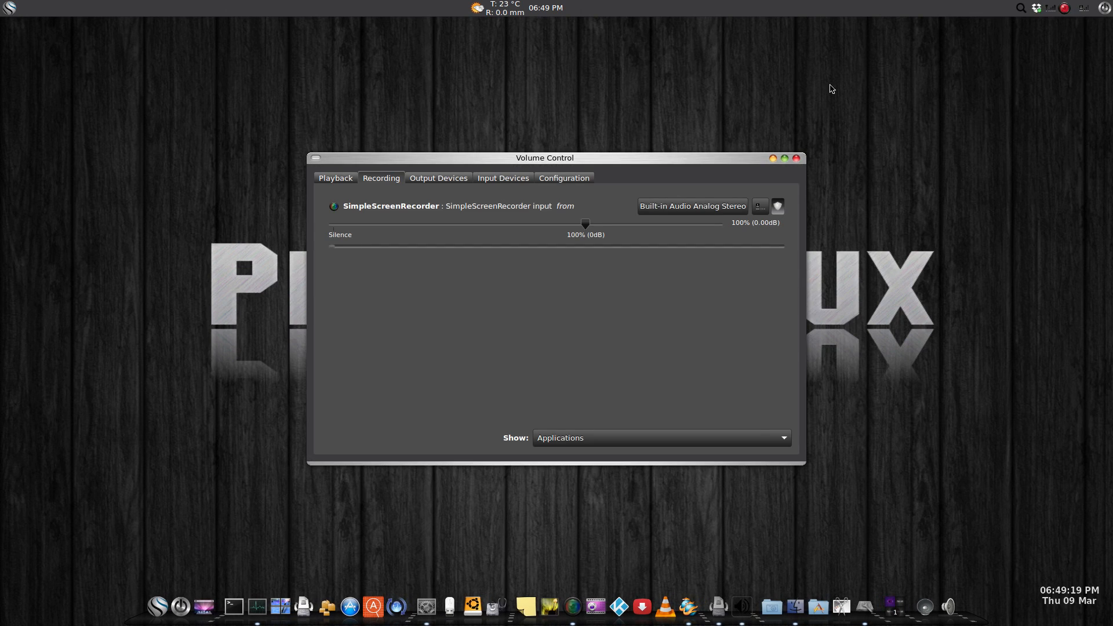
# Adjust the Built-in Audio HDMI output to 85% and reopen Output Devices in Volume Control
pyautogui.click(438, 178)
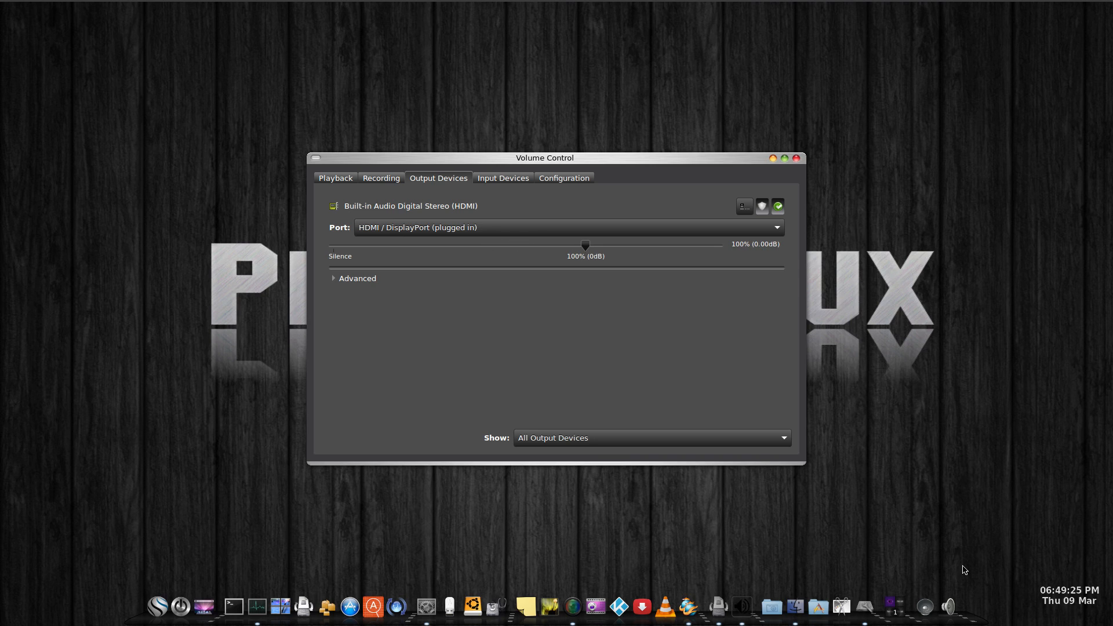
pyautogui.moveTo(948, 604)
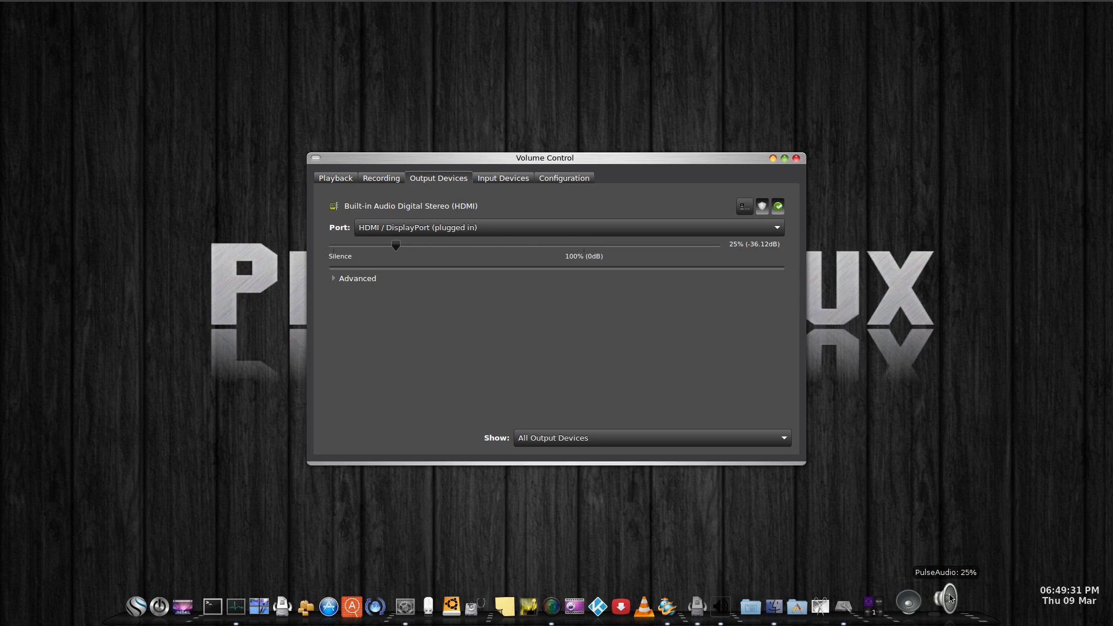
pyautogui.moveTo(396, 244); pyautogui.dragTo(357, 245)
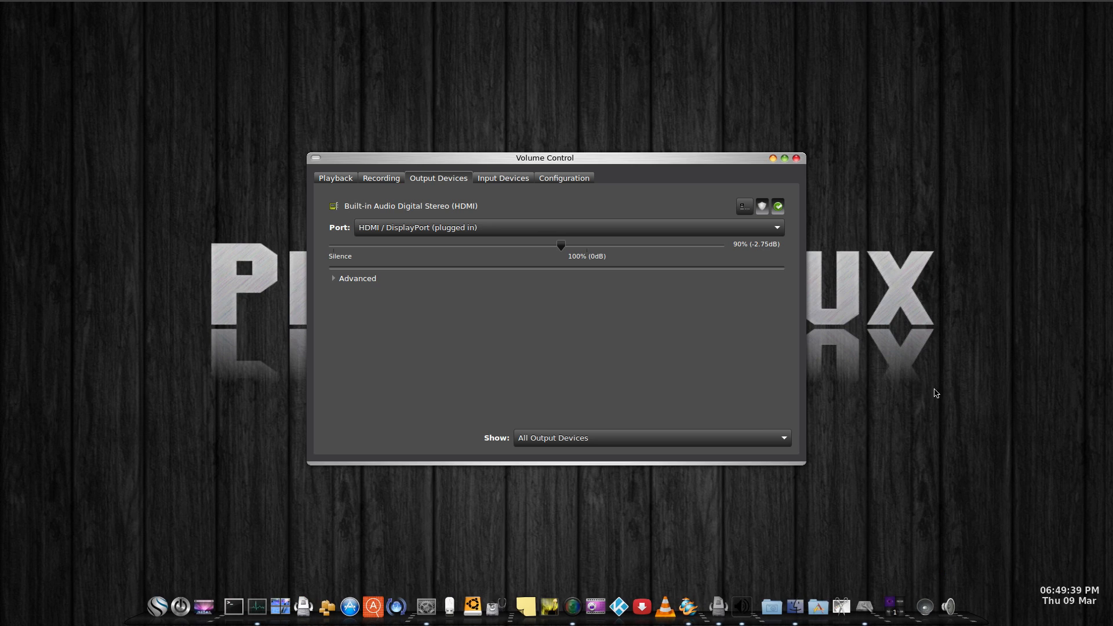
pyautogui.moveTo(635, 382)
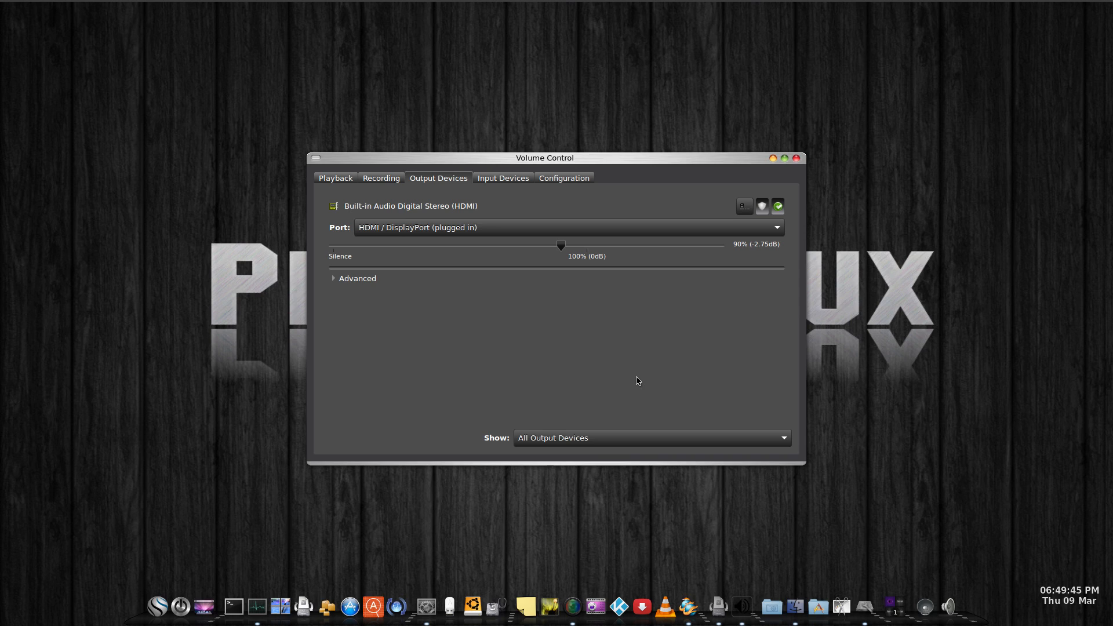
pyautogui.moveTo(628, 378)
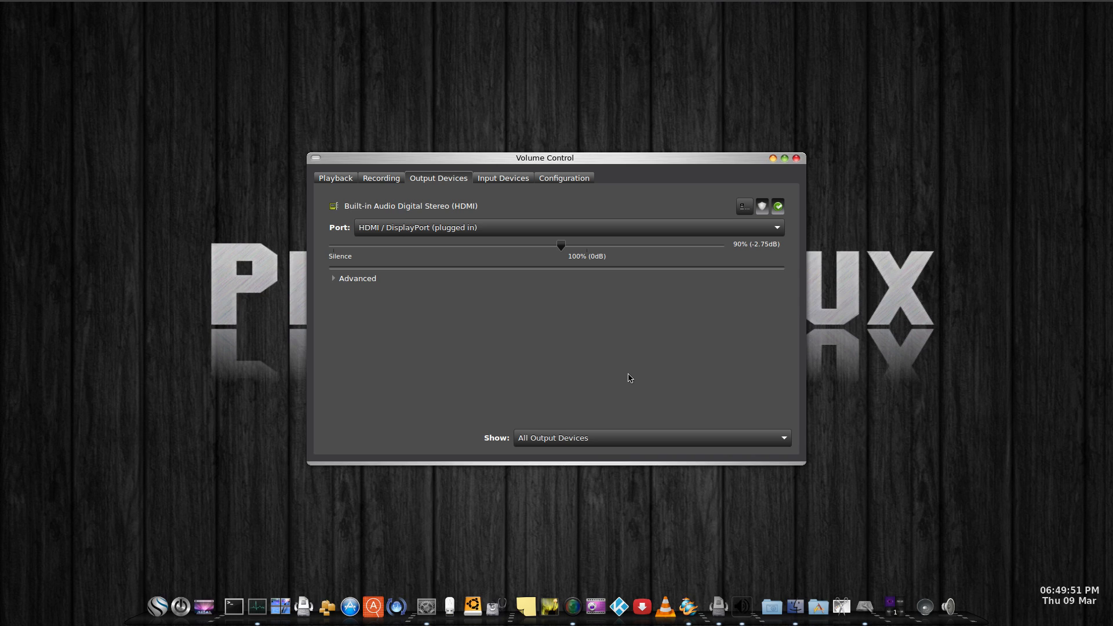
pyautogui.moveTo(657, 345)
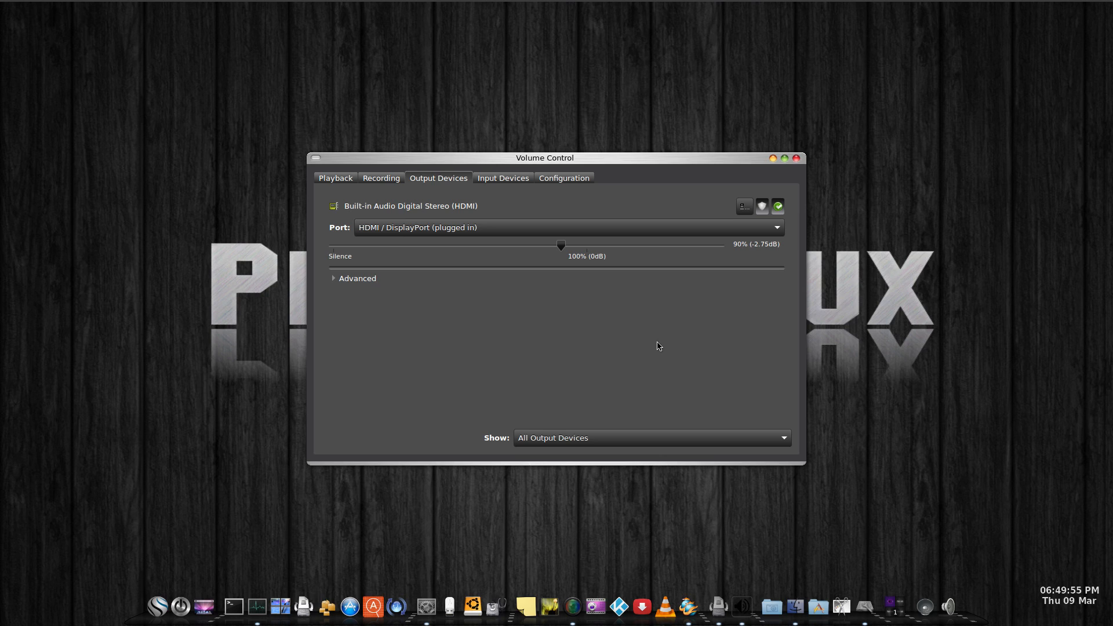
pyautogui.moveTo(546, 351)
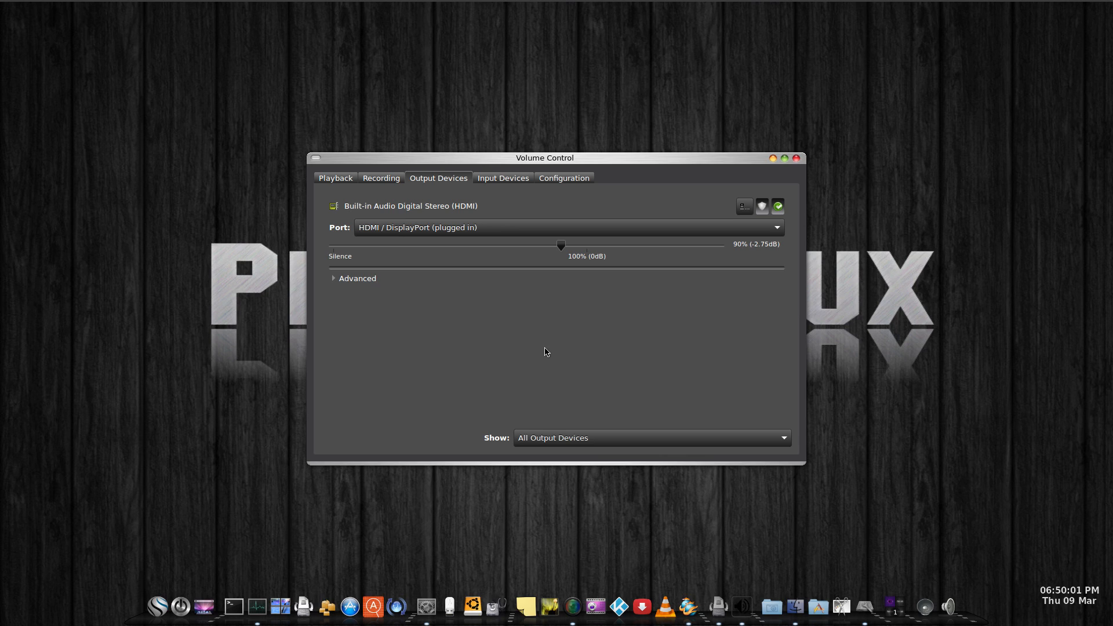
pyautogui.moveTo(252, 331)
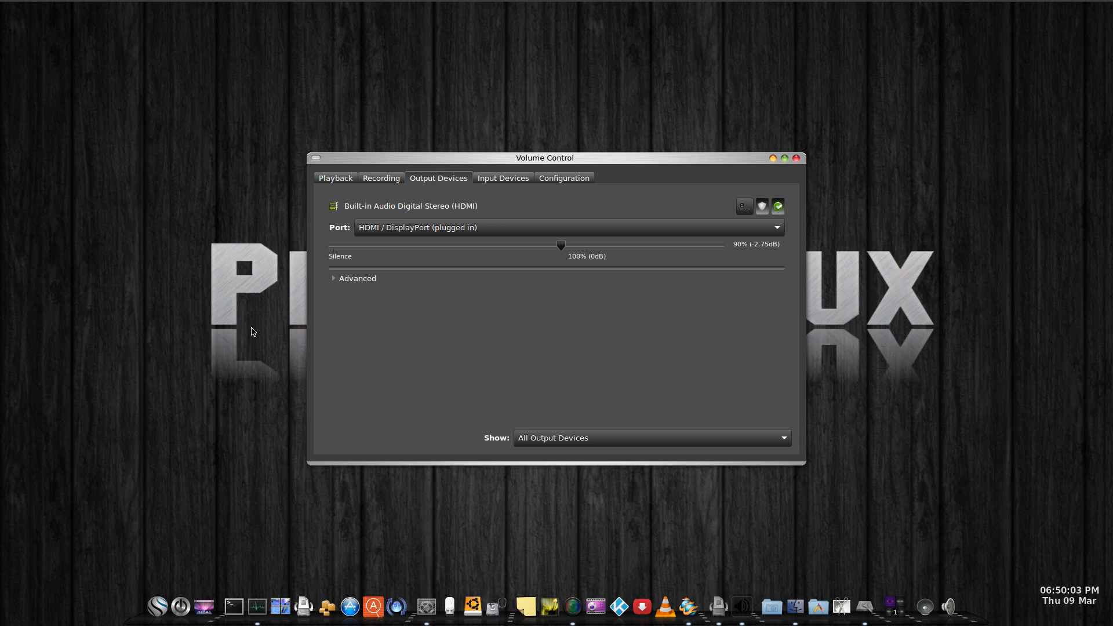
pyautogui.moveTo(144, 171)
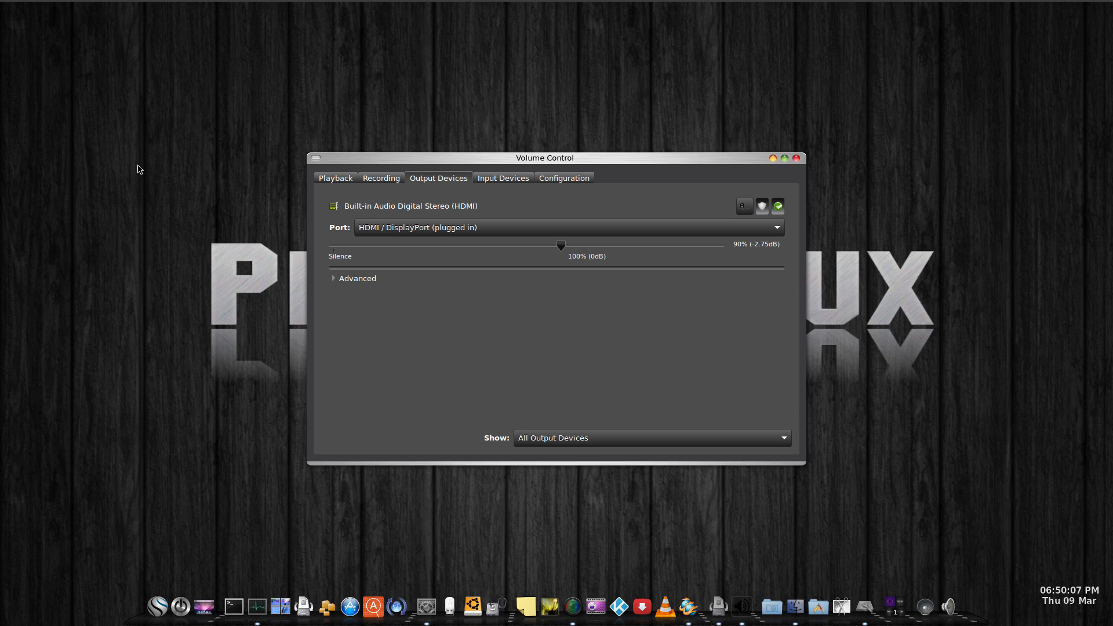
pyautogui.press('super')
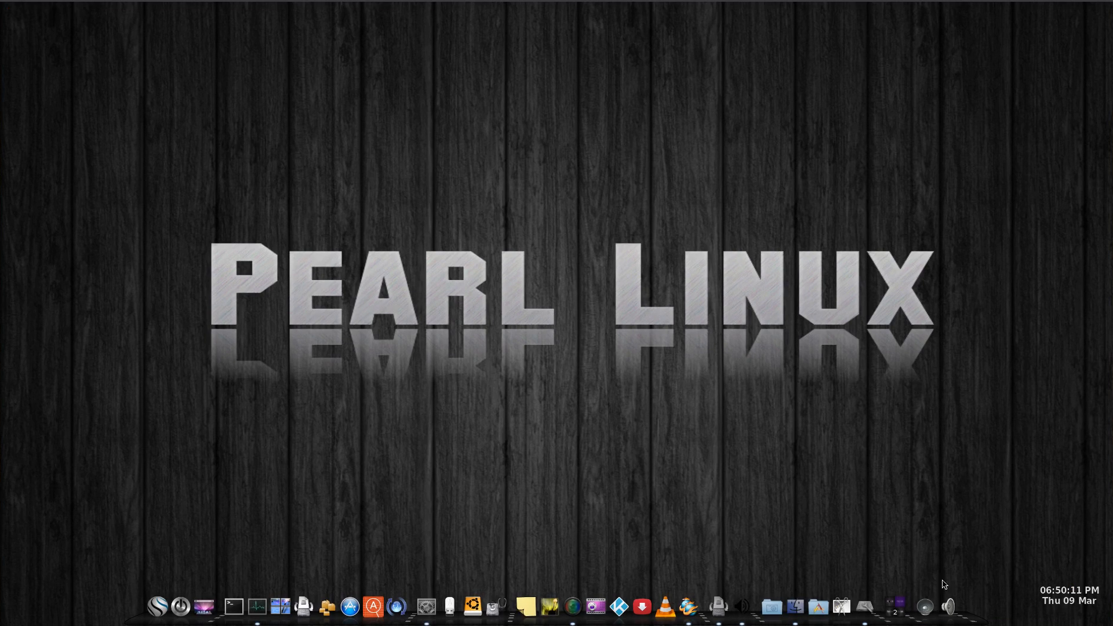
pyautogui.moveTo(948, 605)
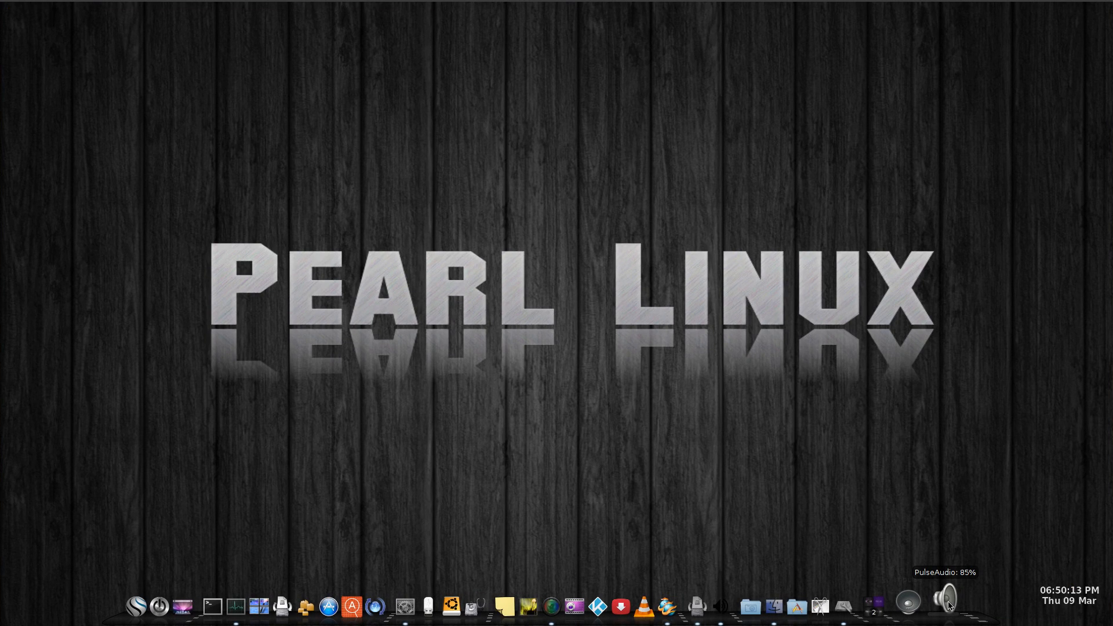
pyautogui.click(948, 605)
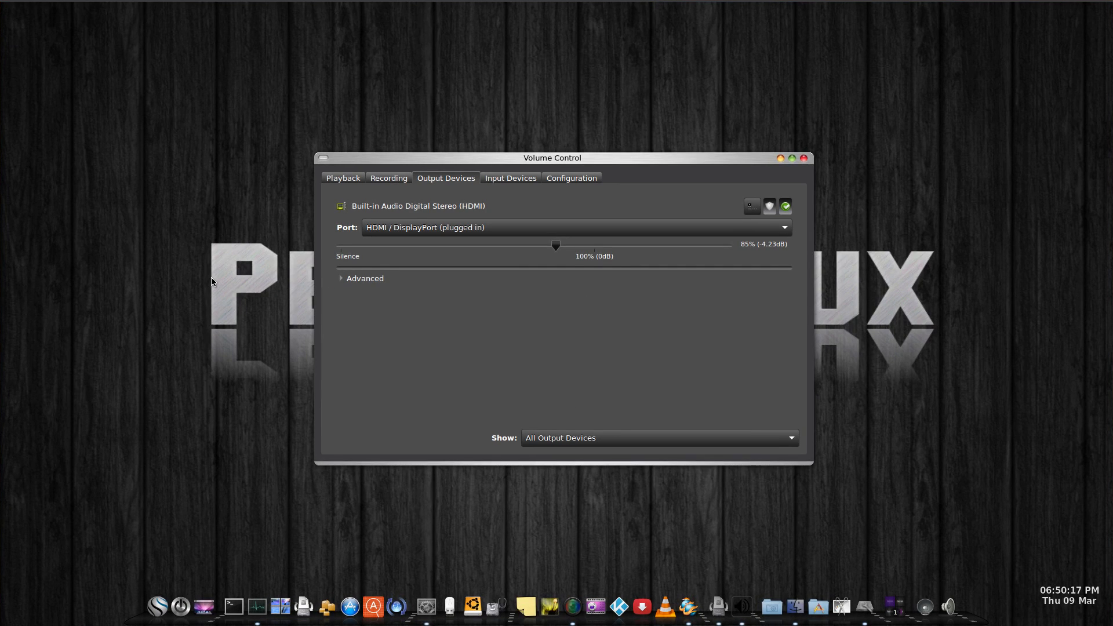
pyautogui.moveTo(189, 284)
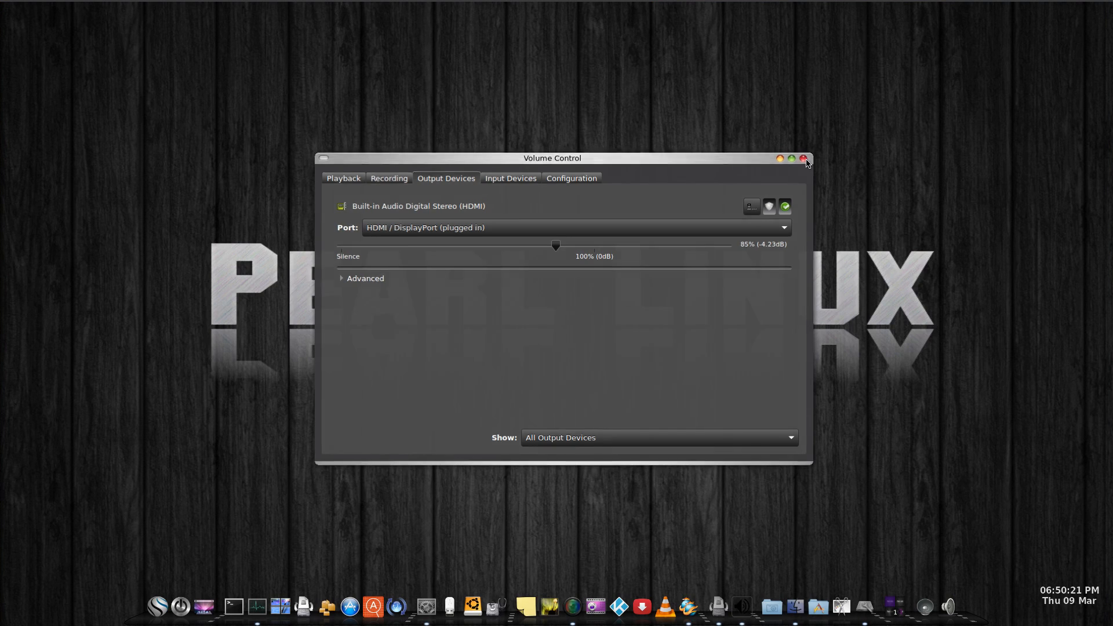
# Close Volume Control and launch System Monitor on its Processes tab
pyautogui.click(805, 158)
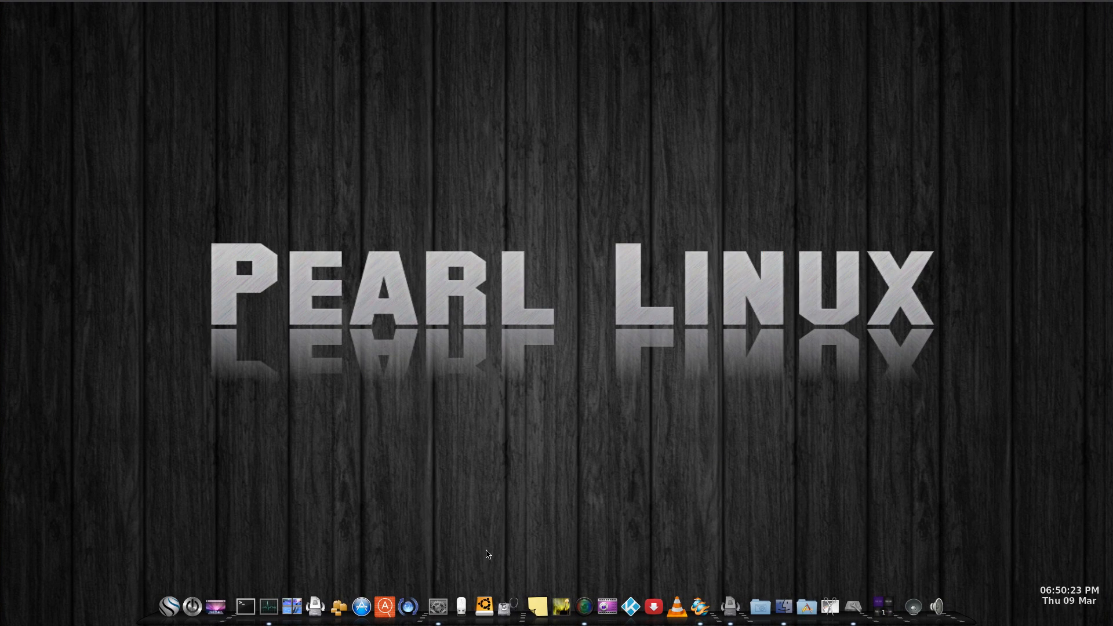
pyautogui.click(268, 604)
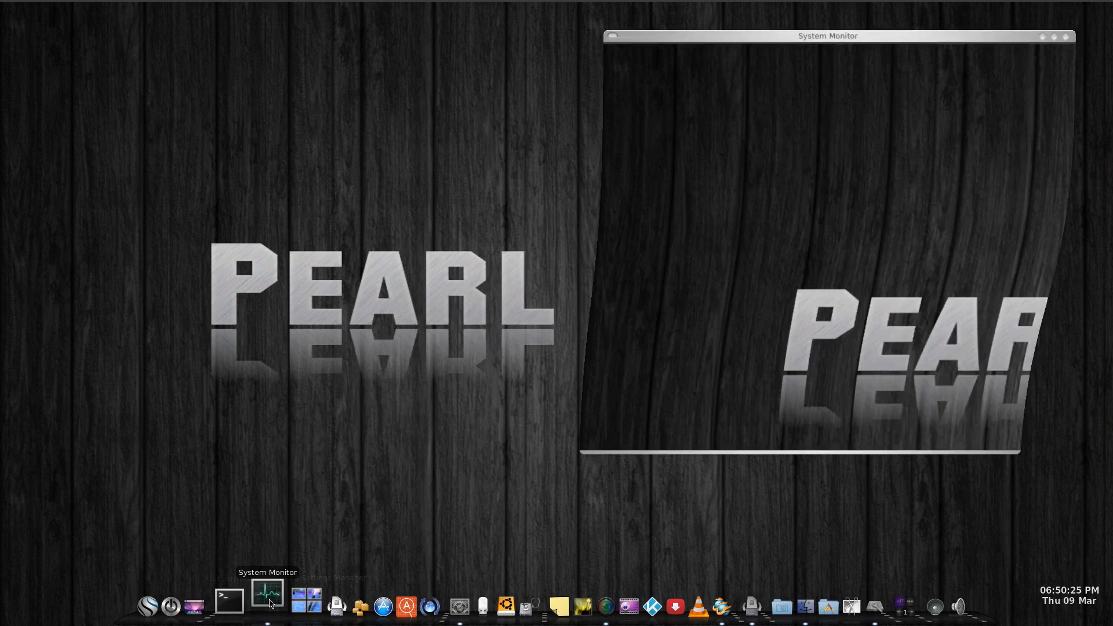
pyautogui.click(267, 599)
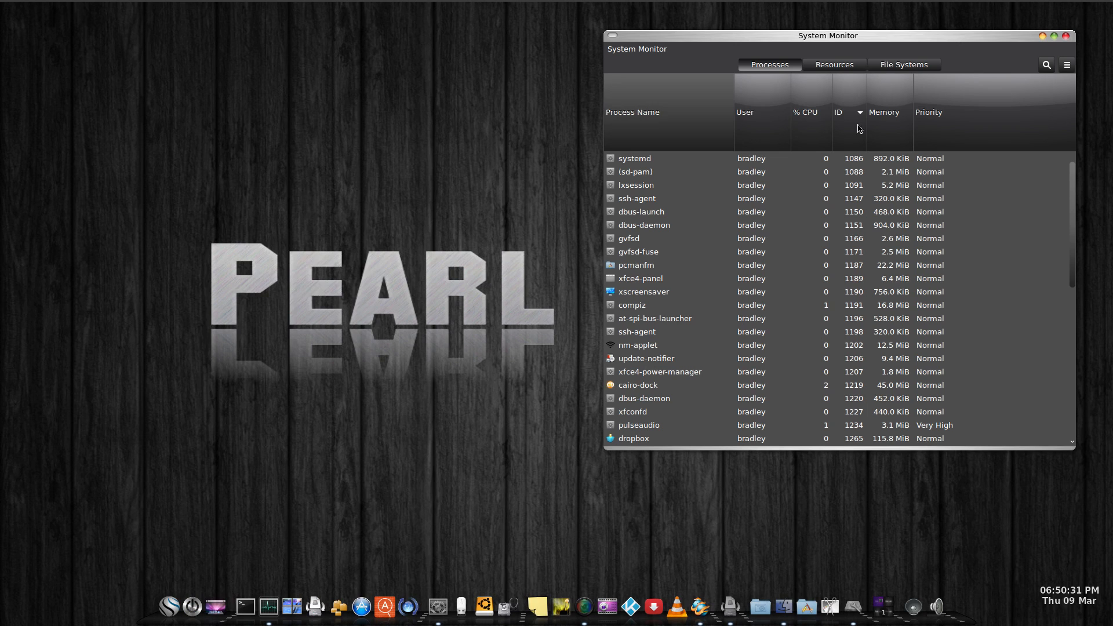
pyautogui.moveTo(730, 605)
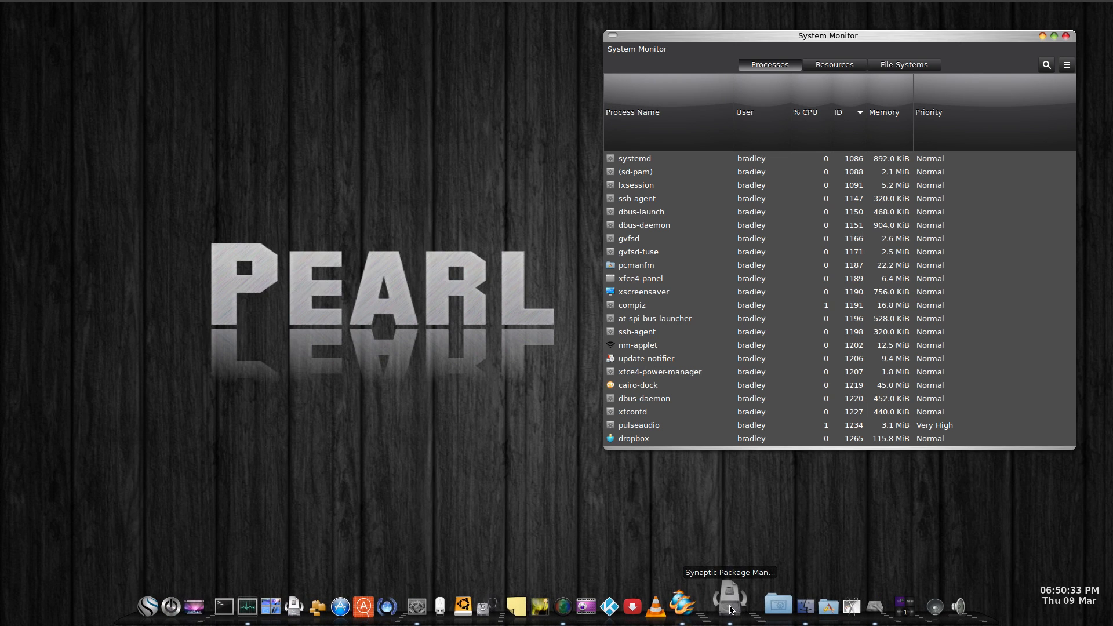
# Launch Synaptic listing 54,912 packages and show the 0ad-data package details
pyautogui.click(728, 605)
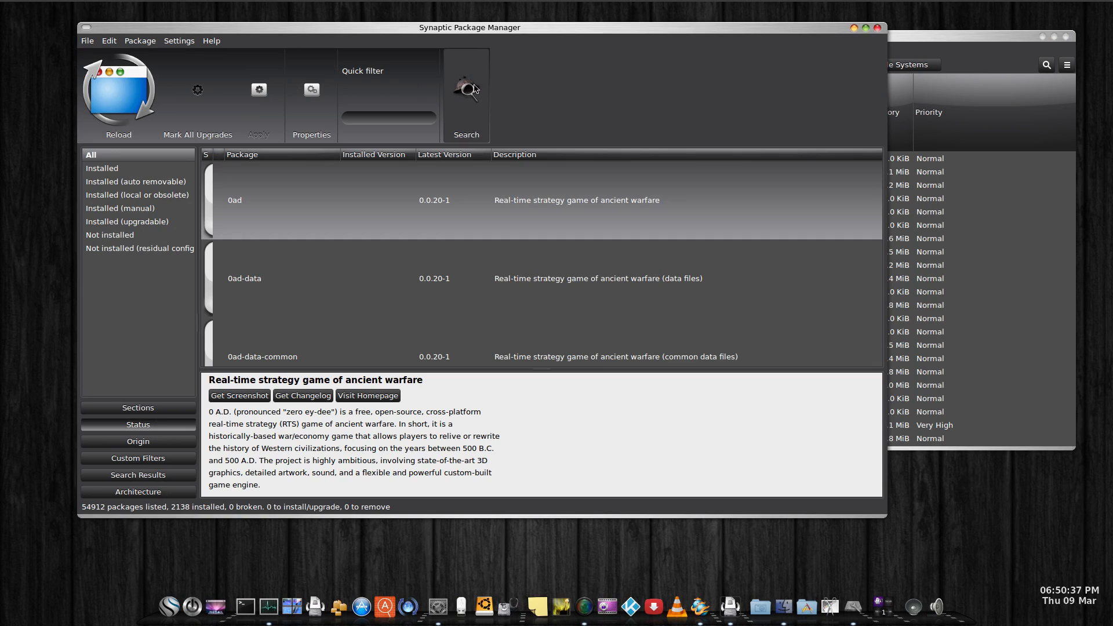
pyautogui.moveTo(516, 89)
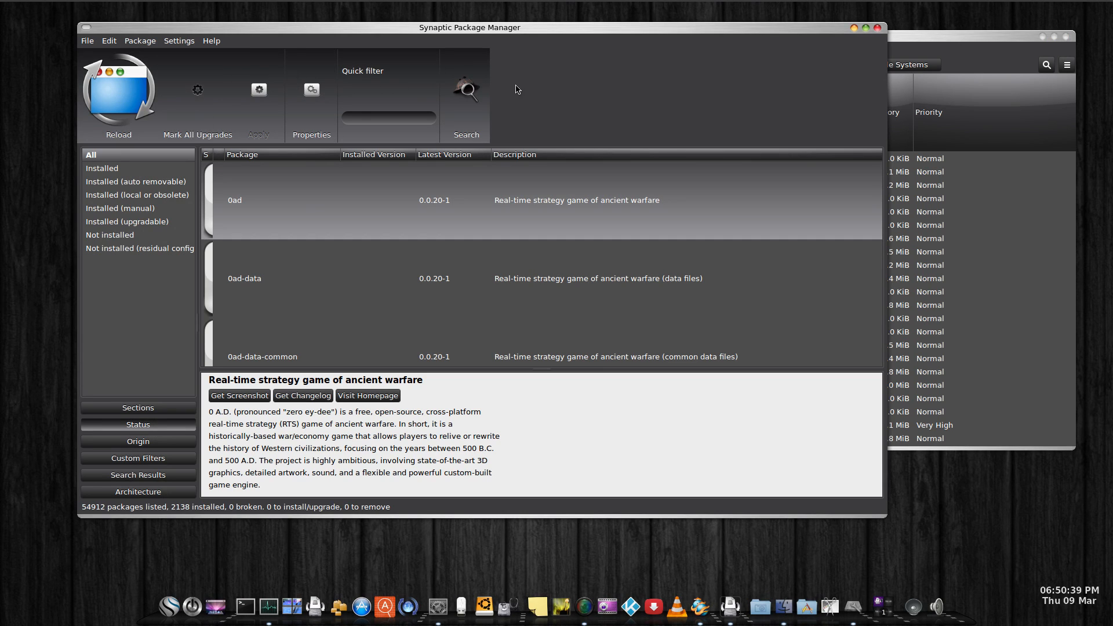
pyautogui.moveTo(315, 284)
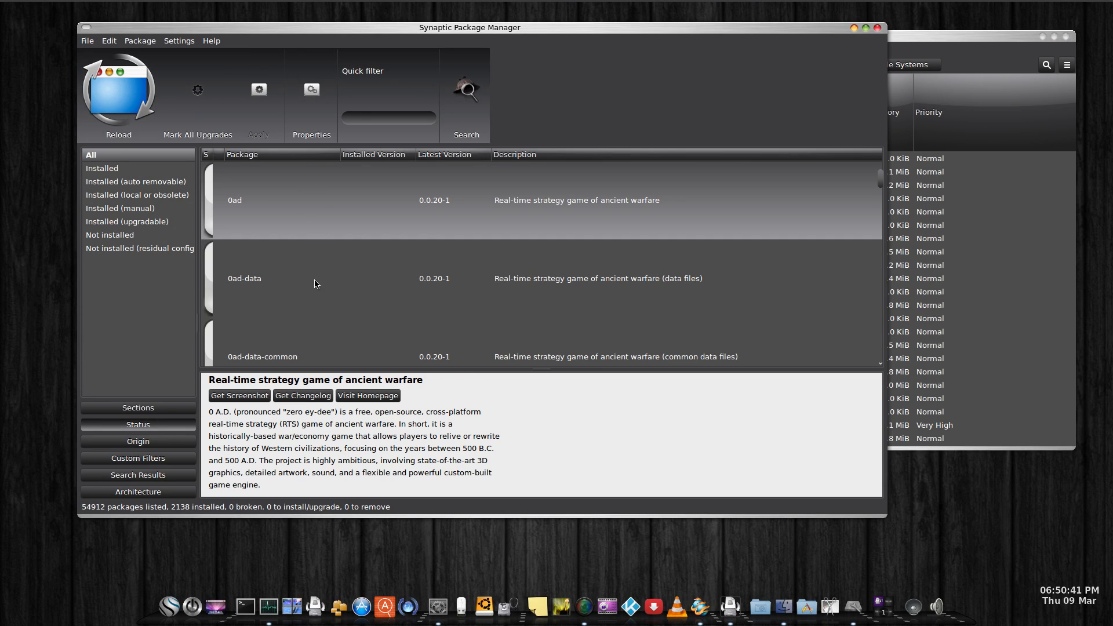
pyautogui.click(244, 278)
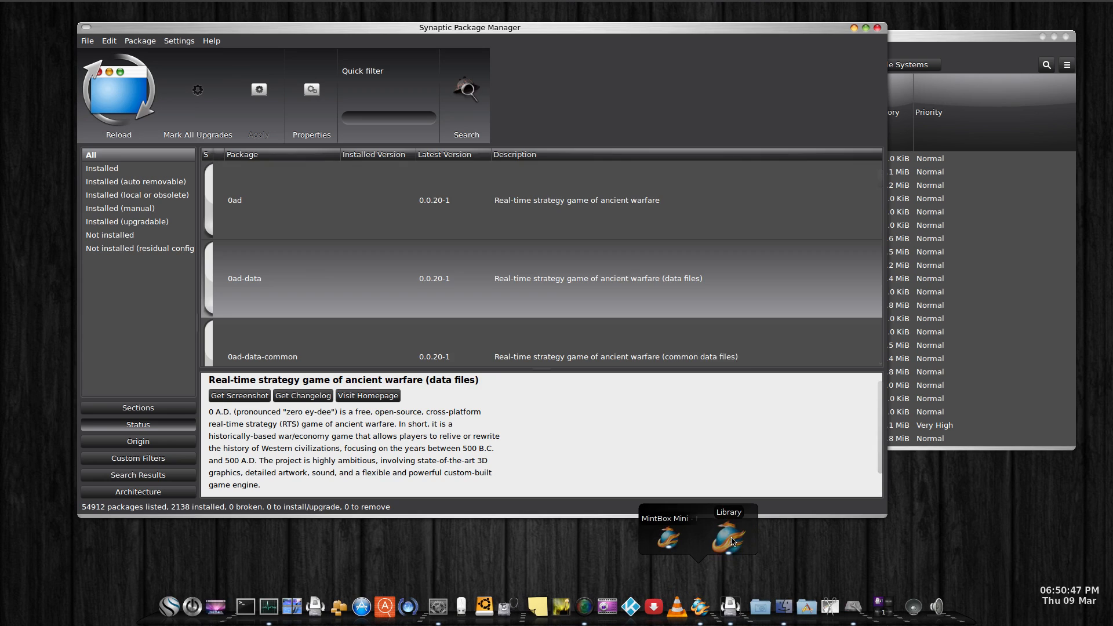
# Open the Firefox Library history, close System Monitor, then close the Library window
pyautogui.click(724, 540)
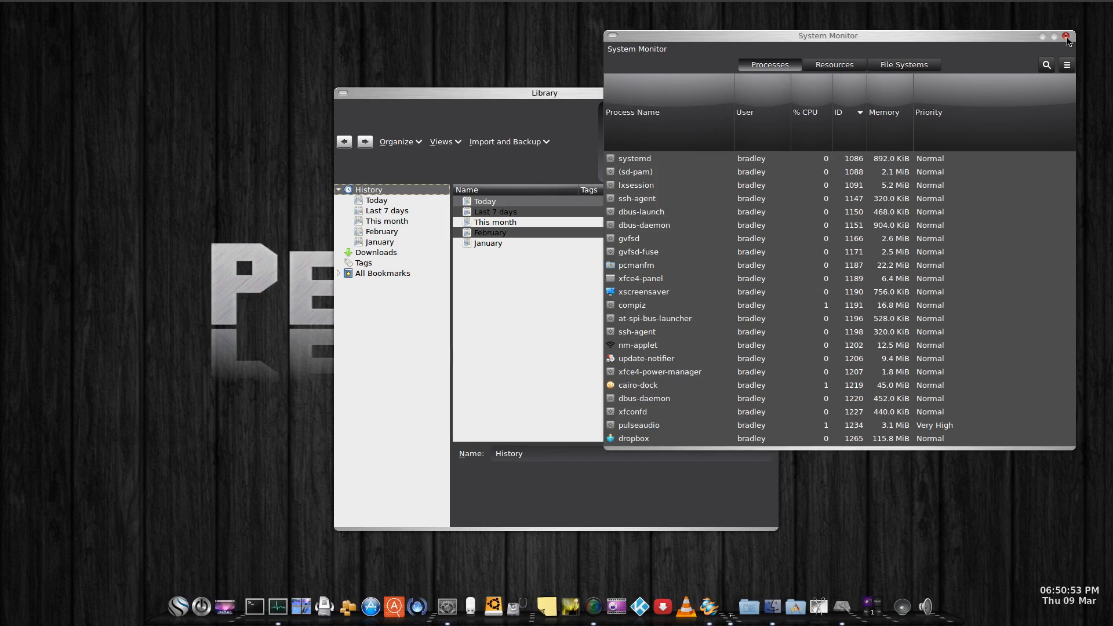
pyautogui.click(1065, 36)
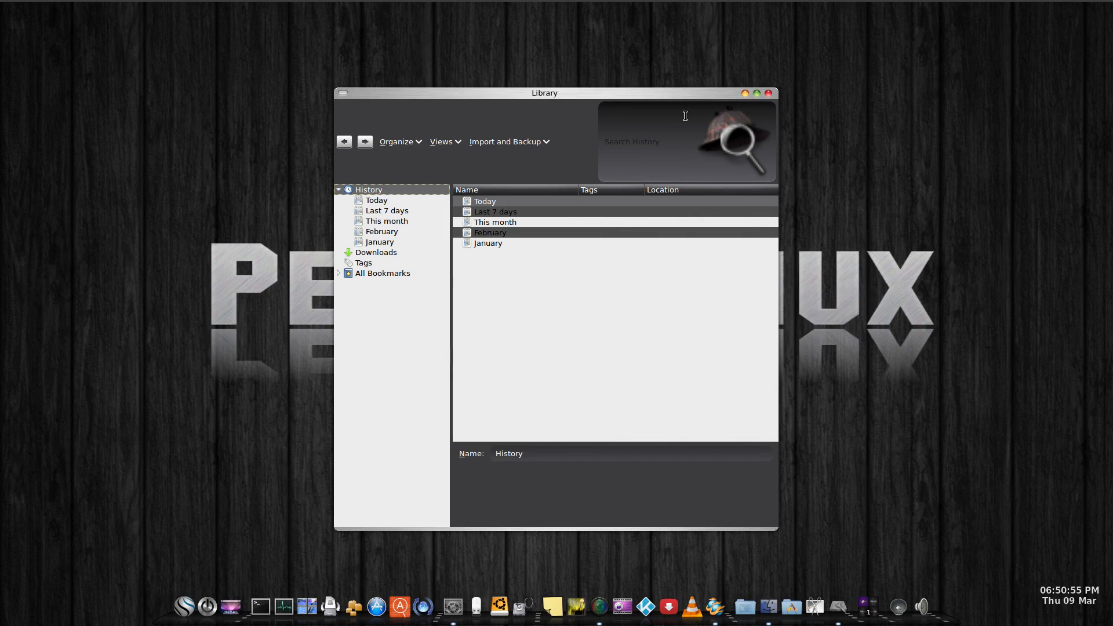
pyautogui.moveTo(512, 158)
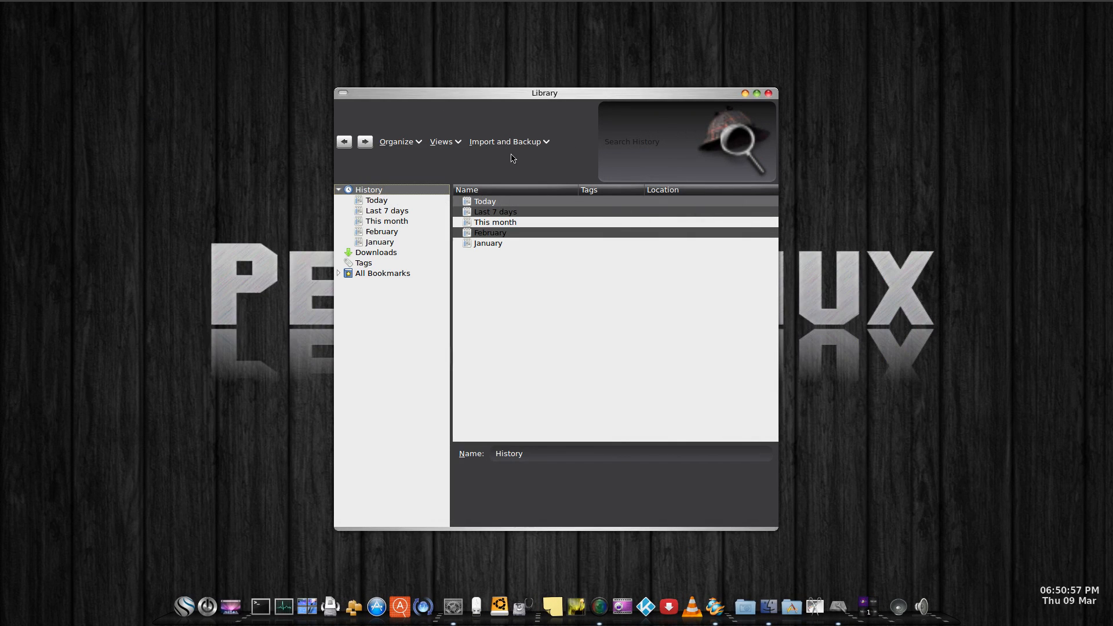
pyautogui.moveTo(430, 135)
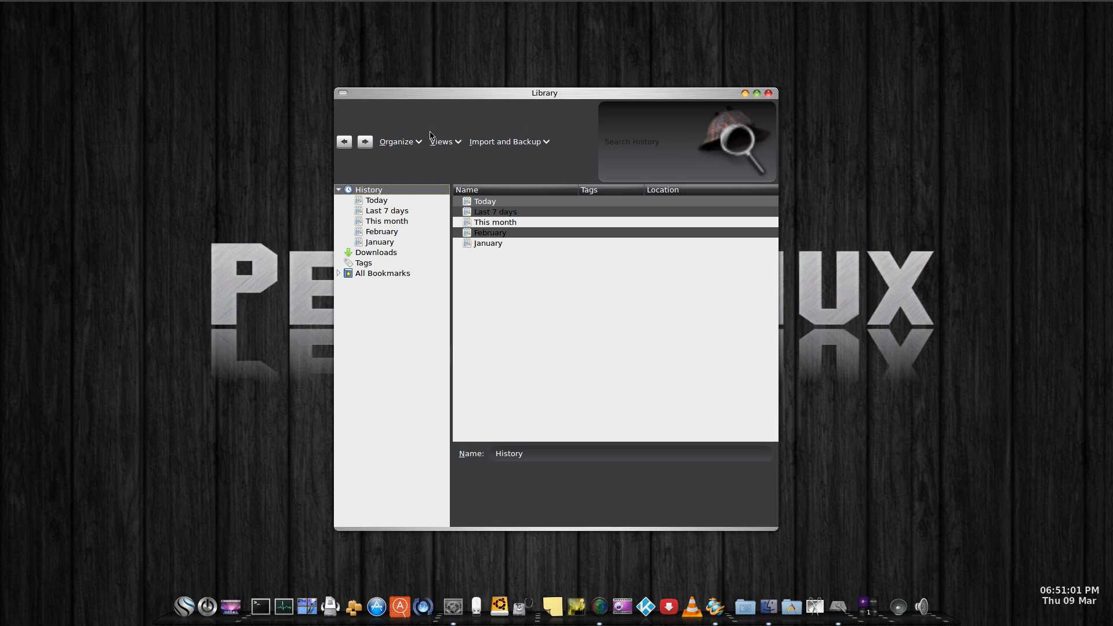
pyautogui.moveTo(775, 103)
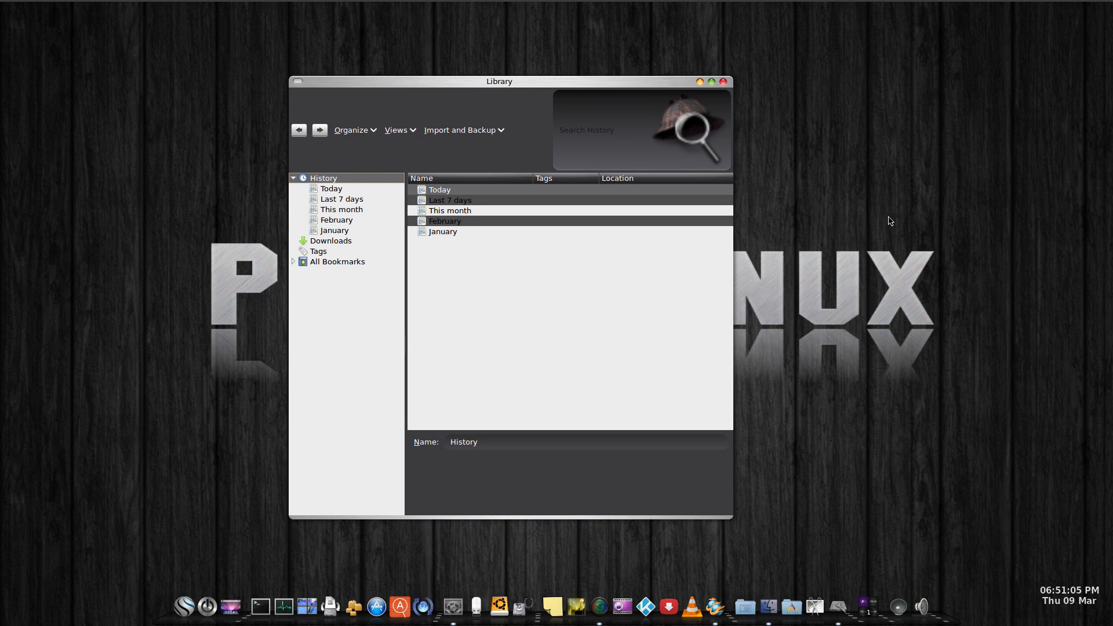
pyautogui.moveTo(857, 215)
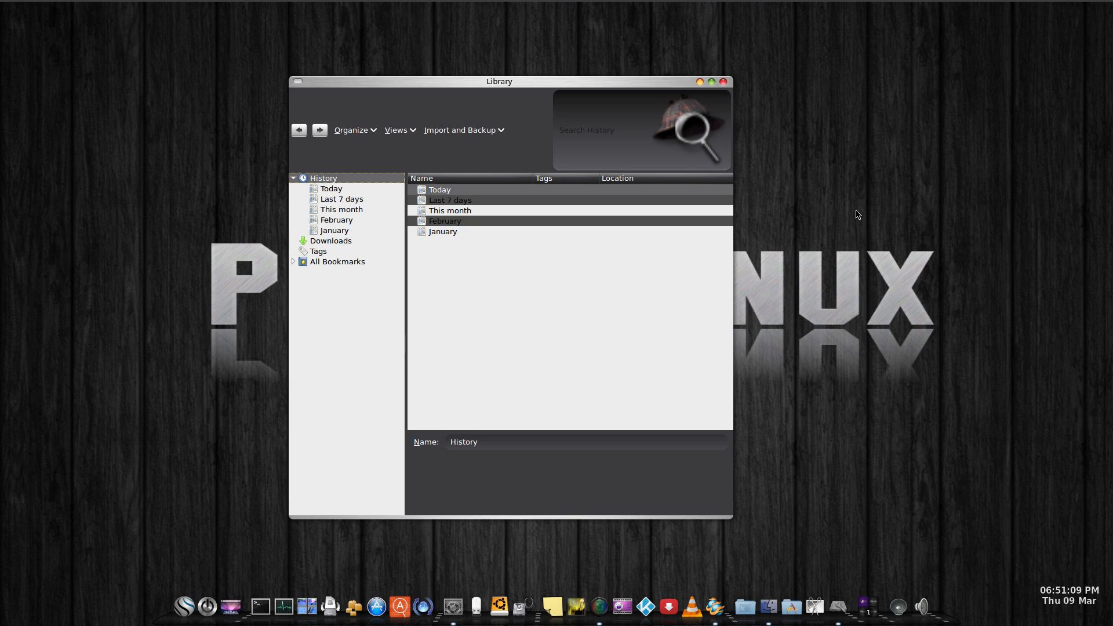
pyautogui.moveTo(846, 187)
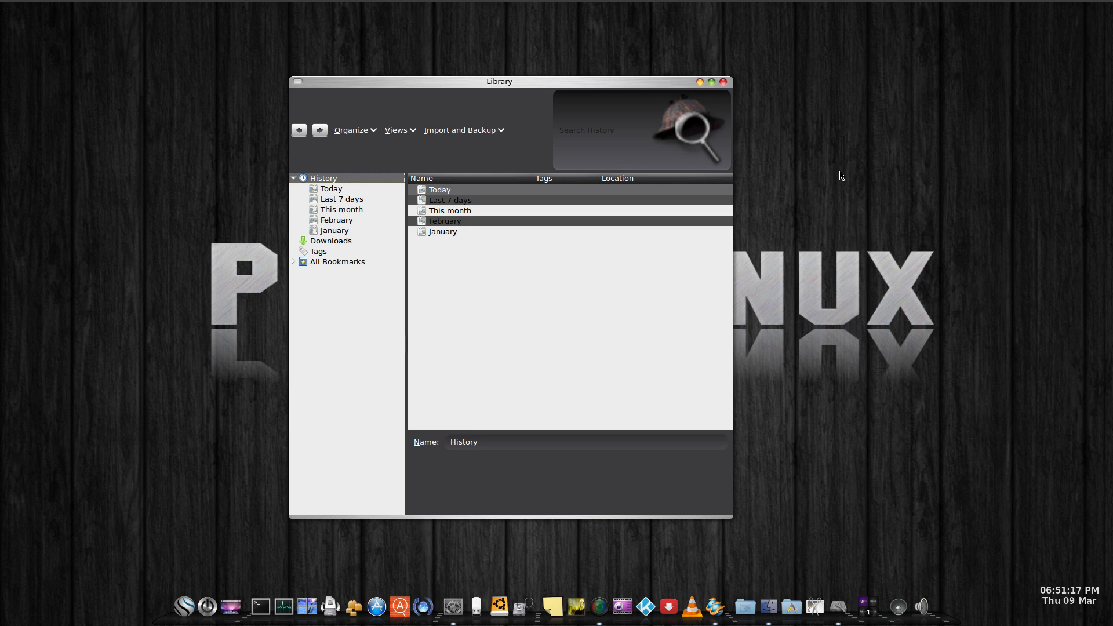
pyautogui.moveTo(464, 90)
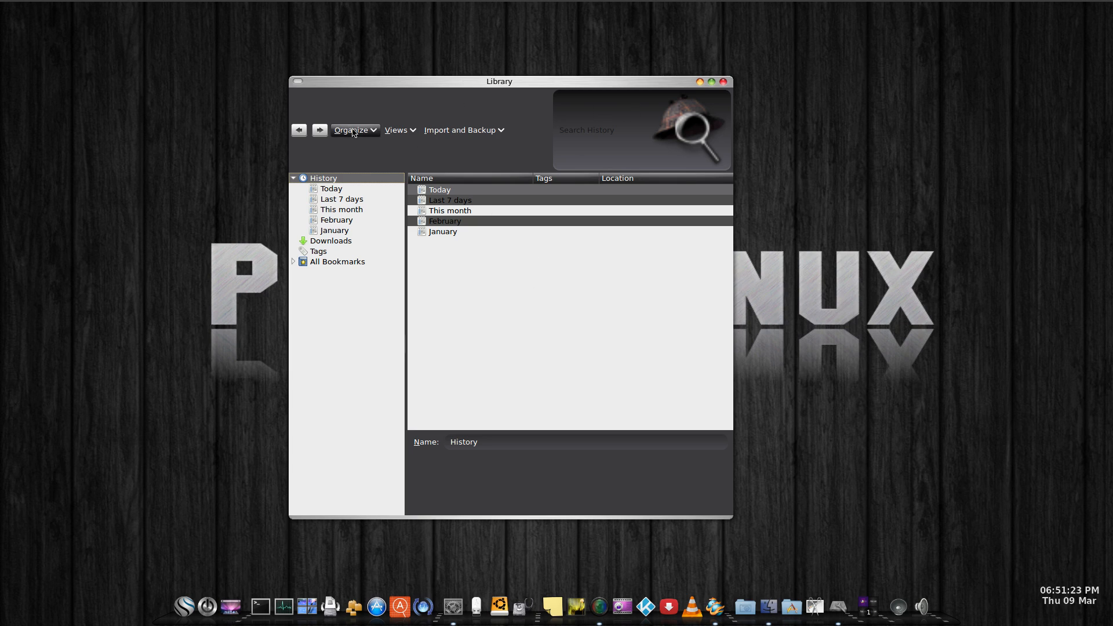
pyautogui.moveTo(723, 88)
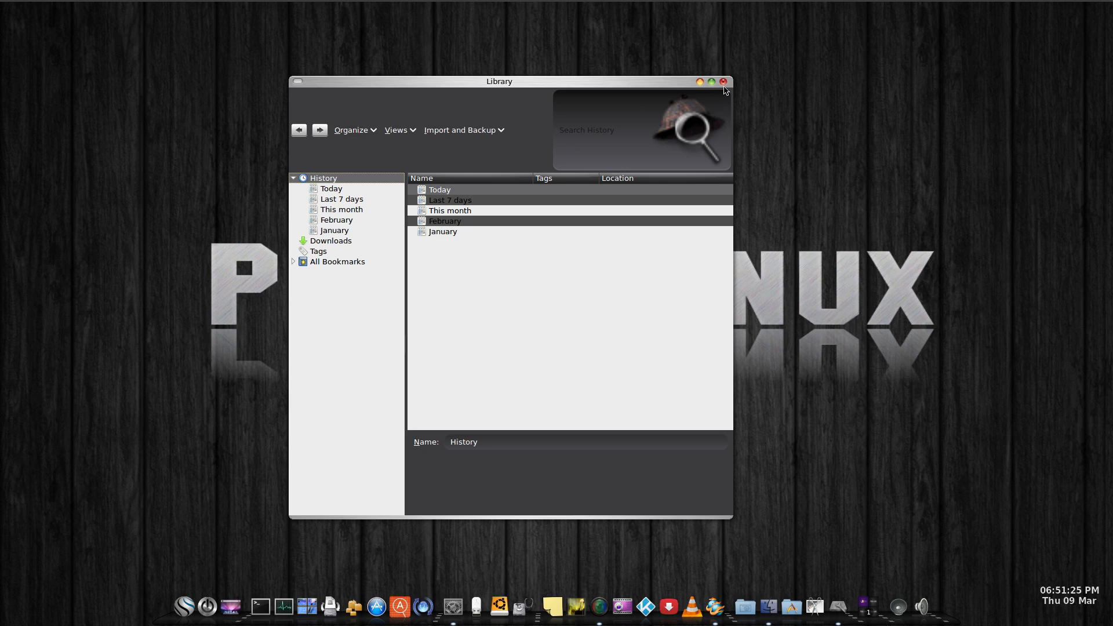
pyautogui.click(724, 82)
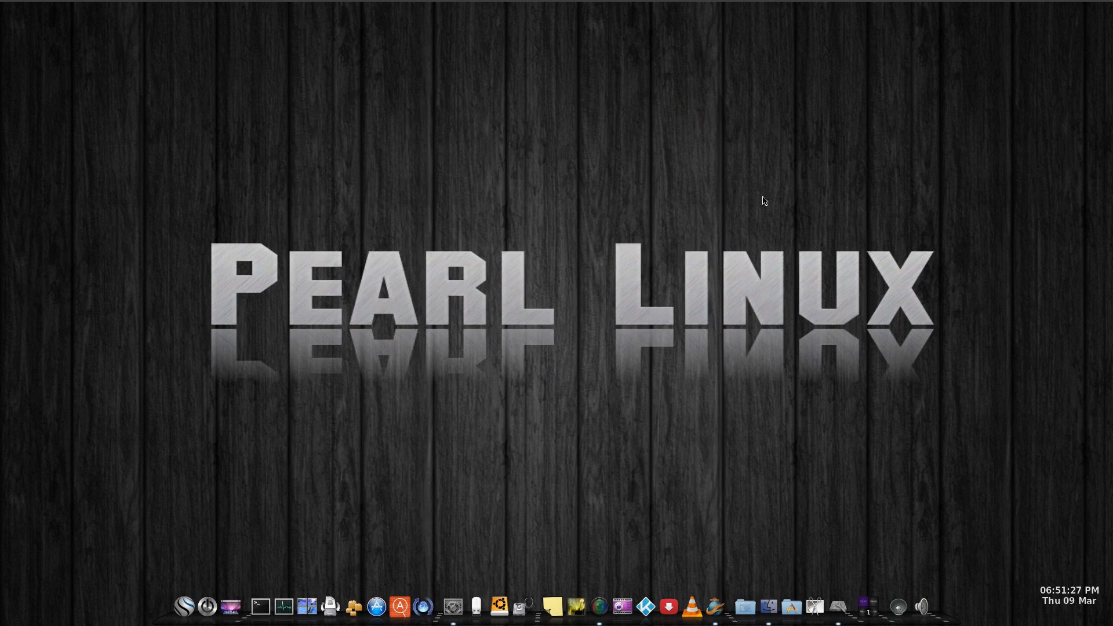
pyautogui.moveTo(803, 338)
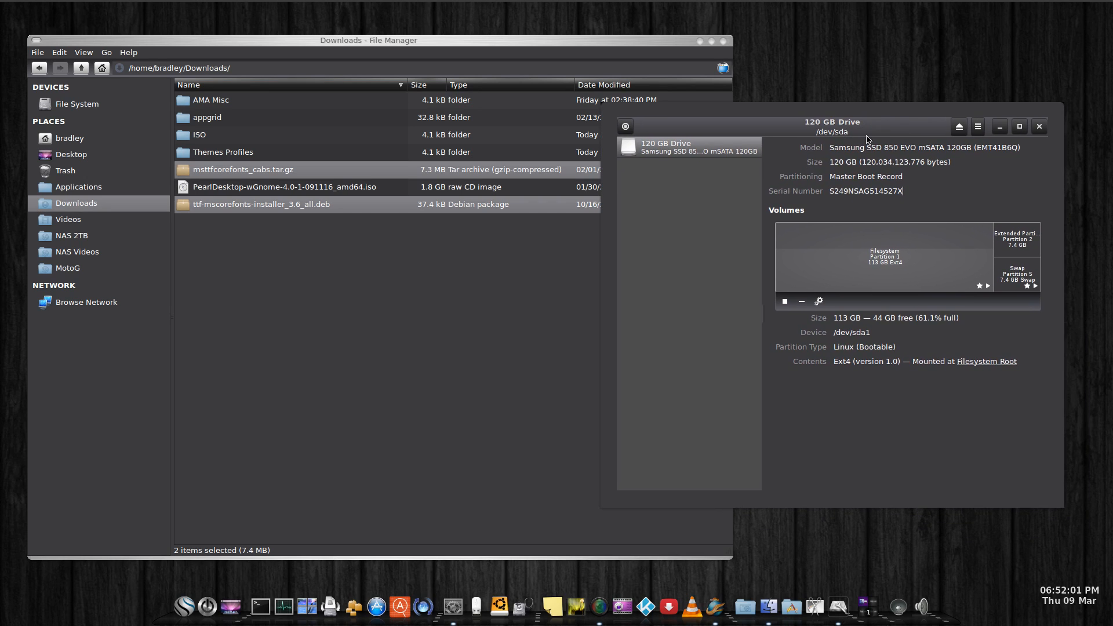
pyautogui.moveTo(1039, 134)
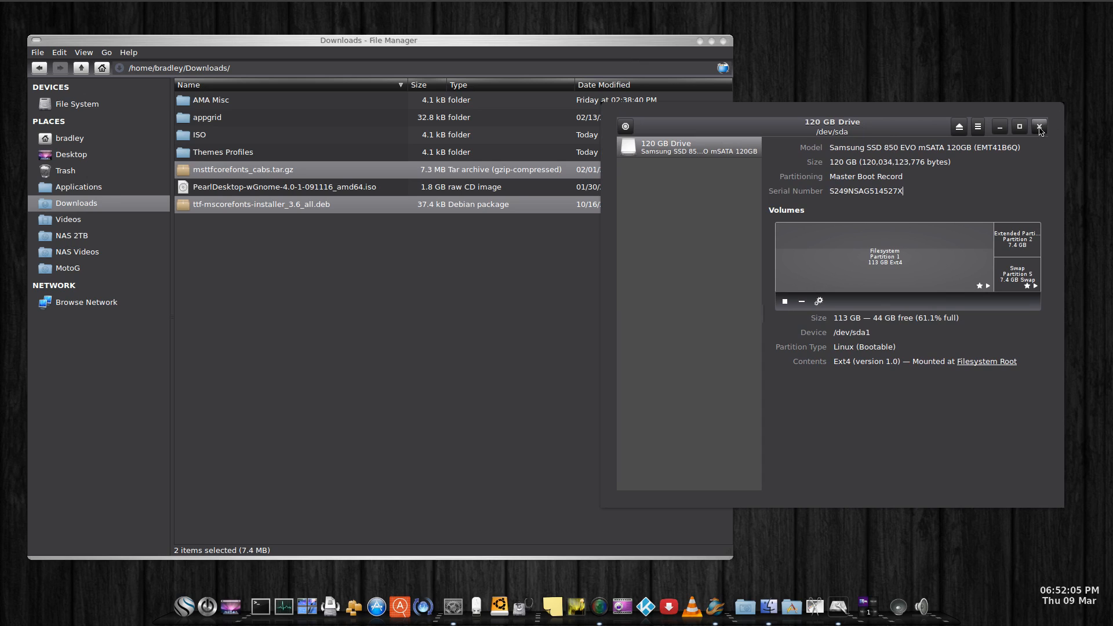
# Close the 120 GB drive details window and hide the Downloads File Manager window
pyautogui.click(1038, 127)
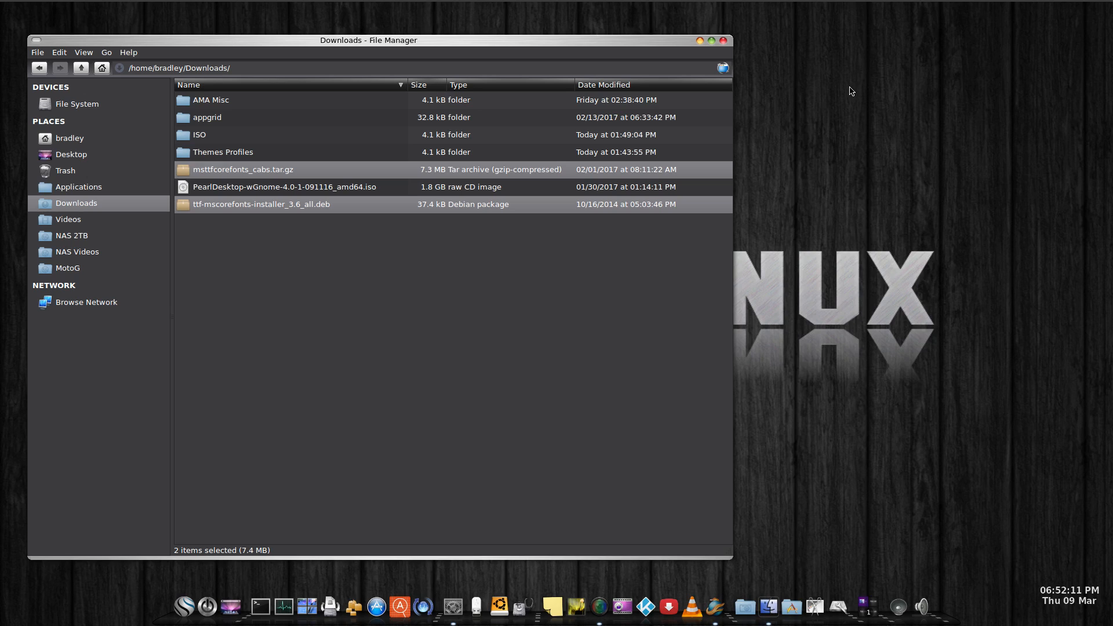
pyautogui.moveTo(663, 57)
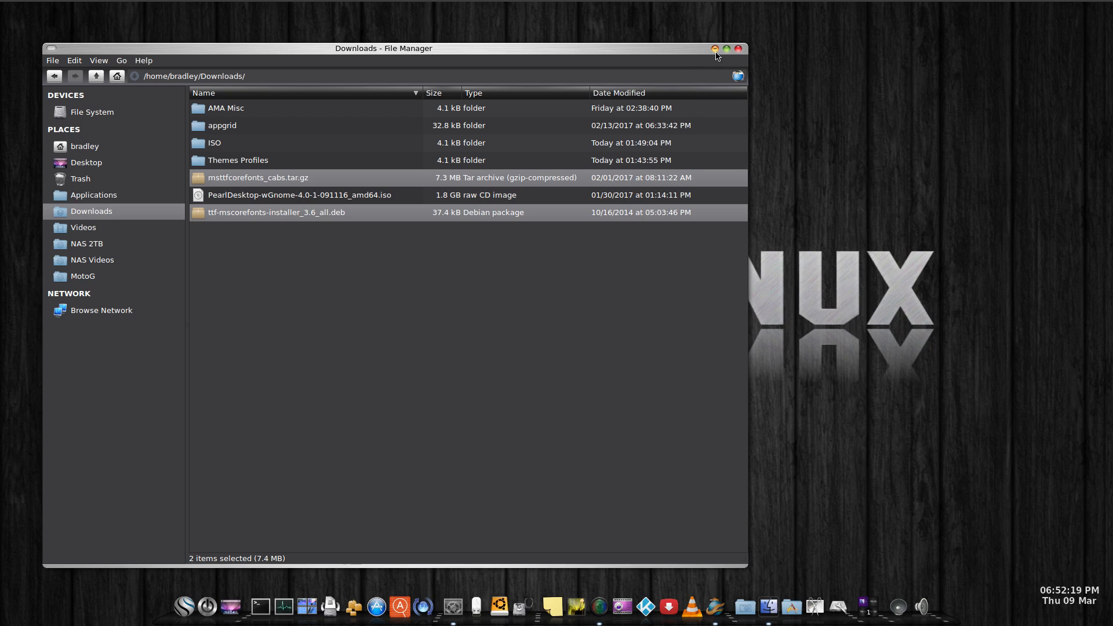
pyautogui.click(738, 48)
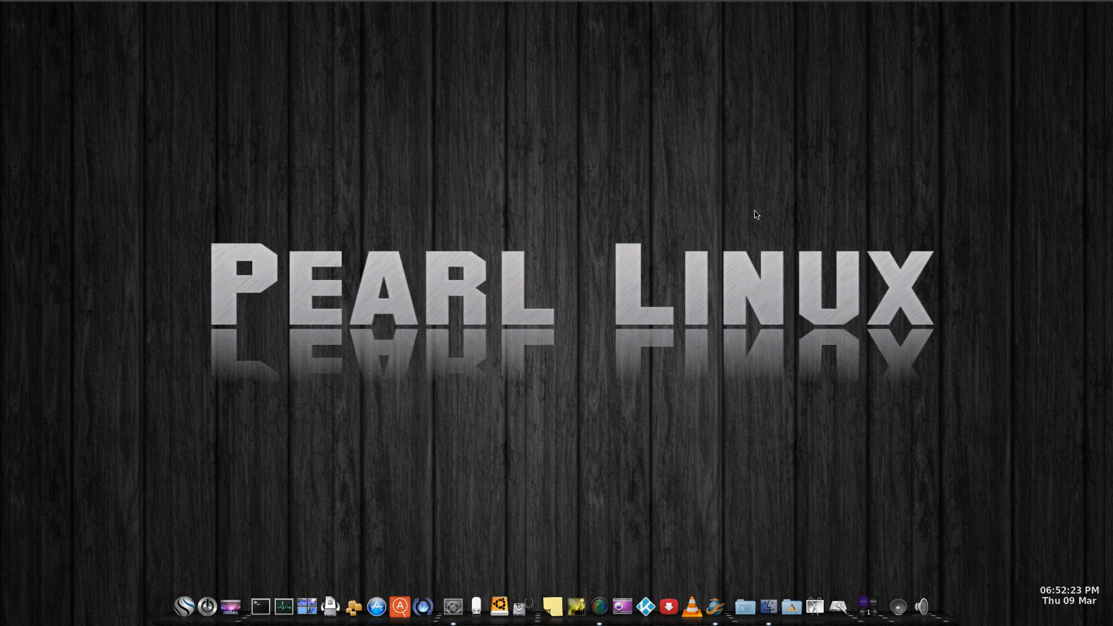
pyautogui.moveTo(776, 439)
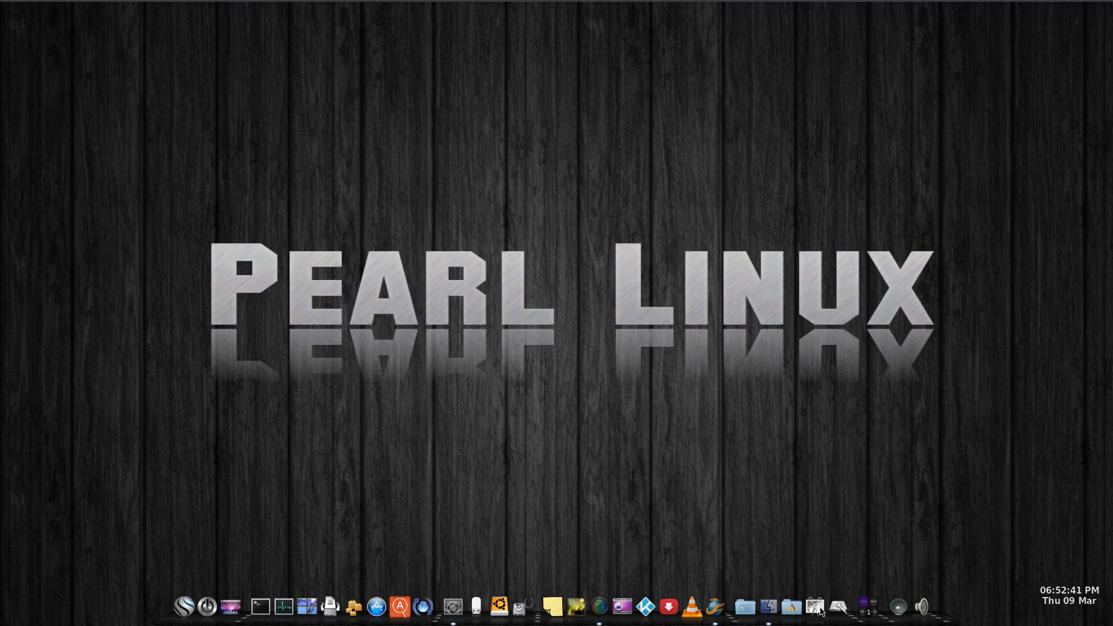
pyautogui.click(814, 606)
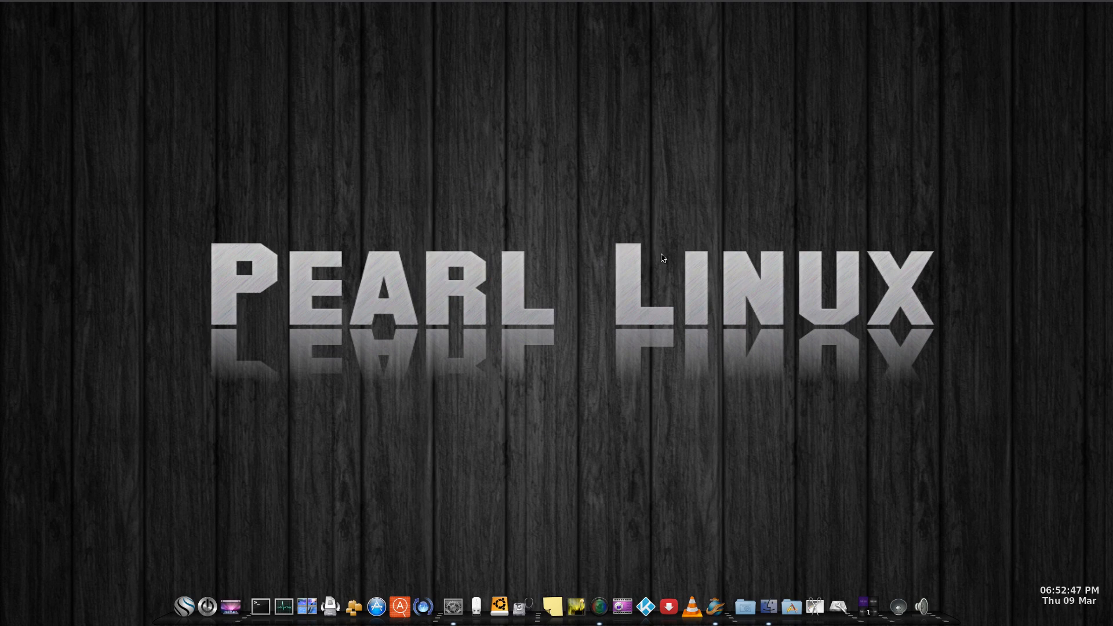
pyautogui.moveTo(255, 364)
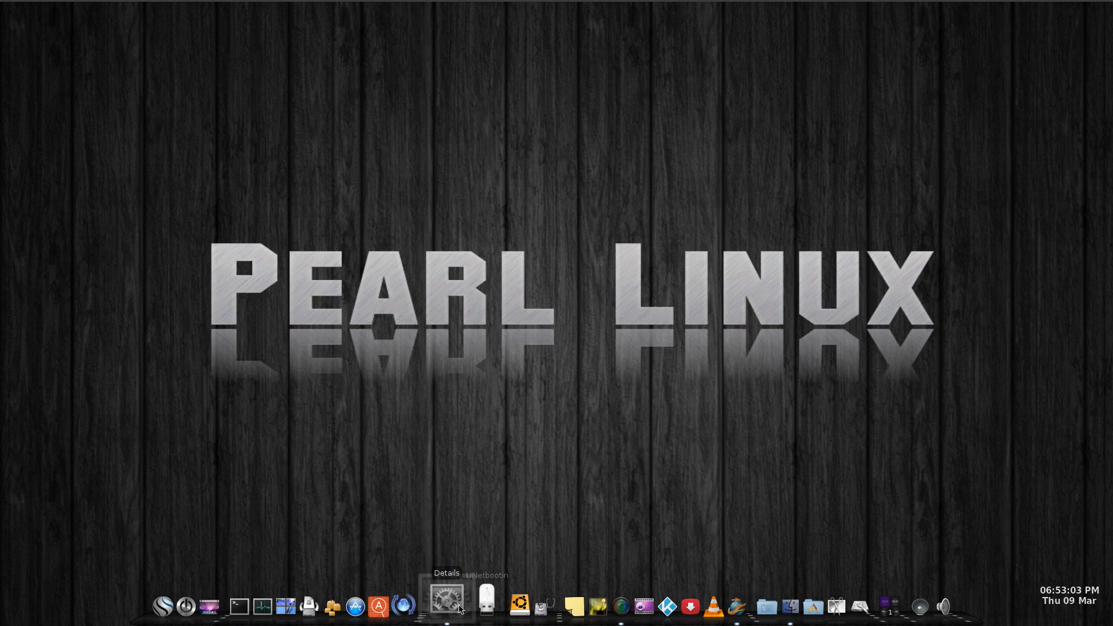
pyautogui.click(446, 606)
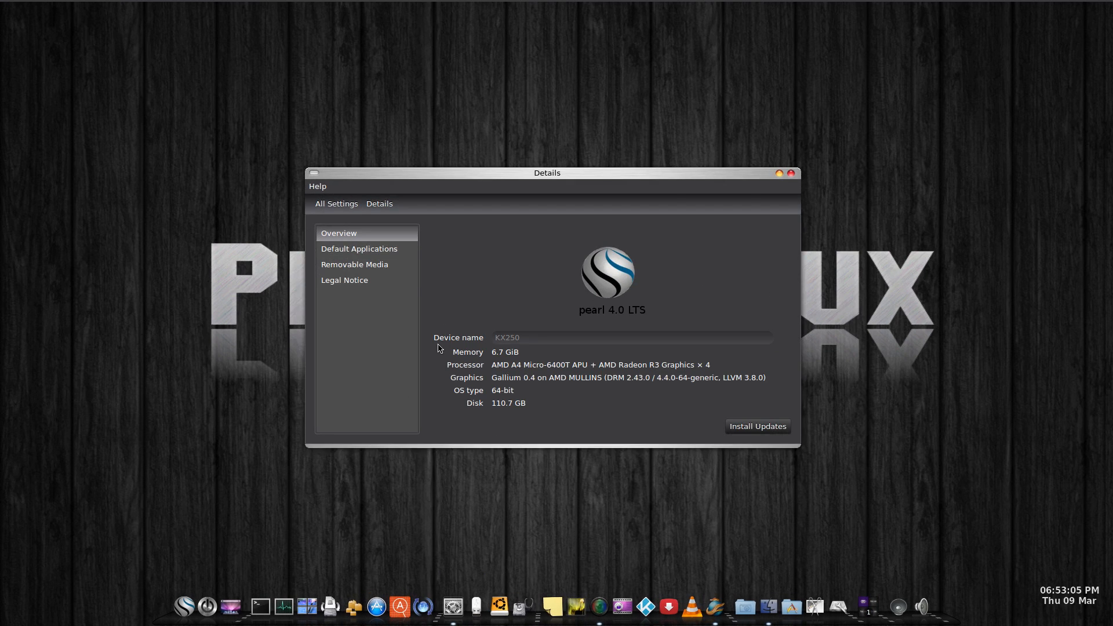
pyautogui.click(336, 203)
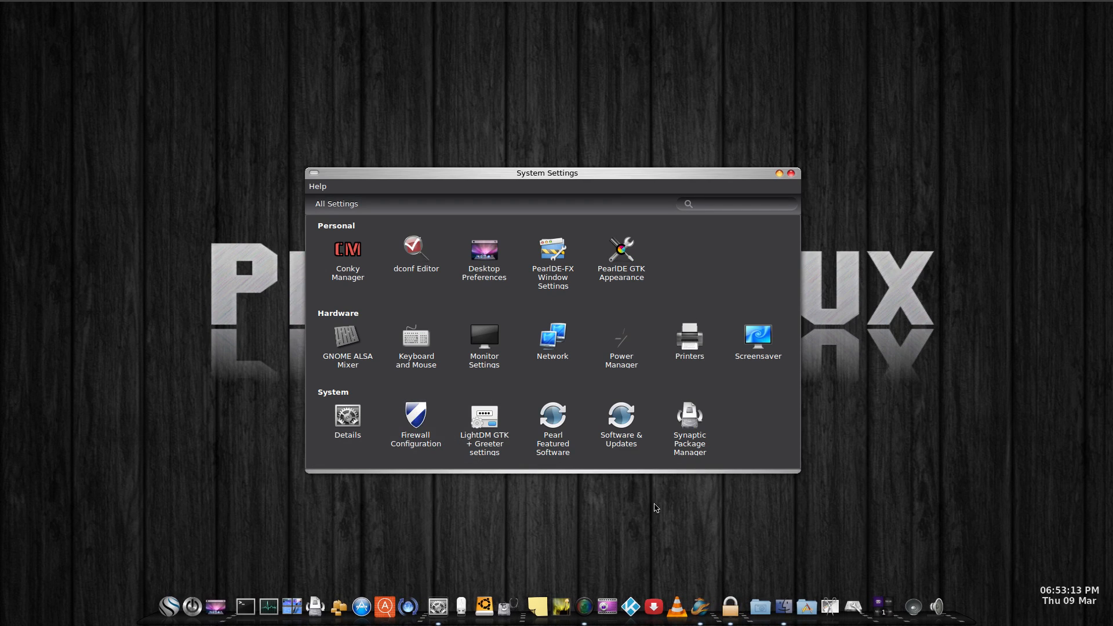
pyautogui.moveTo(729, 606)
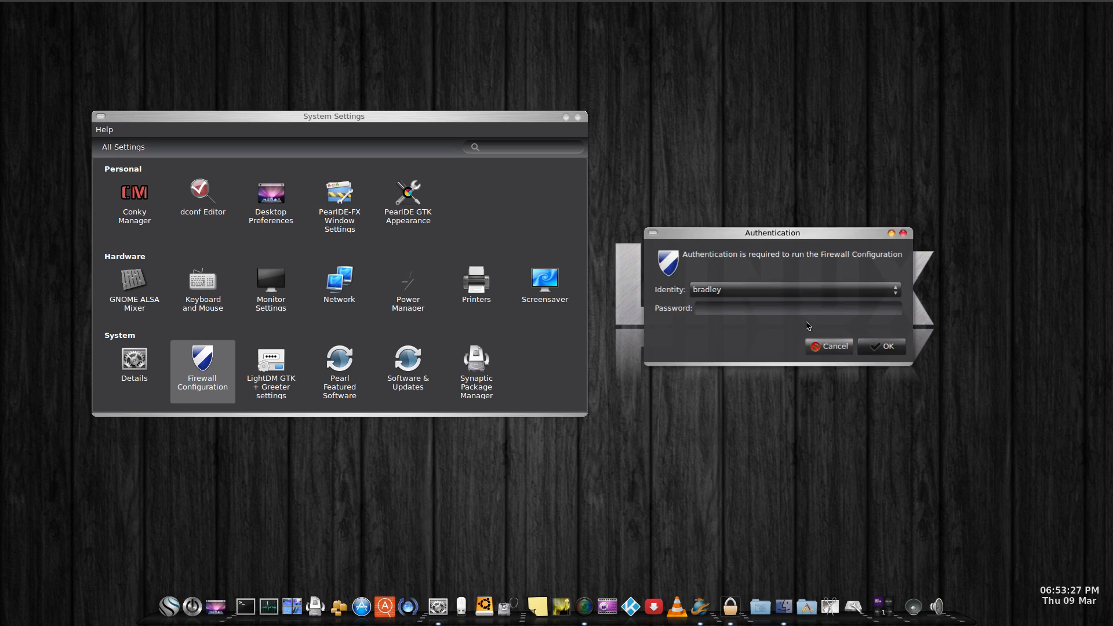
pyautogui.click(828, 347)
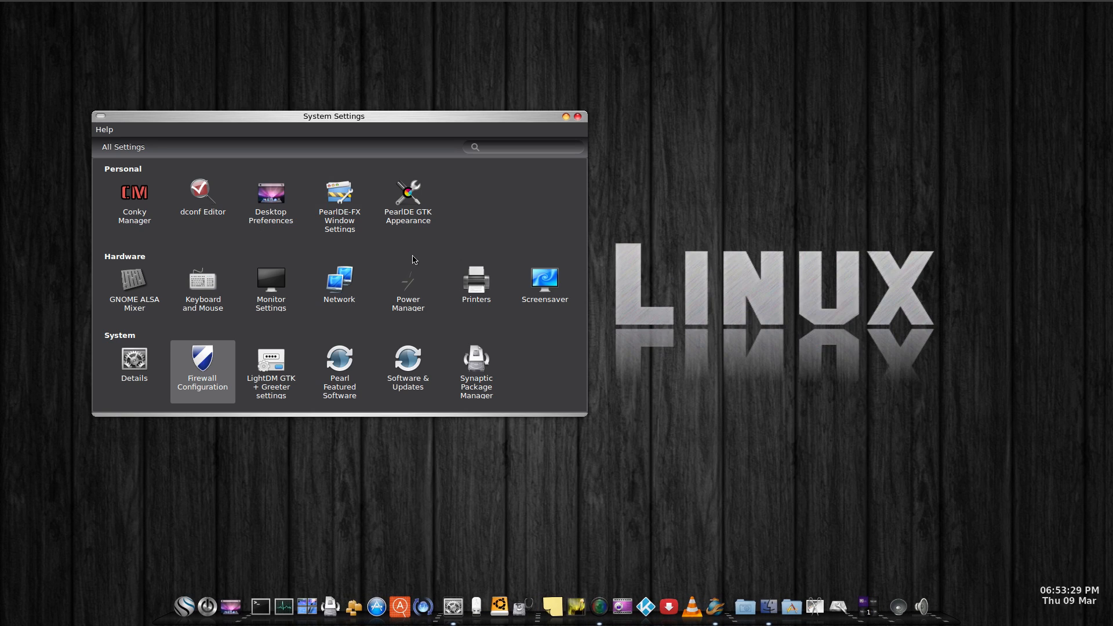
pyautogui.moveTo(399, 124)
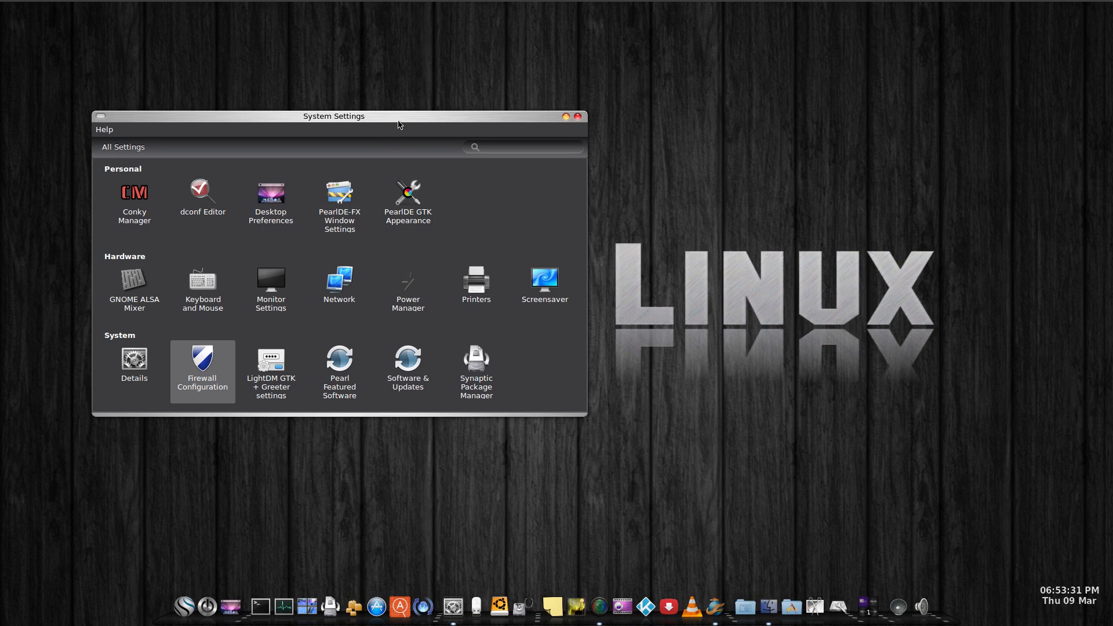
pyautogui.moveTo(334, 116); pyautogui.dragTo(382, 99)
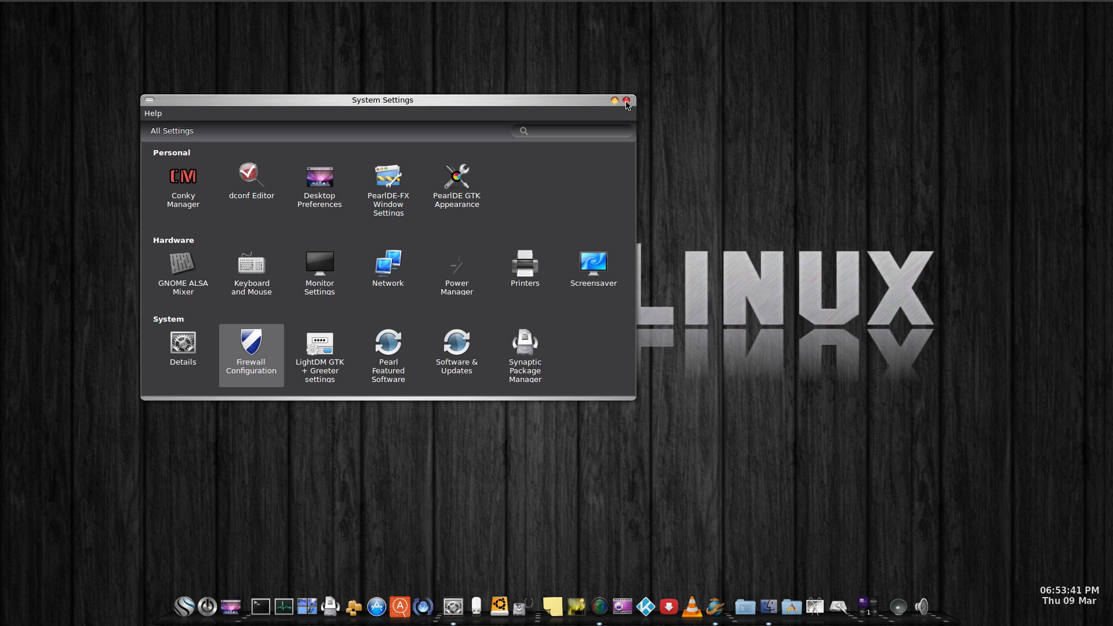
pyautogui.click(625, 101)
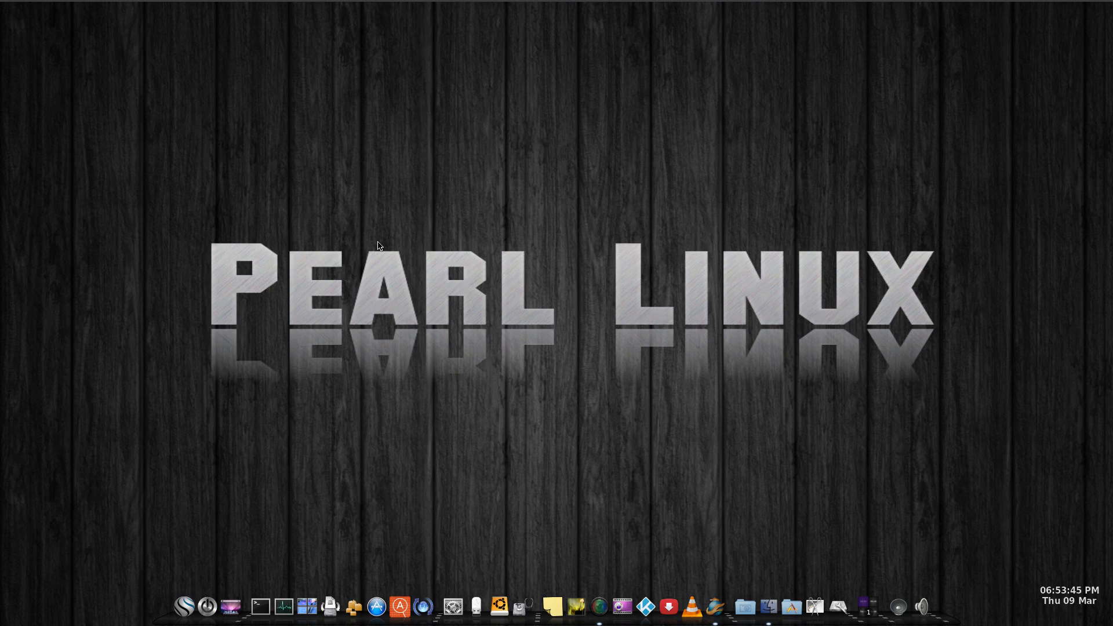
pyautogui.moveTo(398, 343)
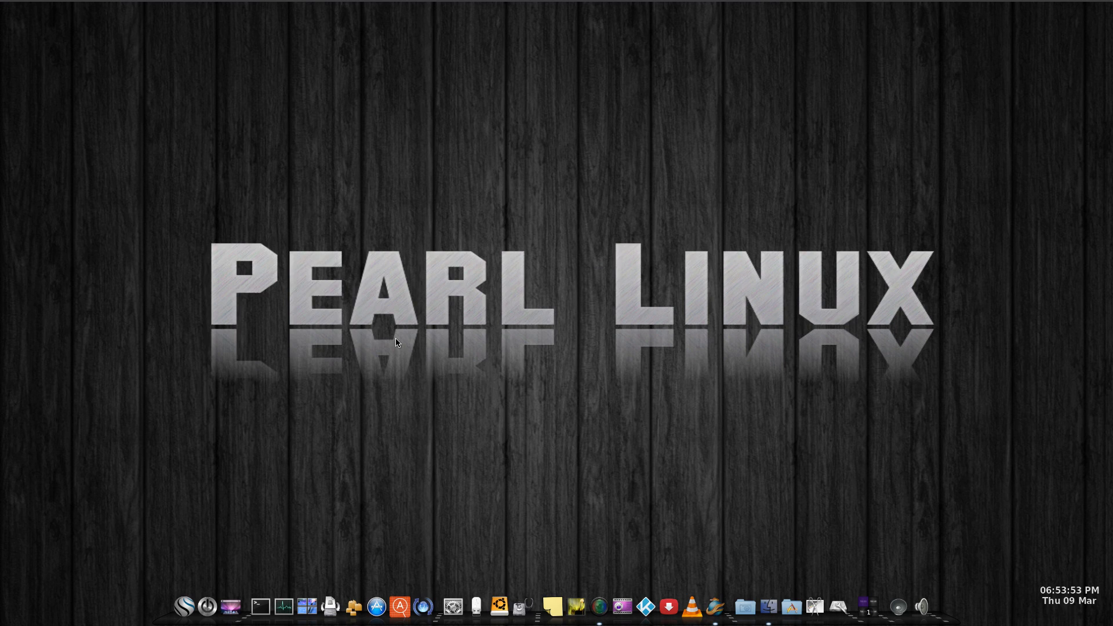
pyautogui.moveTo(427, 422)
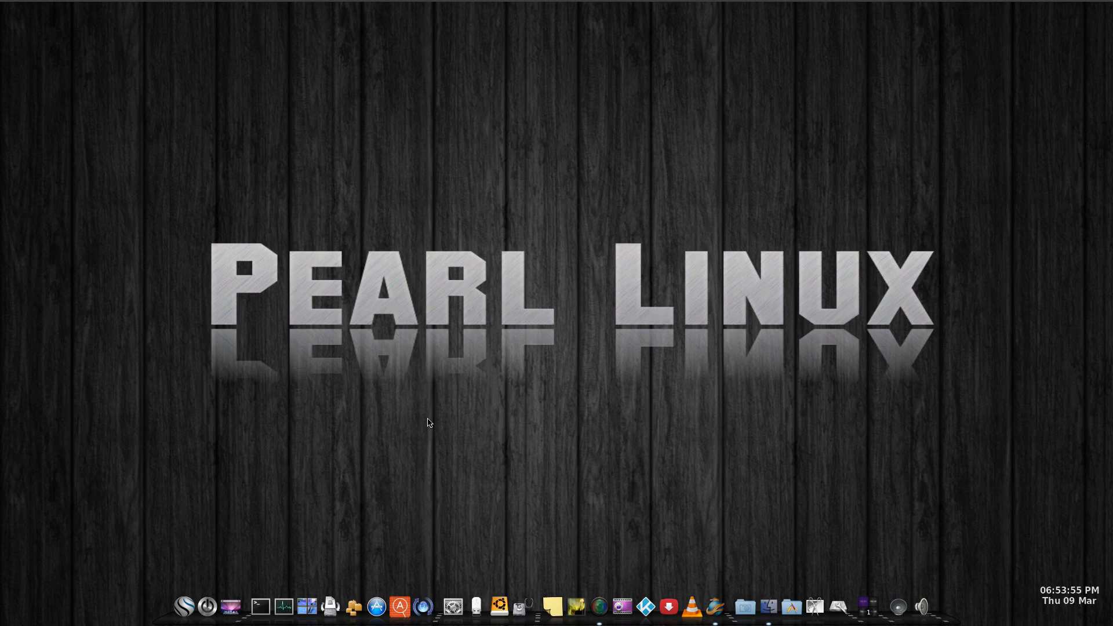
pyautogui.moveTo(625, 418)
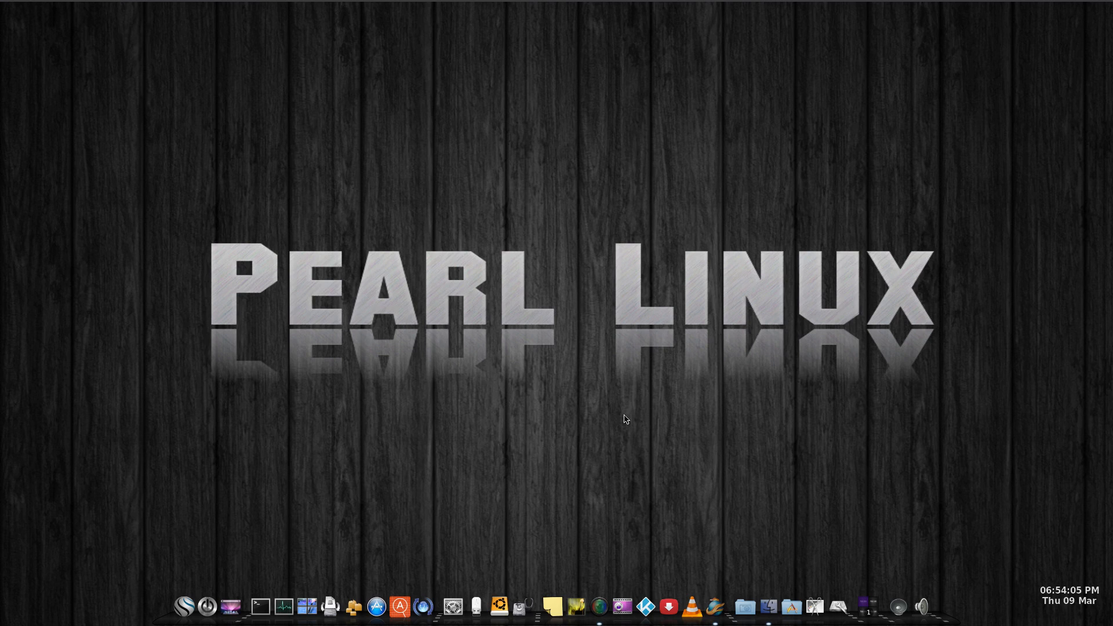
pyautogui.moveTo(564, 414)
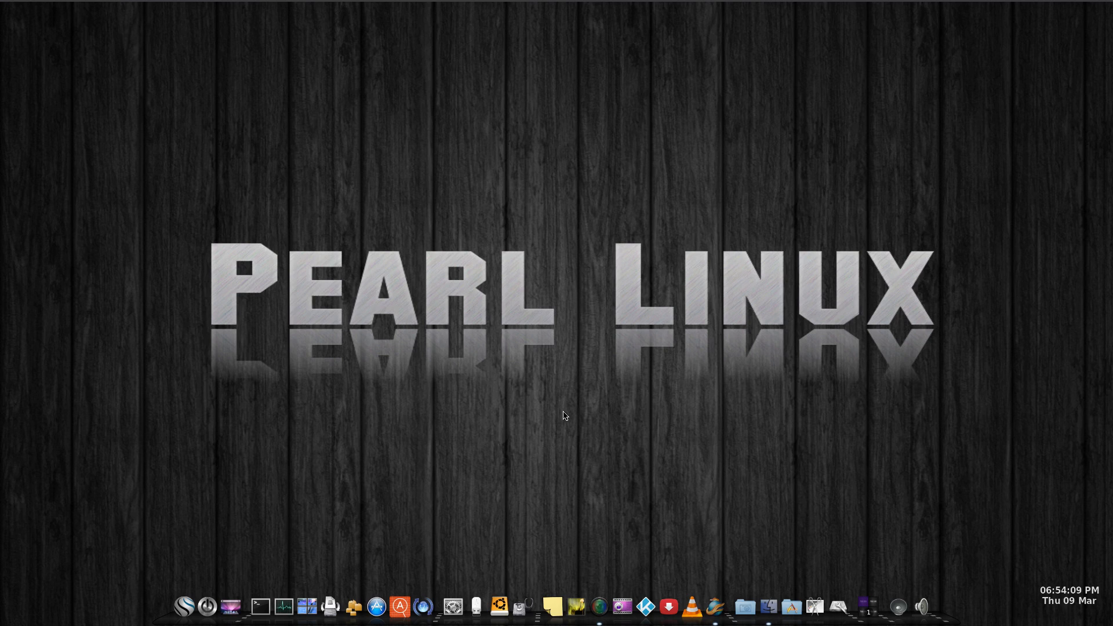
pyautogui.moveTo(573, 424)
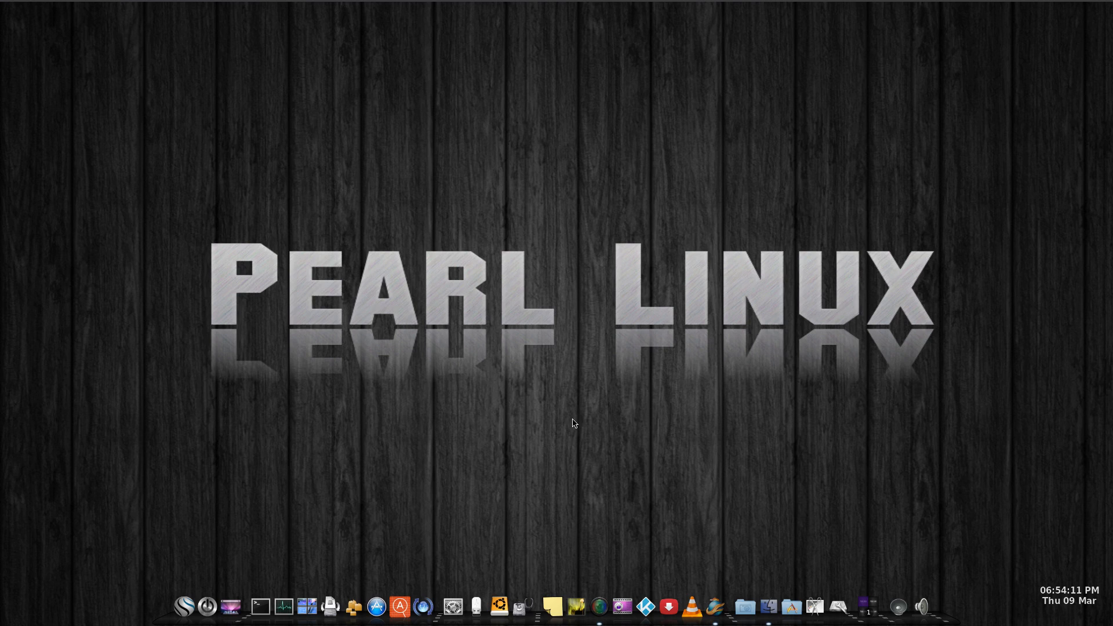
pyautogui.moveTo(681, 405)
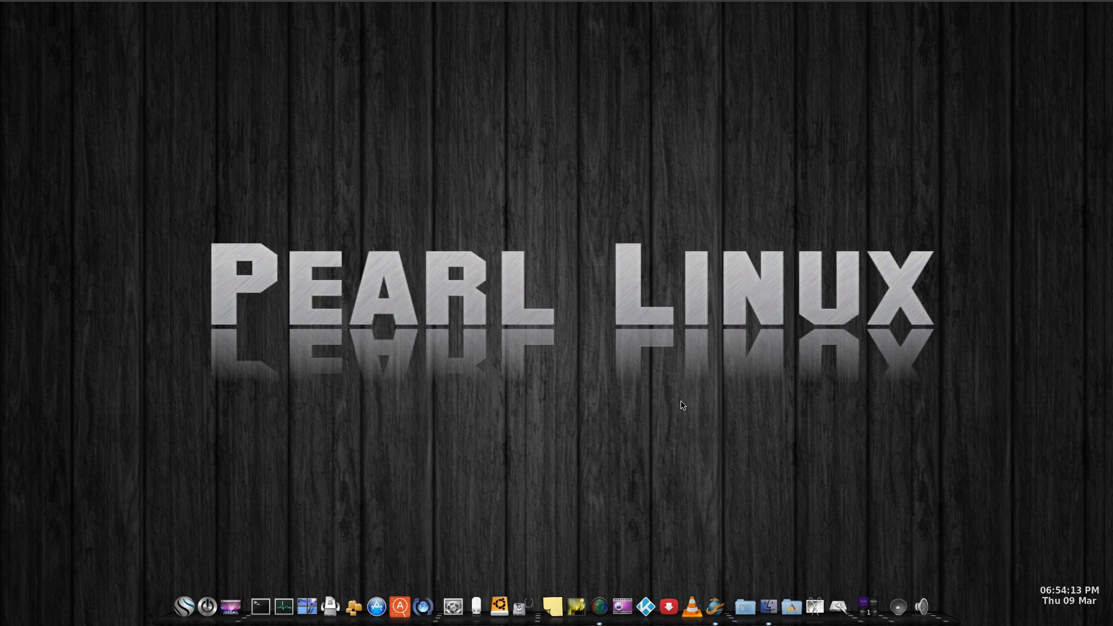
pyautogui.moveTo(717, 393)
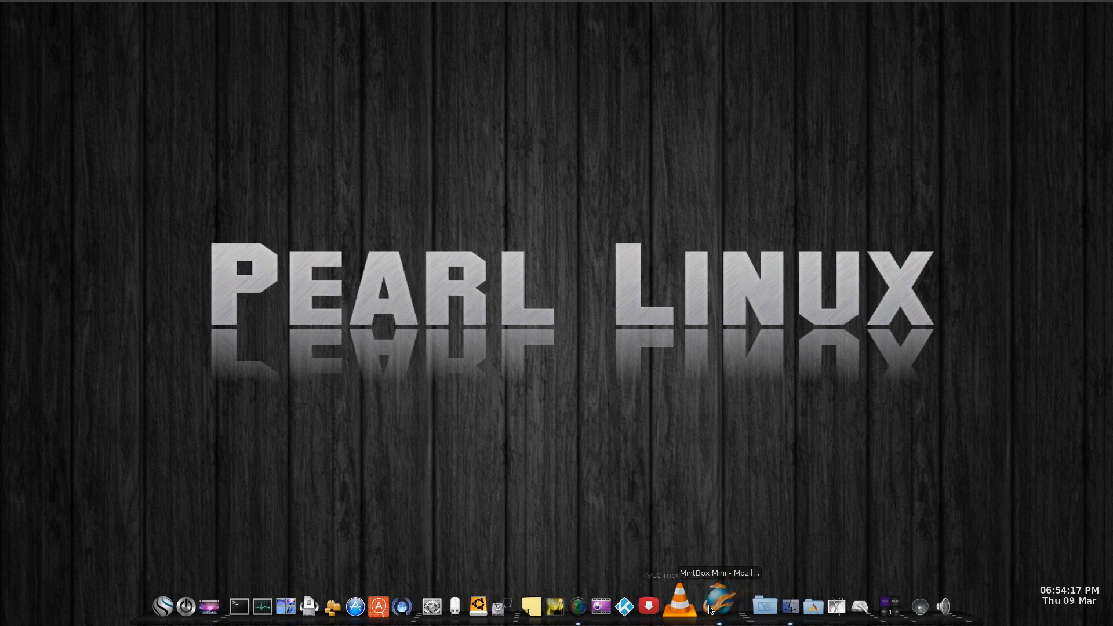
# Launch Firefox from the dock, opening its New Tab page
pyautogui.click(721, 606)
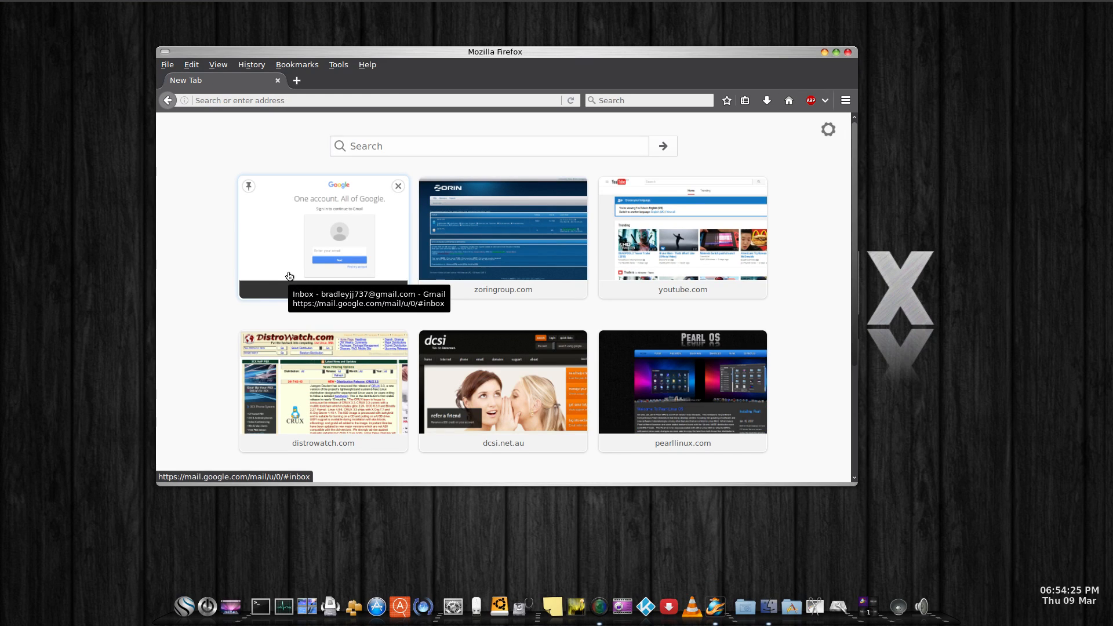
pyautogui.moveTo(543, 318)
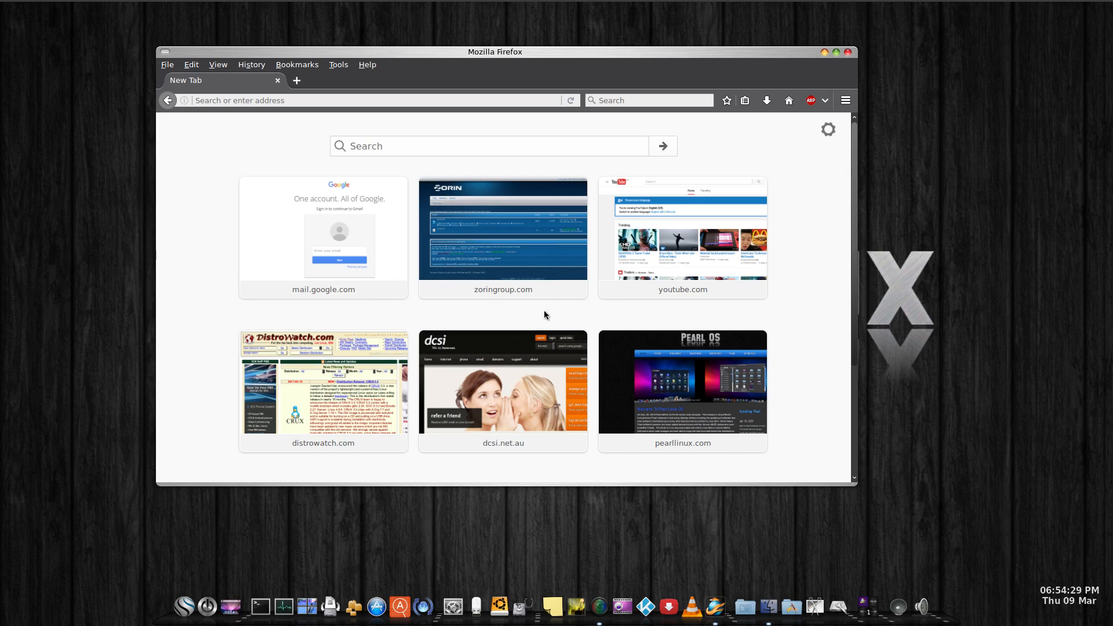
# Focus the new tab search box, then close the Firefox window
pyautogui.click(490, 146)
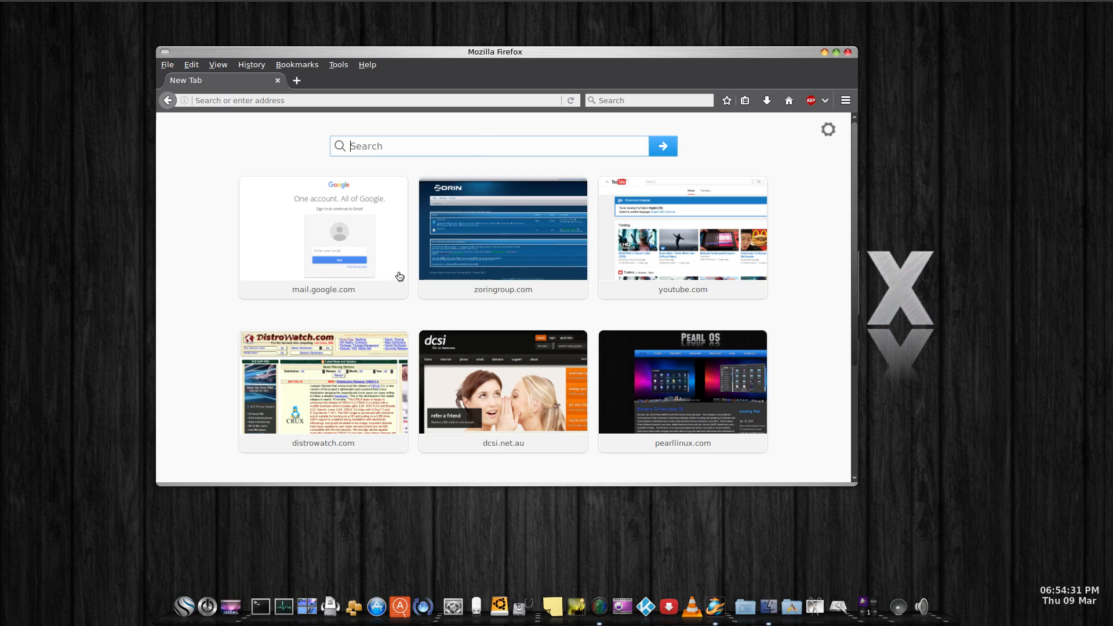
pyautogui.moveTo(416, 314)
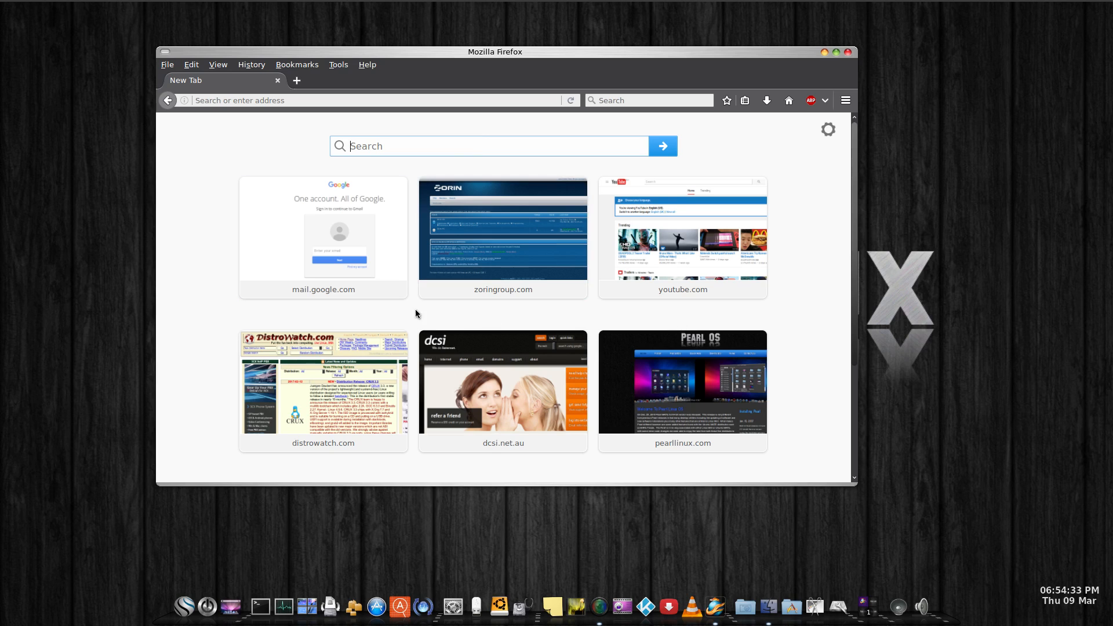
pyautogui.moveTo(598, 316)
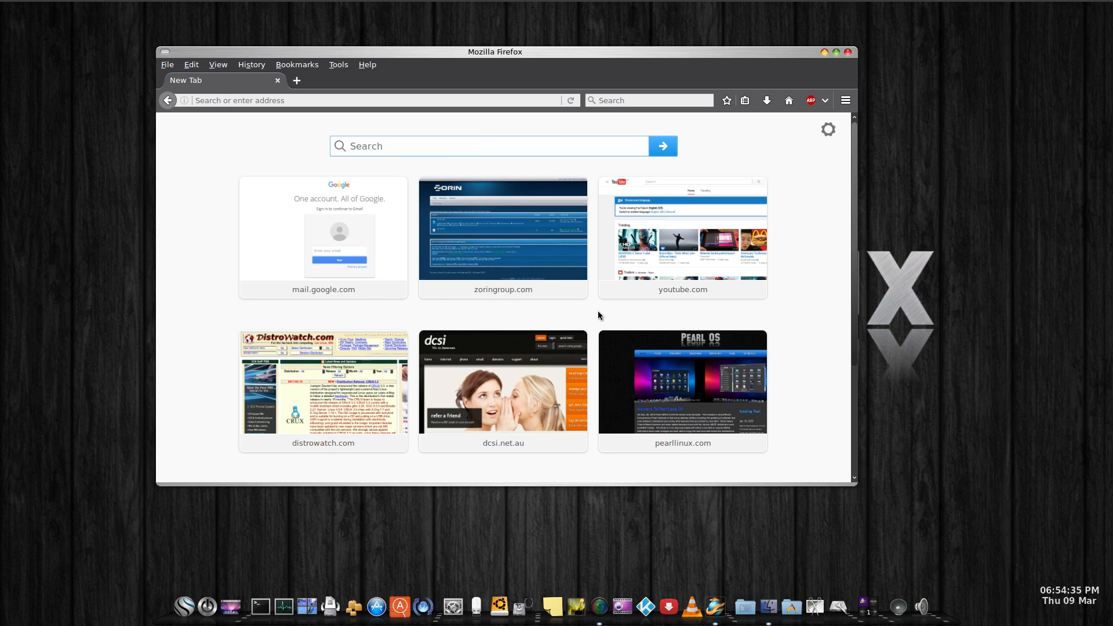
pyautogui.moveTo(657, 99)
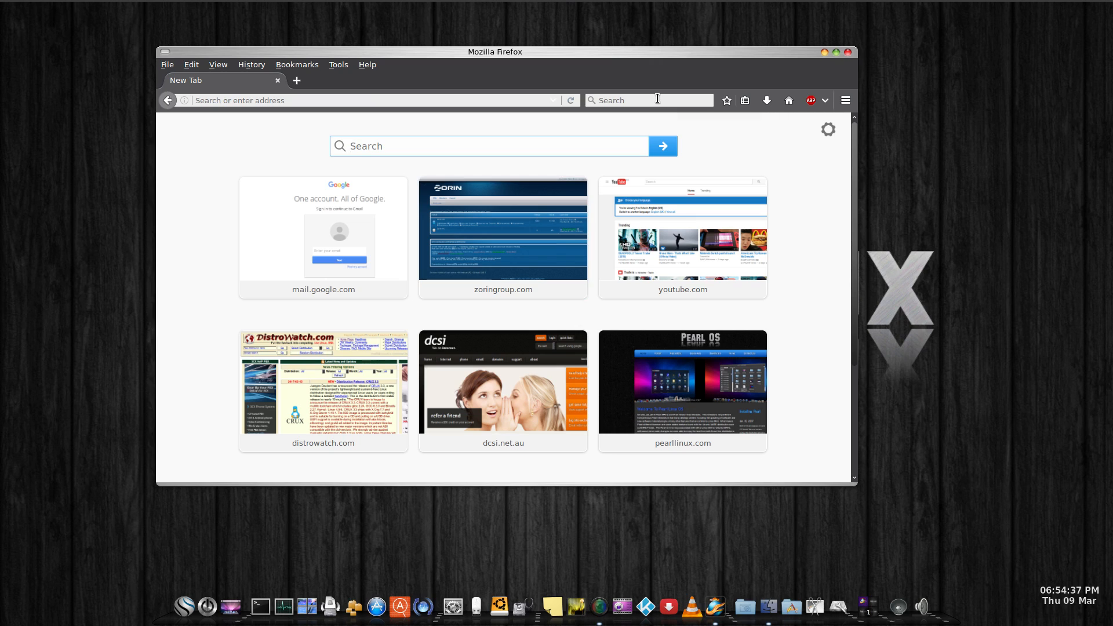
pyautogui.moveTo(647, 99)
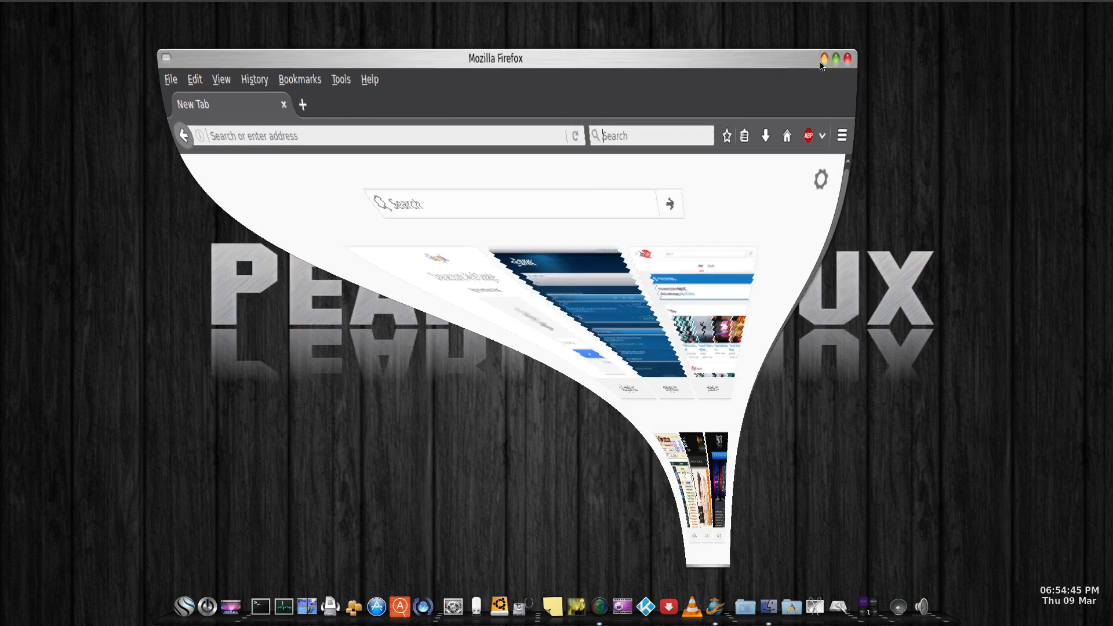
pyautogui.click(823, 58)
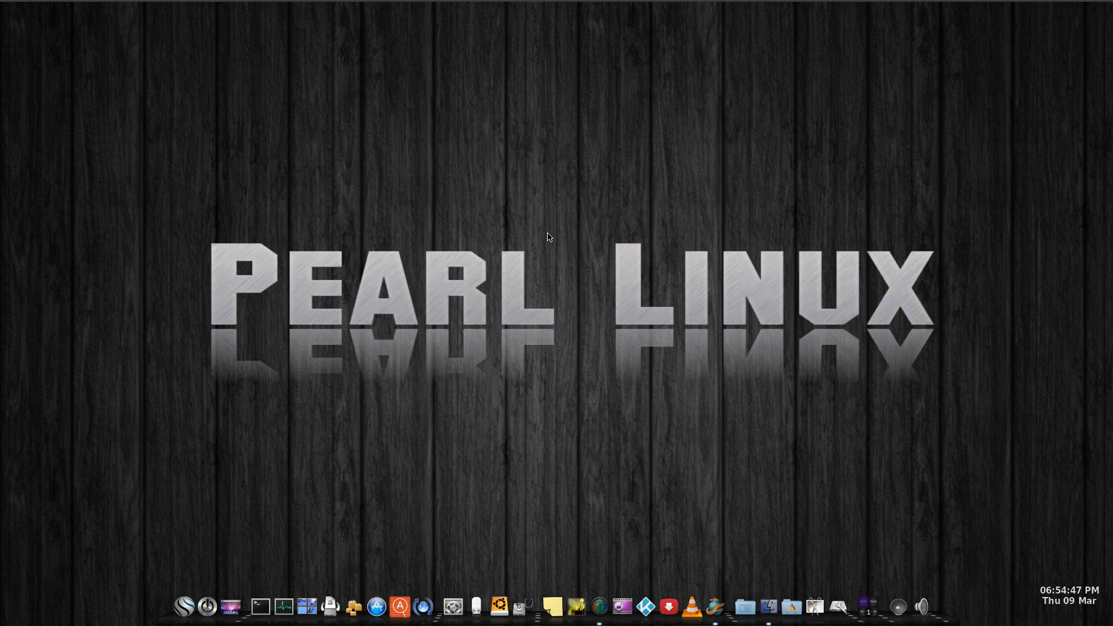
pyautogui.moveTo(543, 241)
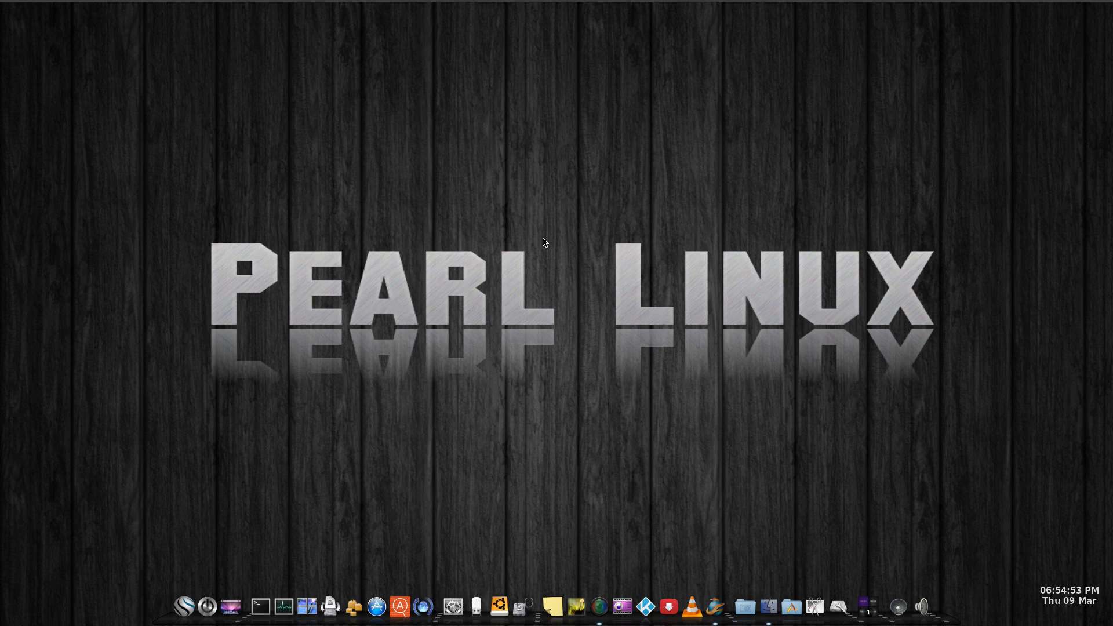
pyautogui.moveTo(456, 281)
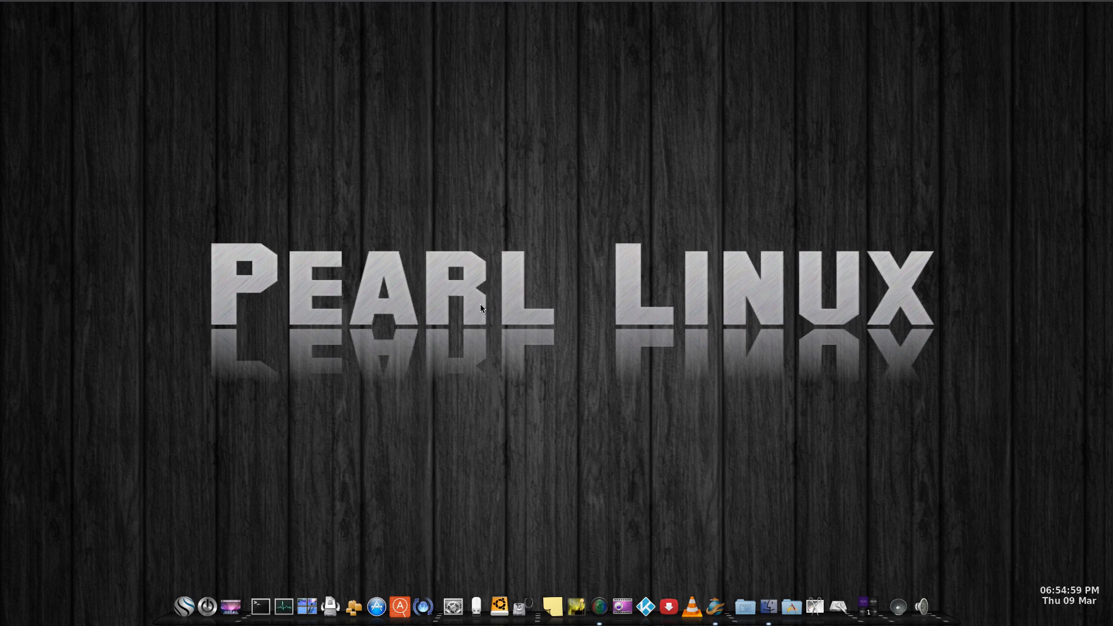
pyautogui.moveTo(478, 358)
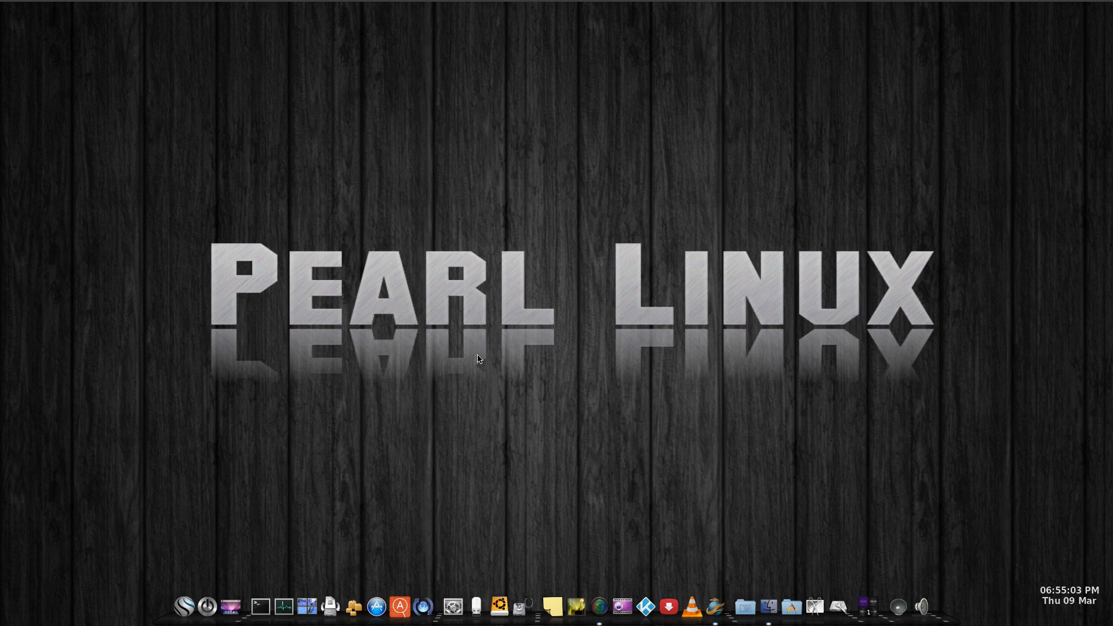
pyautogui.moveTo(335, 415)
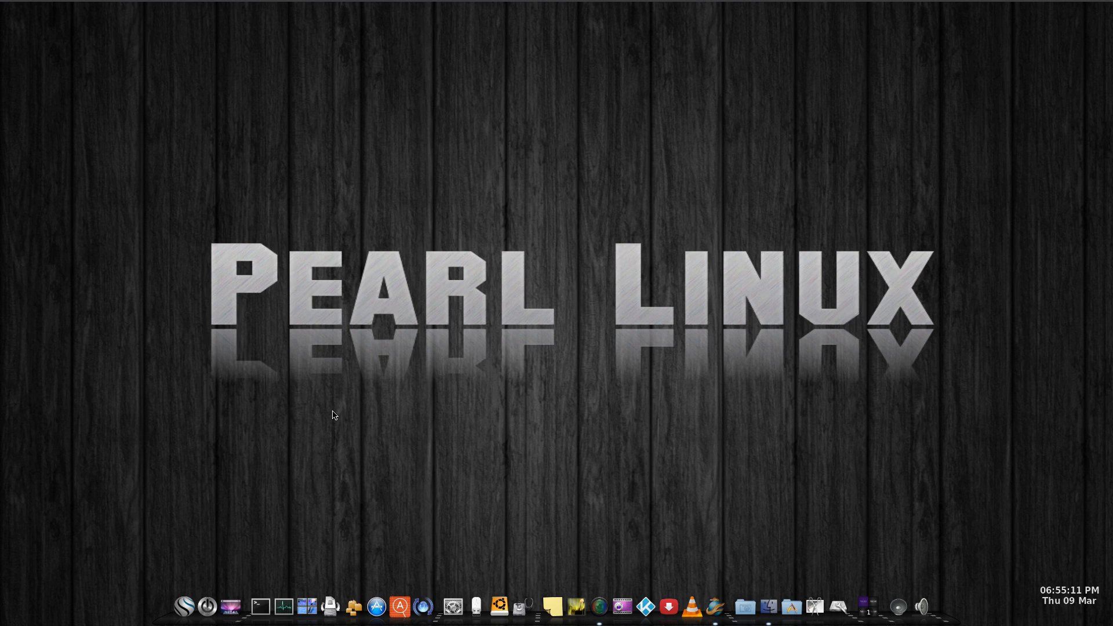
pyautogui.moveTo(458, 300)
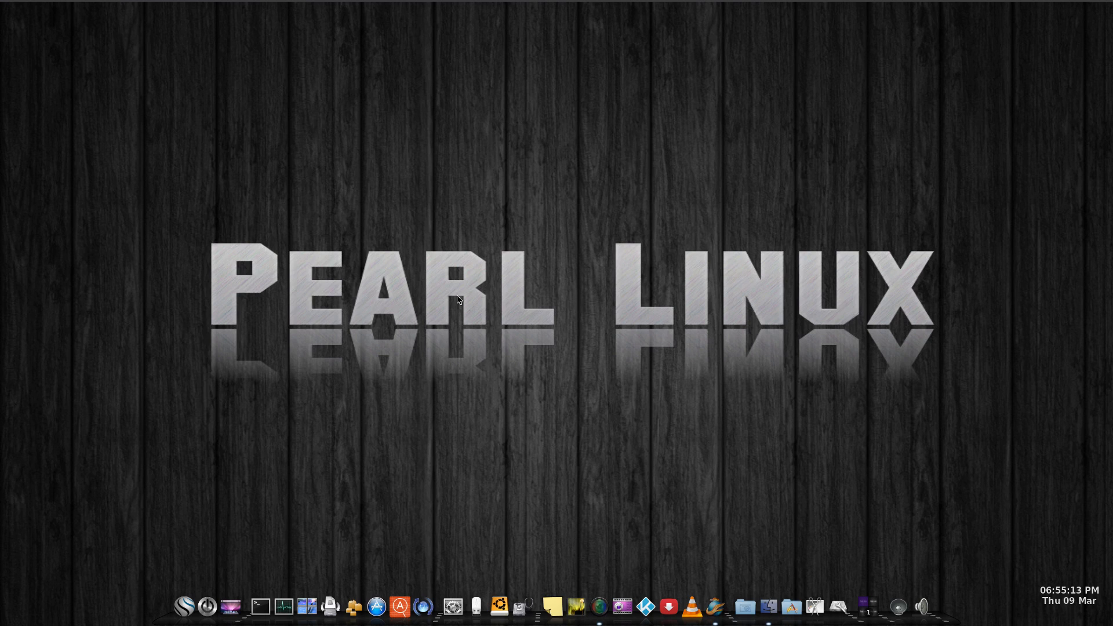
pyautogui.moveTo(481, 410)
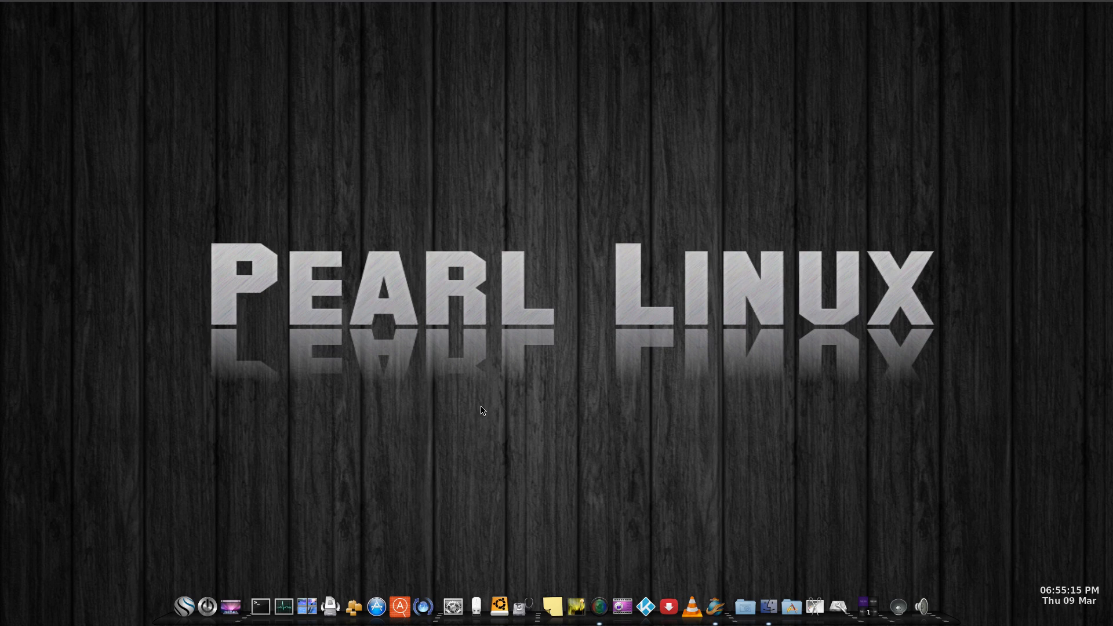
pyautogui.moveTo(534, 184)
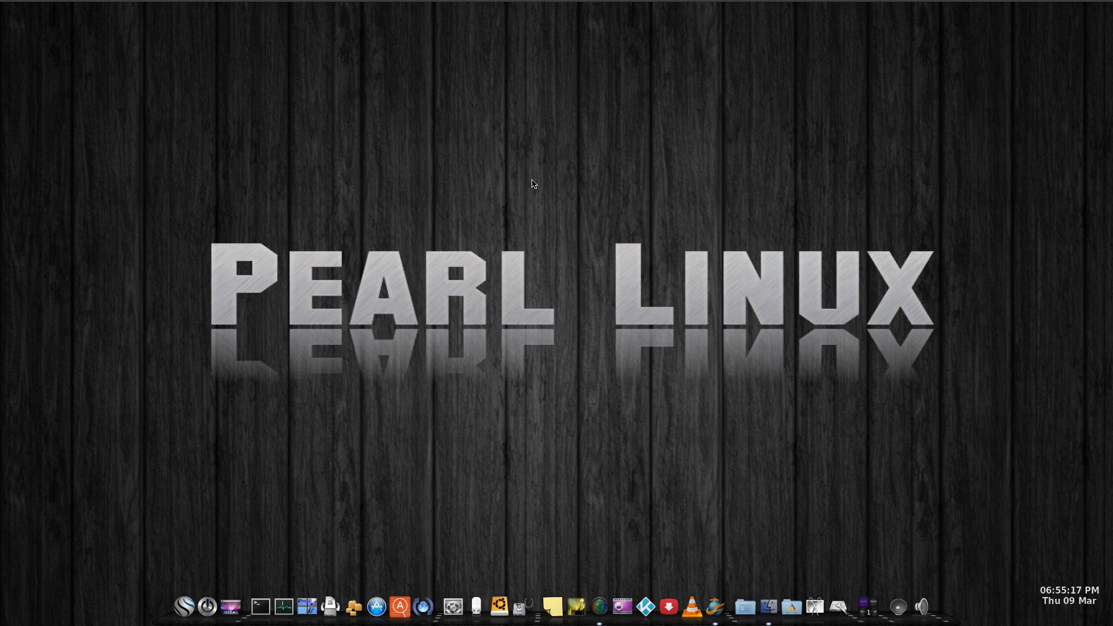
pyautogui.moveTo(467, 385)
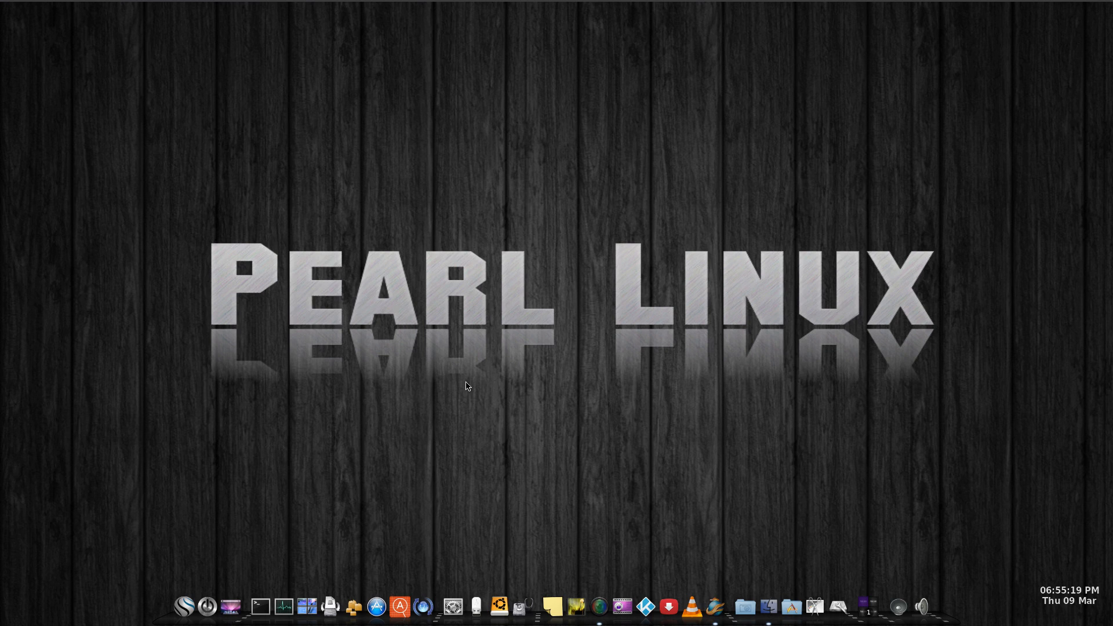
pyautogui.moveTo(284, 610)
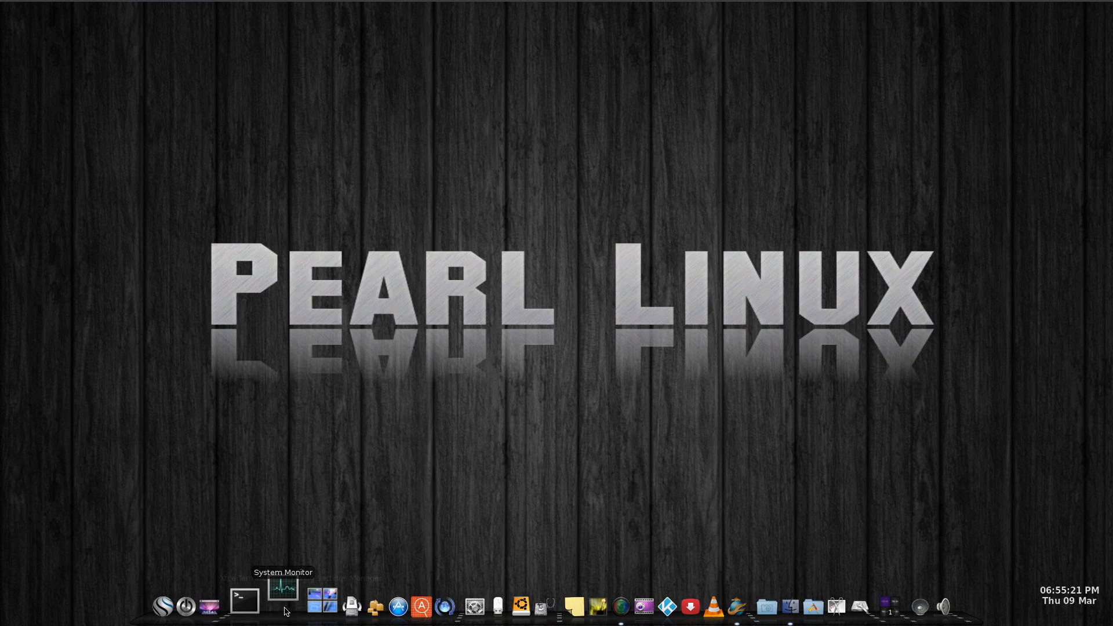
# Start System Monitor from the dock, showing the Resources tab
pyautogui.click(282, 604)
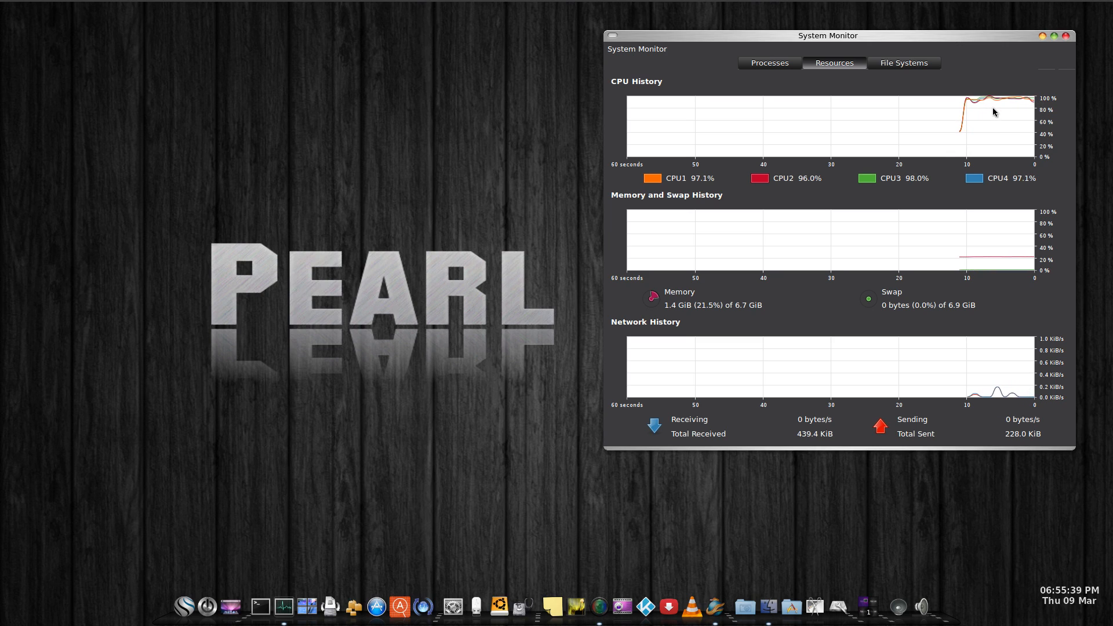
# Close System Monitor after reviewing its CPU, memory and network graphs
pyautogui.click(1065, 36)
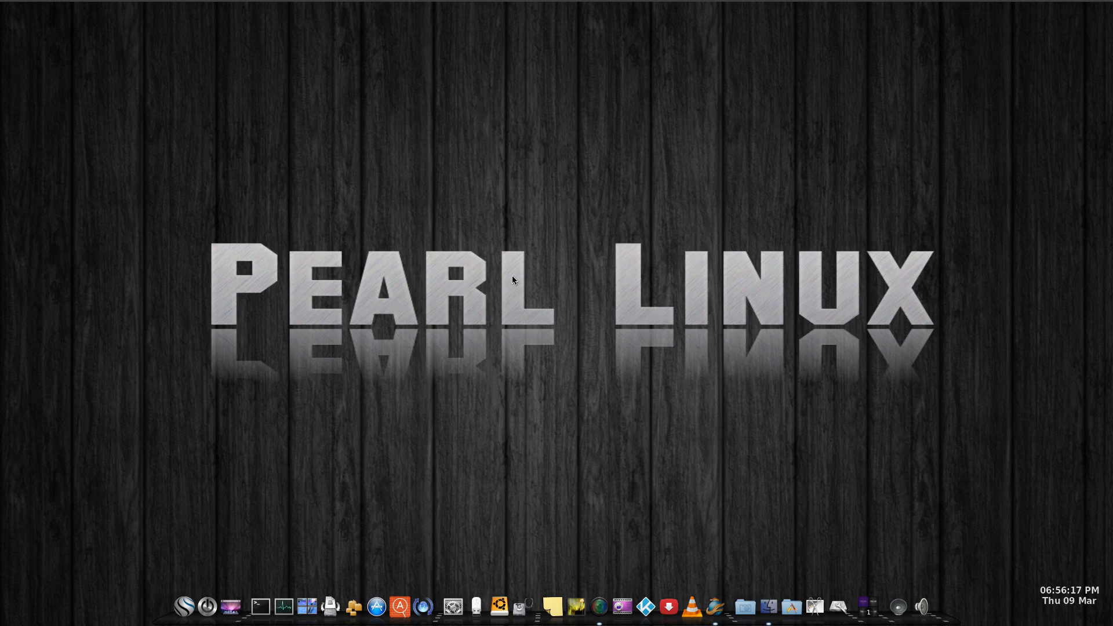
pyautogui.moveTo(470, 325)
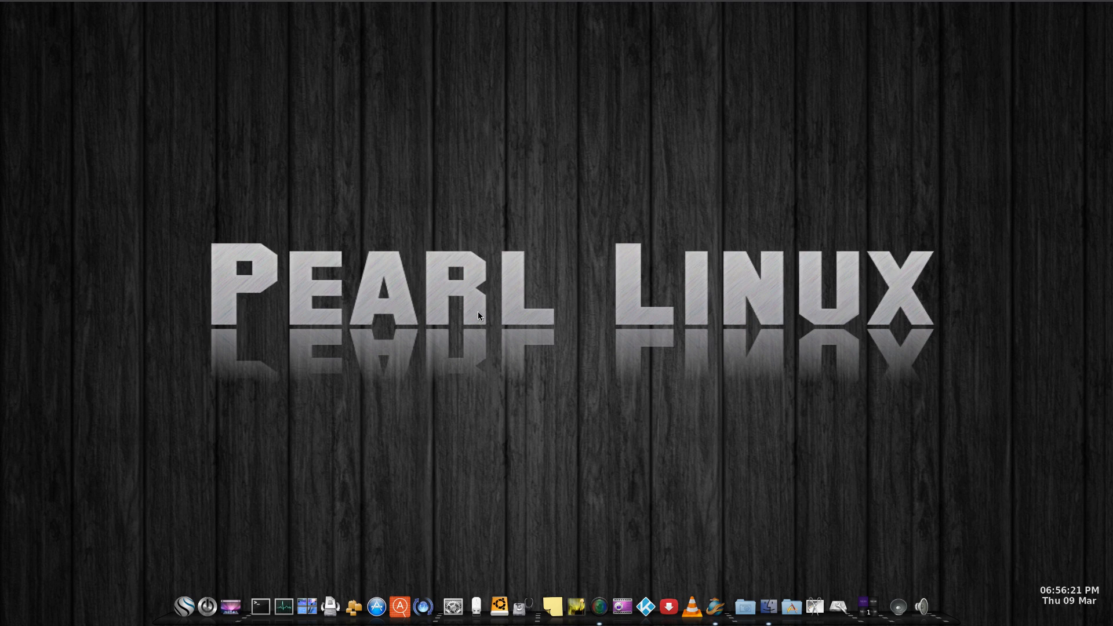
pyautogui.moveTo(506, 306)
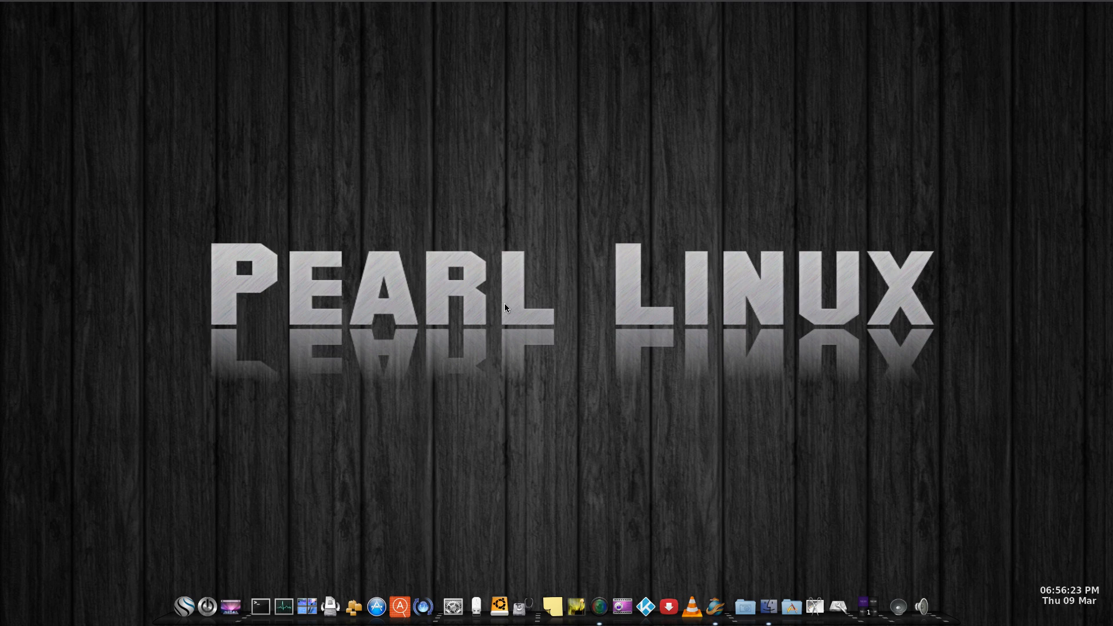
pyautogui.moveTo(483, 260)
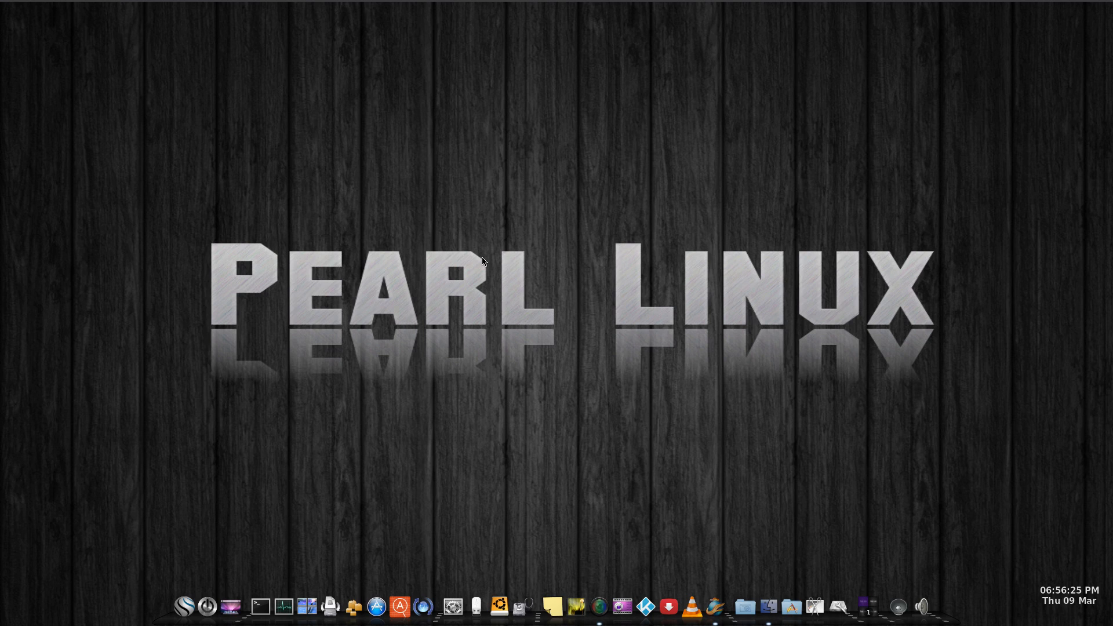
pyautogui.moveTo(508, 274)
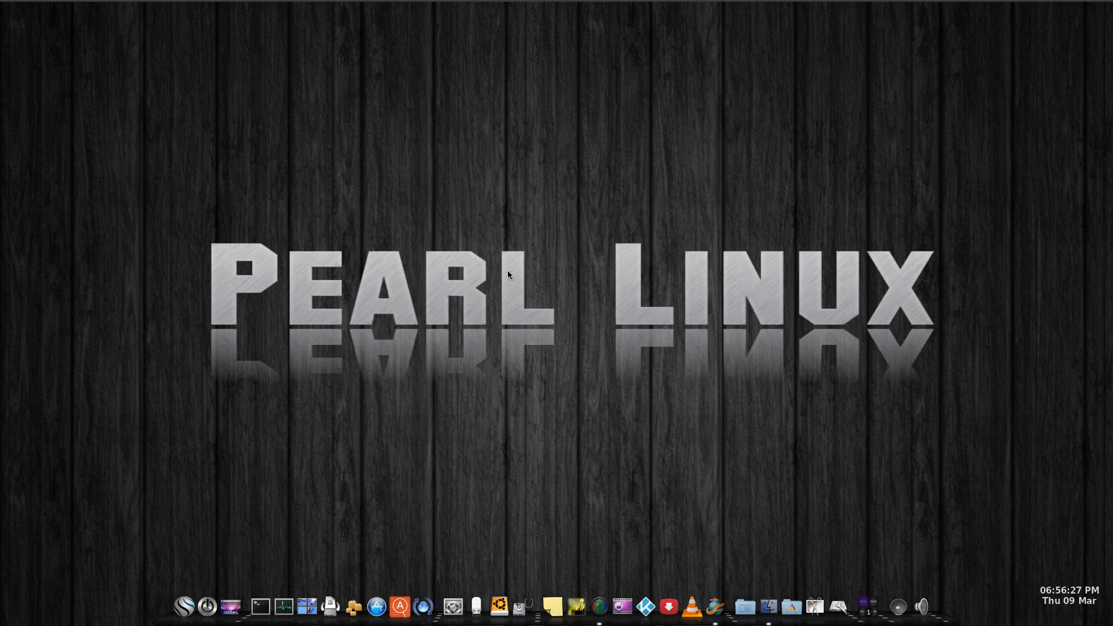
pyautogui.moveTo(450, 309)
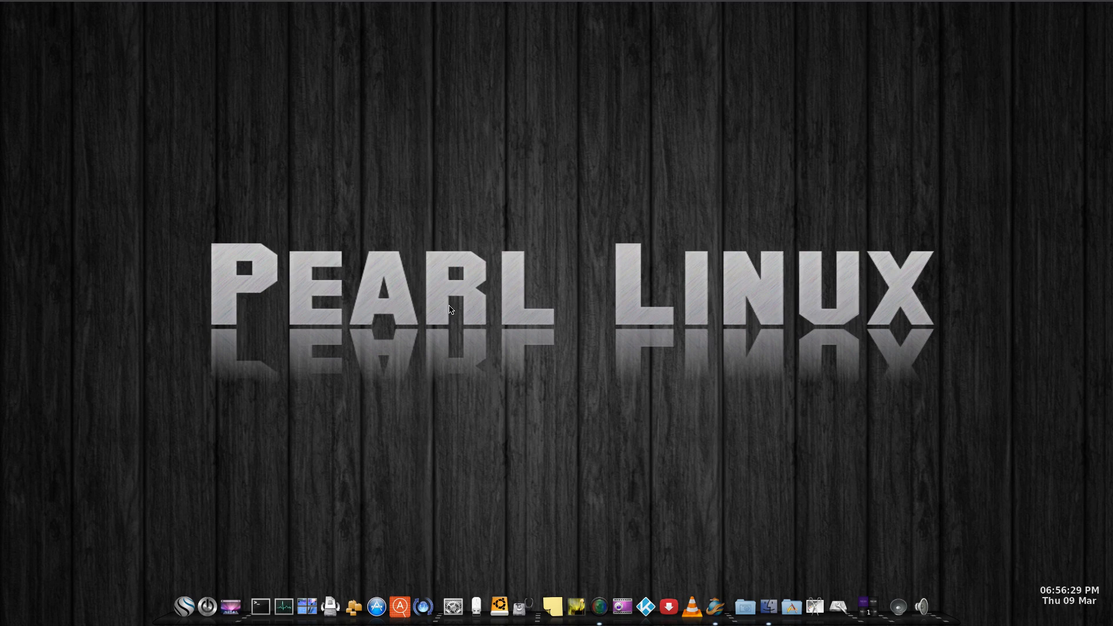
pyautogui.moveTo(382, 300)
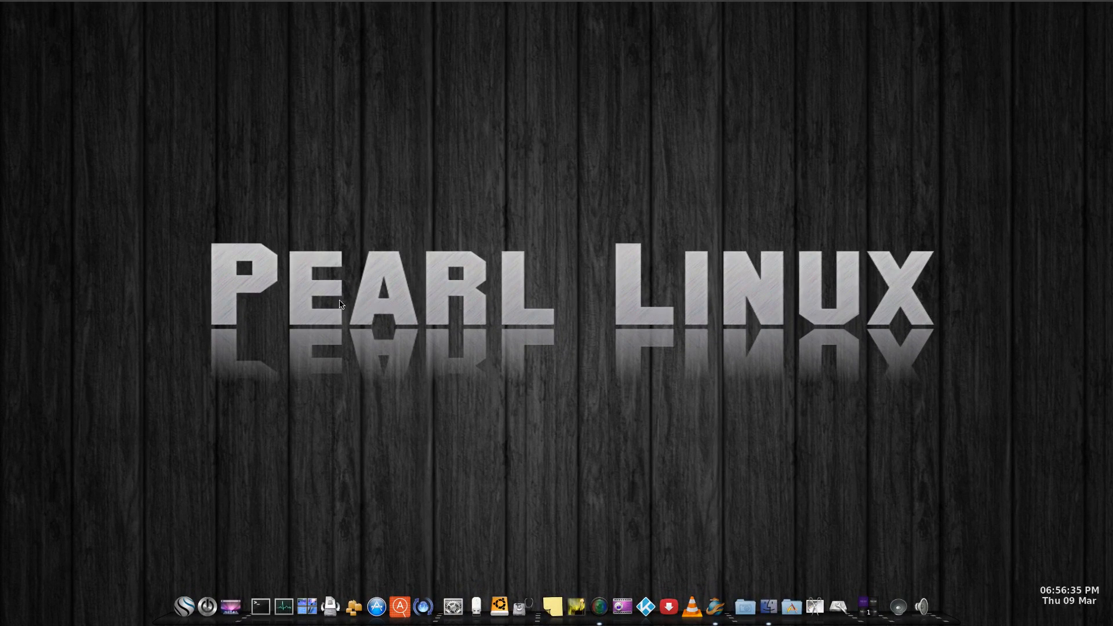
pyautogui.moveTo(441, 311)
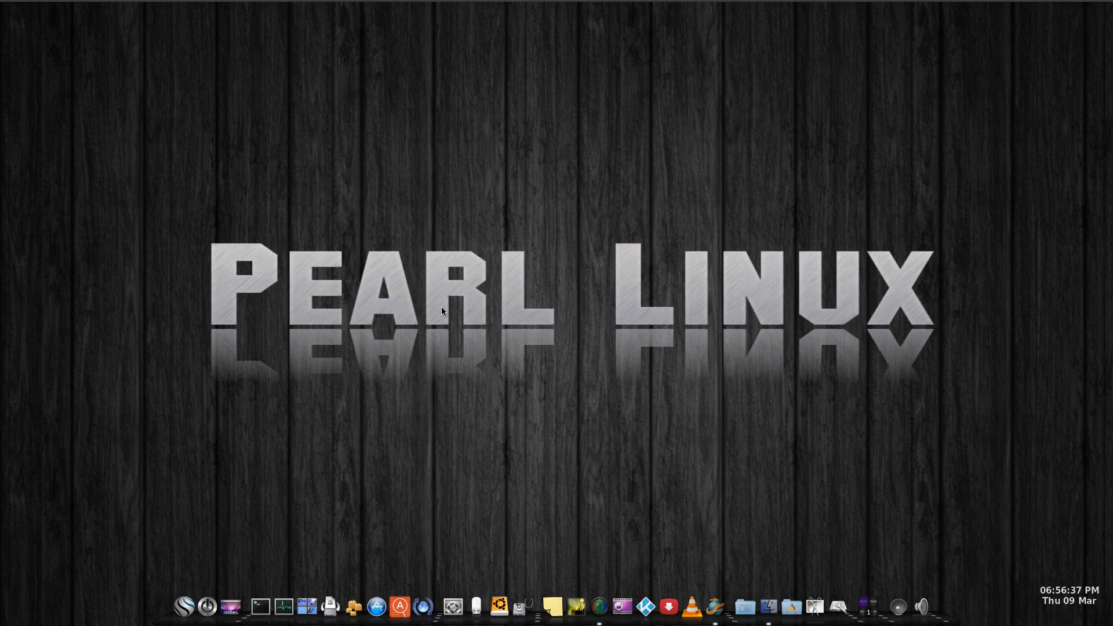
pyautogui.moveTo(666, 367)
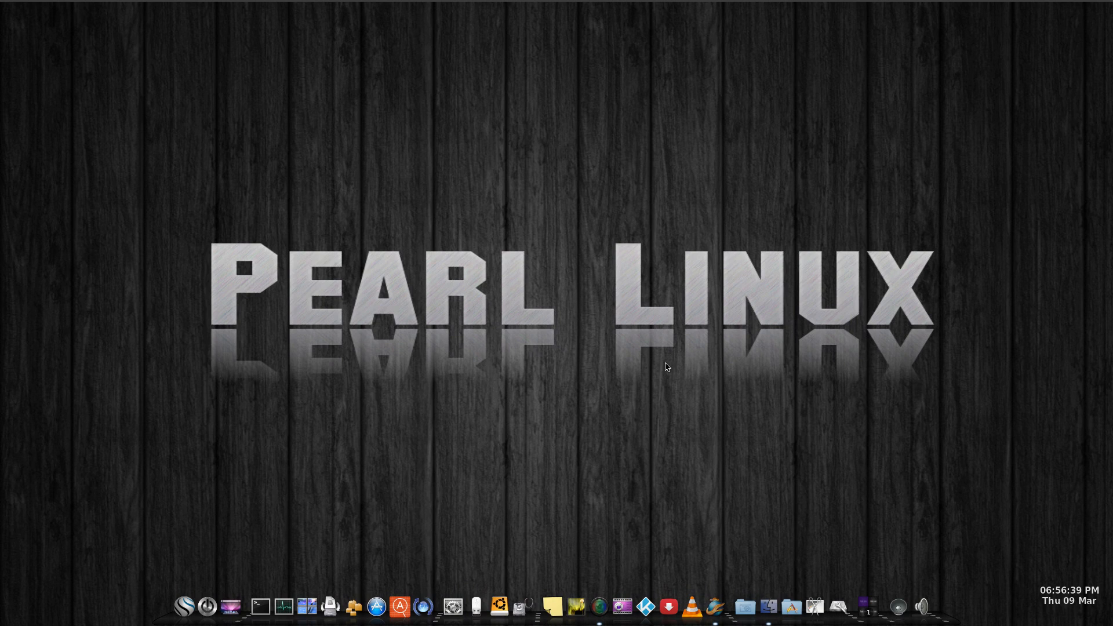
pyautogui.moveTo(627, 229)
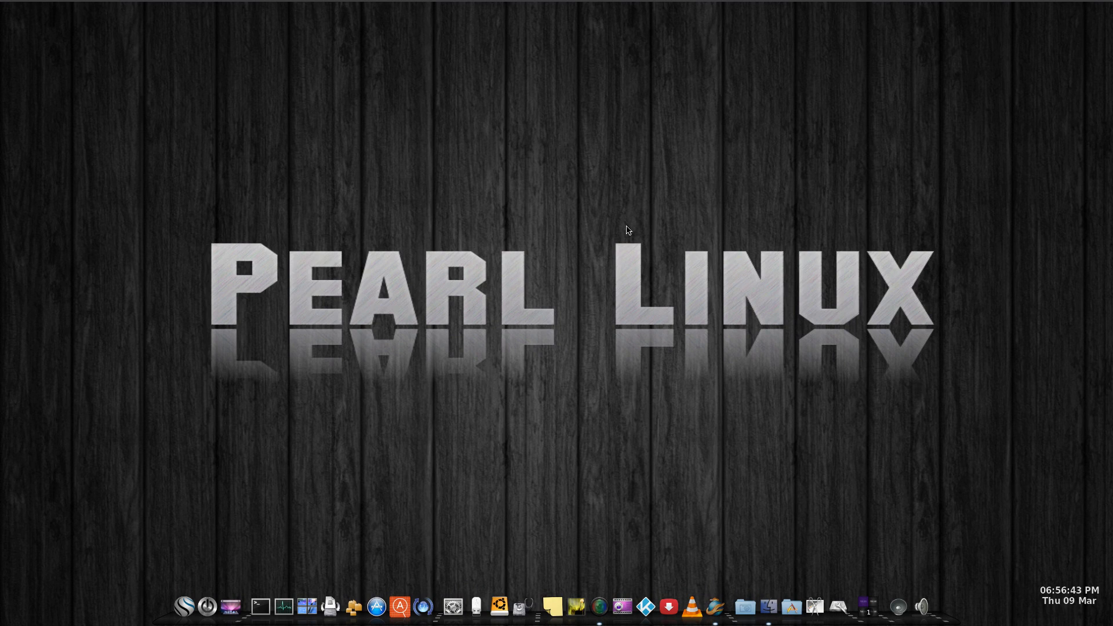
pyautogui.moveTo(438, 242)
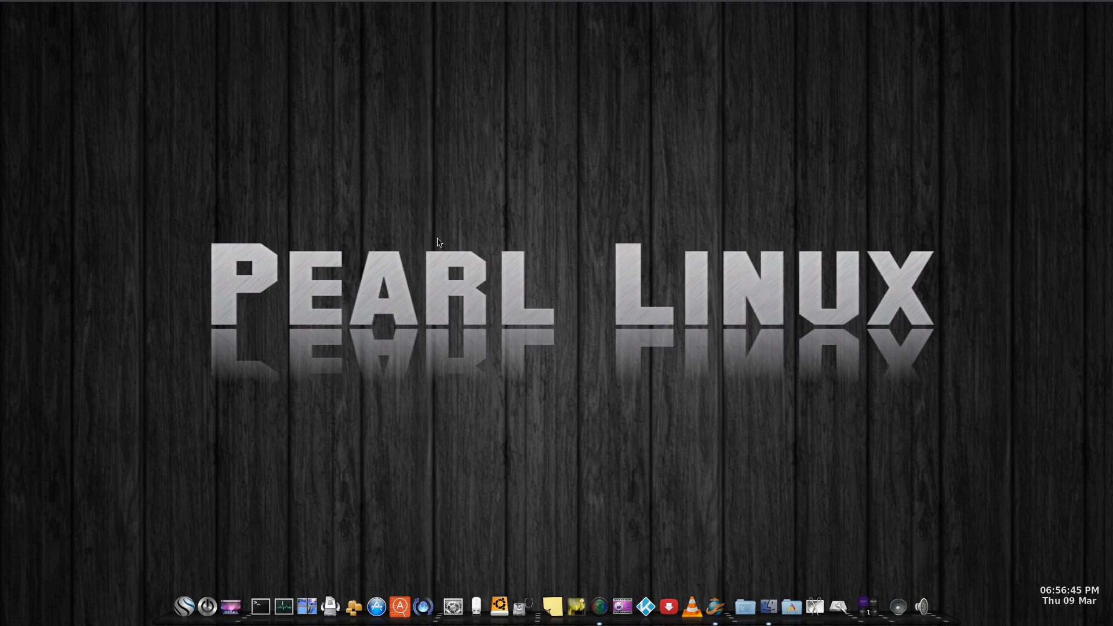
pyautogui.moveTo(323, 292)
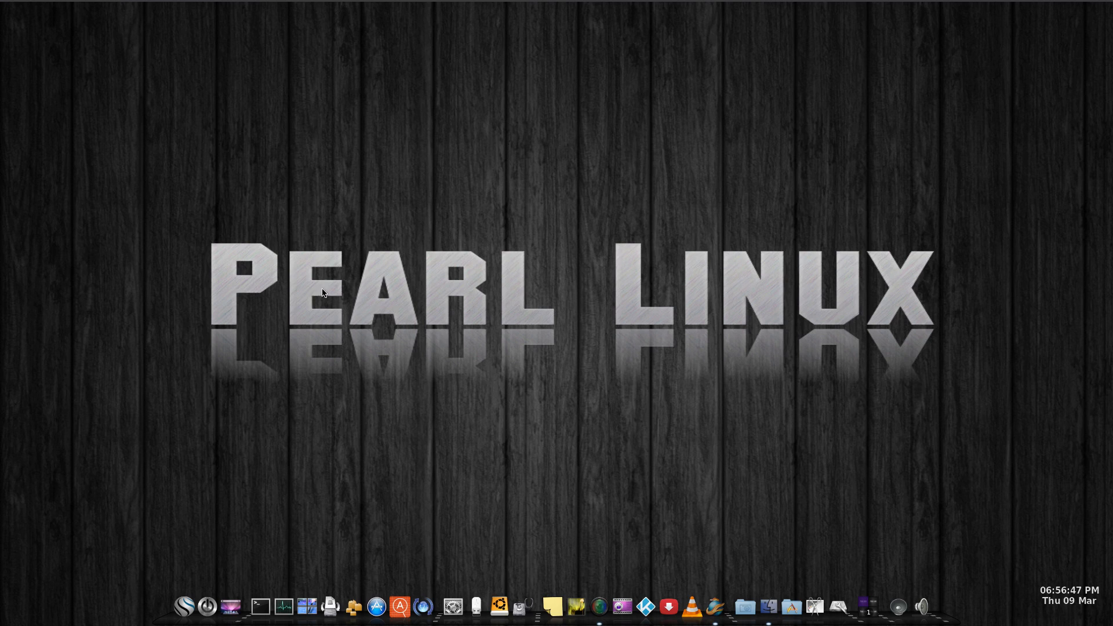
pyautogui.moveTo(395, 182)
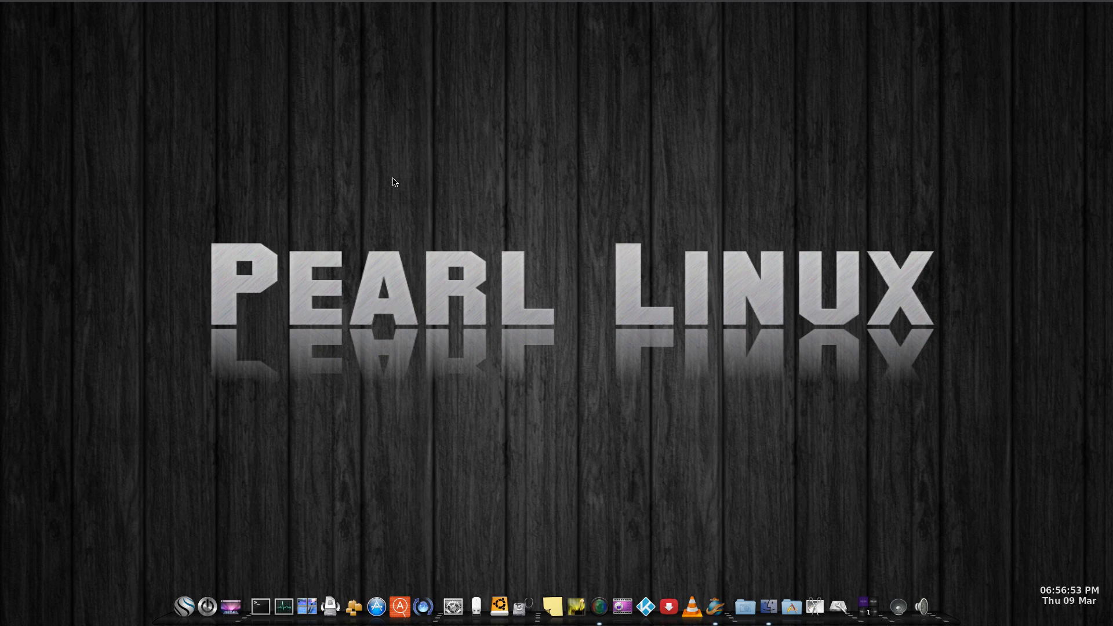
pyautogui.moveTo(366, 175)
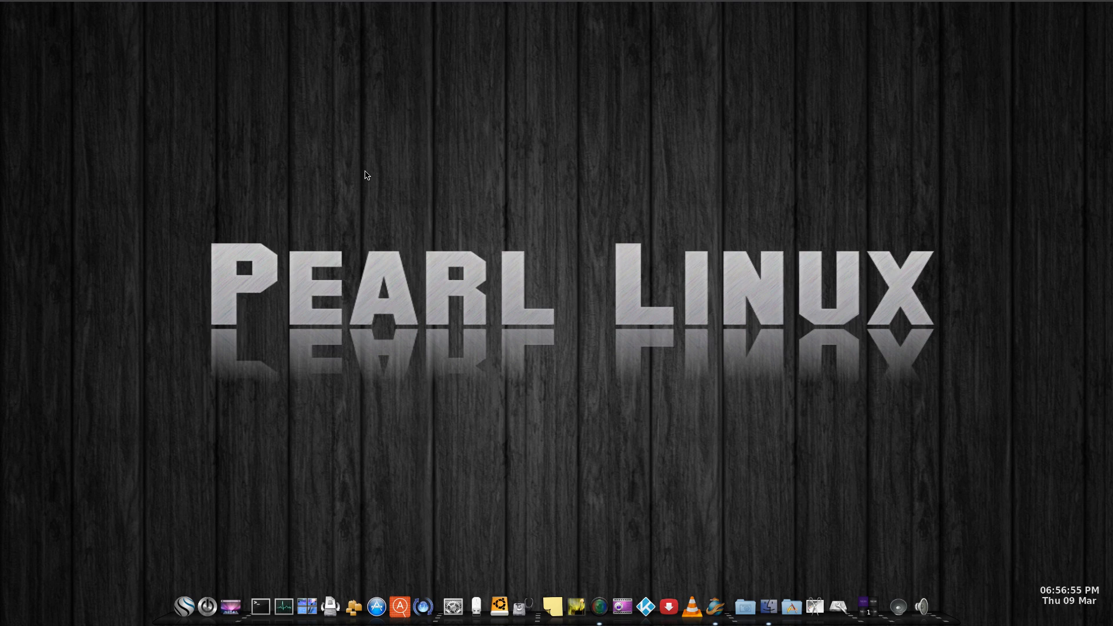
pyautogui.moveTo(886, 368)
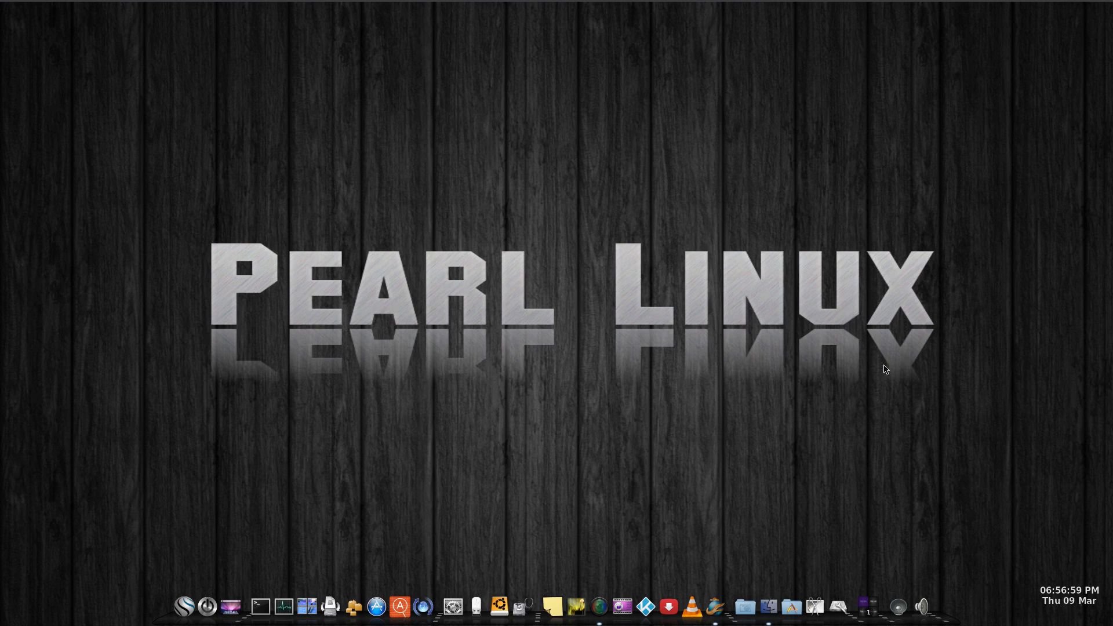
pyautogui.moveTo(454, 296)
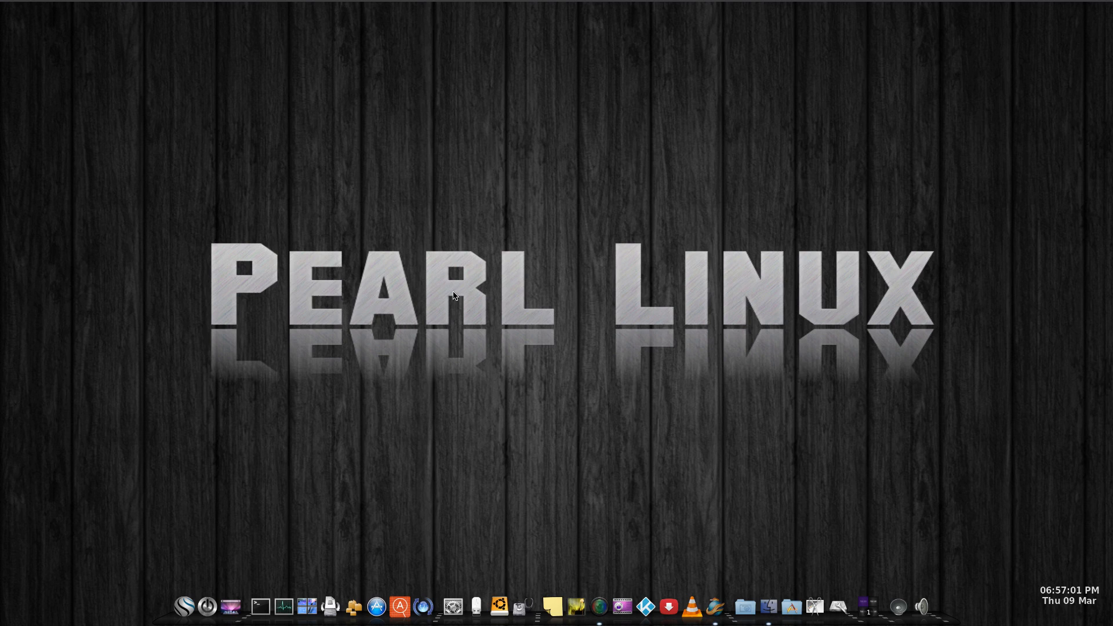
pyautogui.moveTo(417, 322)
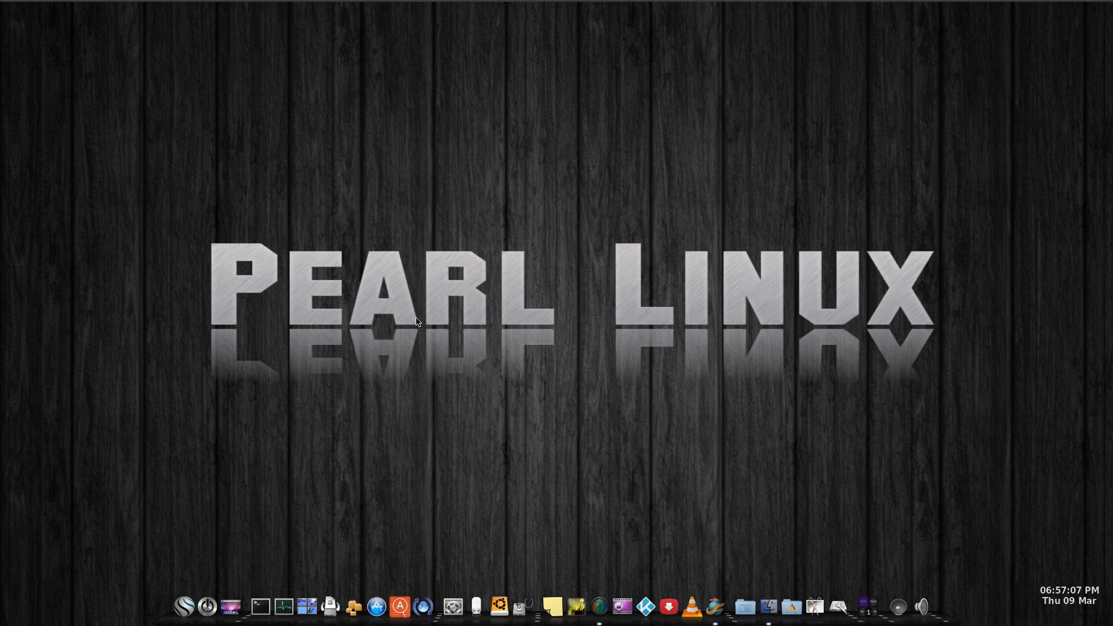
pyautogui.moveTo(584, 285)
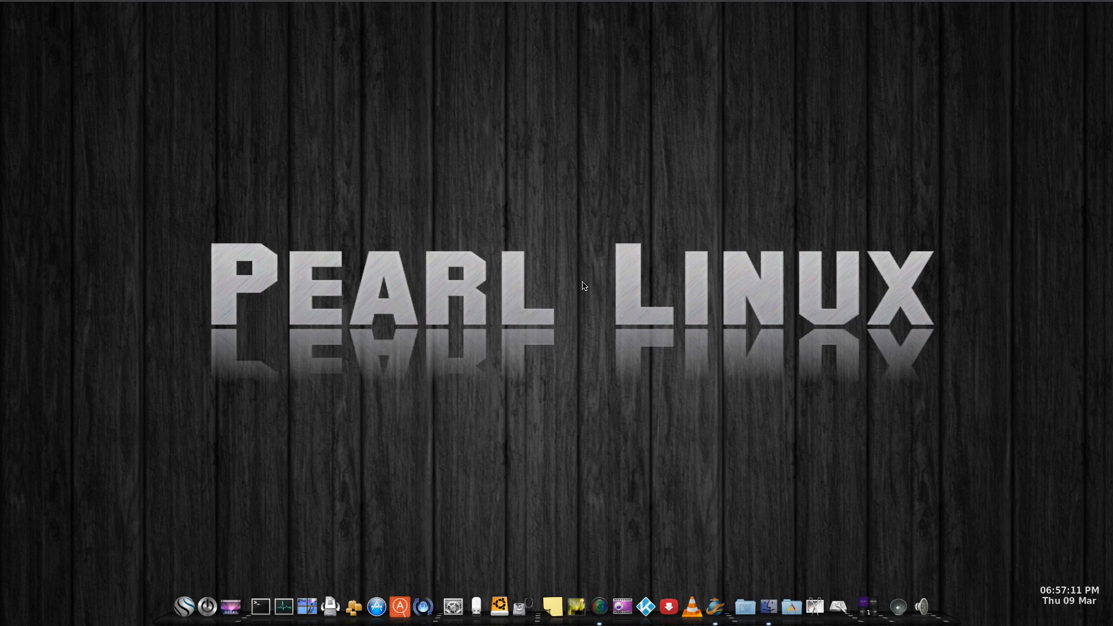
pyautogui.moveTo(560, 244)
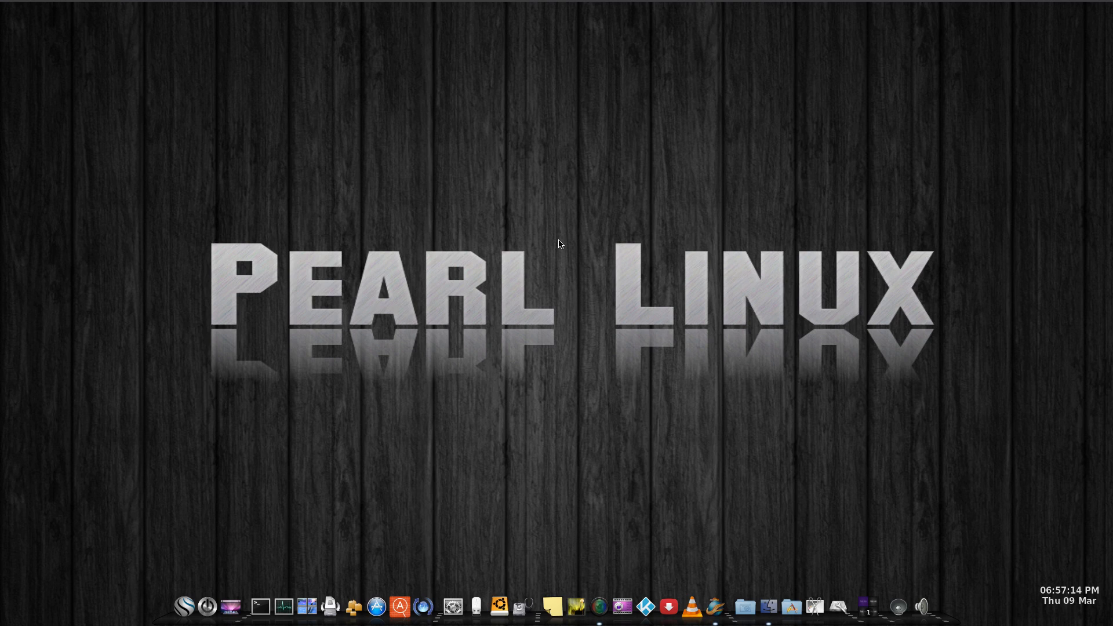
pyautogui.moveTo(238, 240)
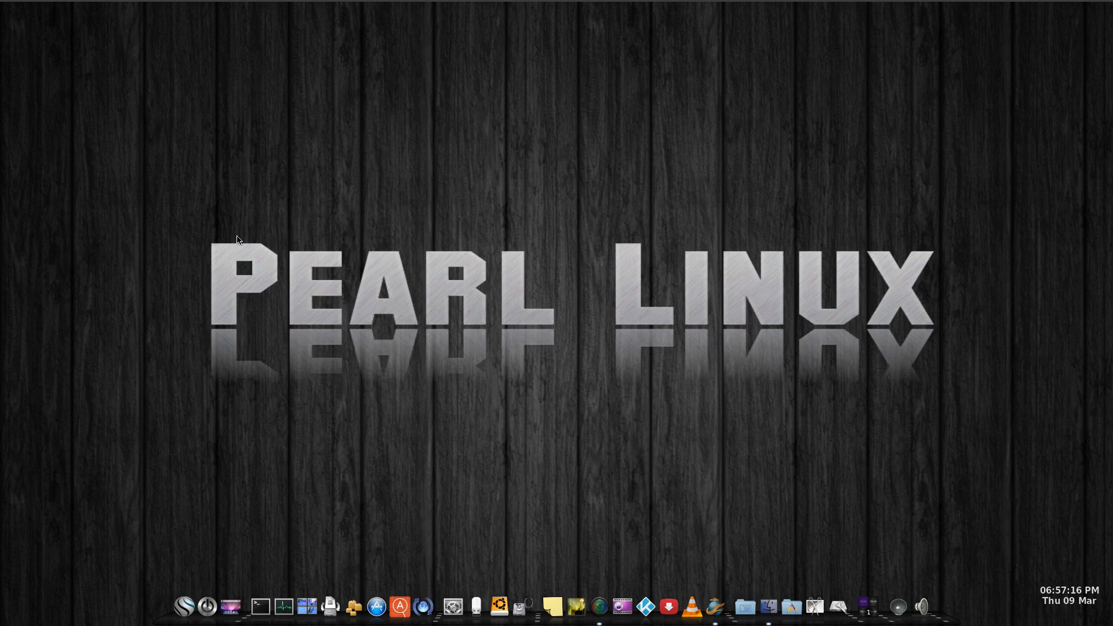
pyautogui.moveTo(193, 239)
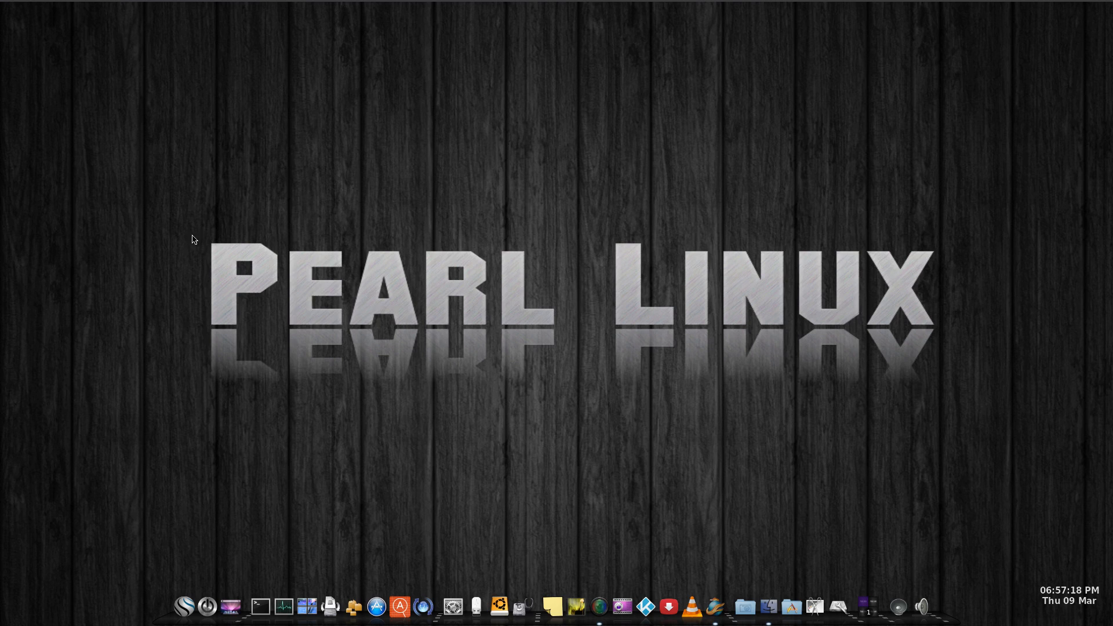
pyautogui.moveTo(483, 379)
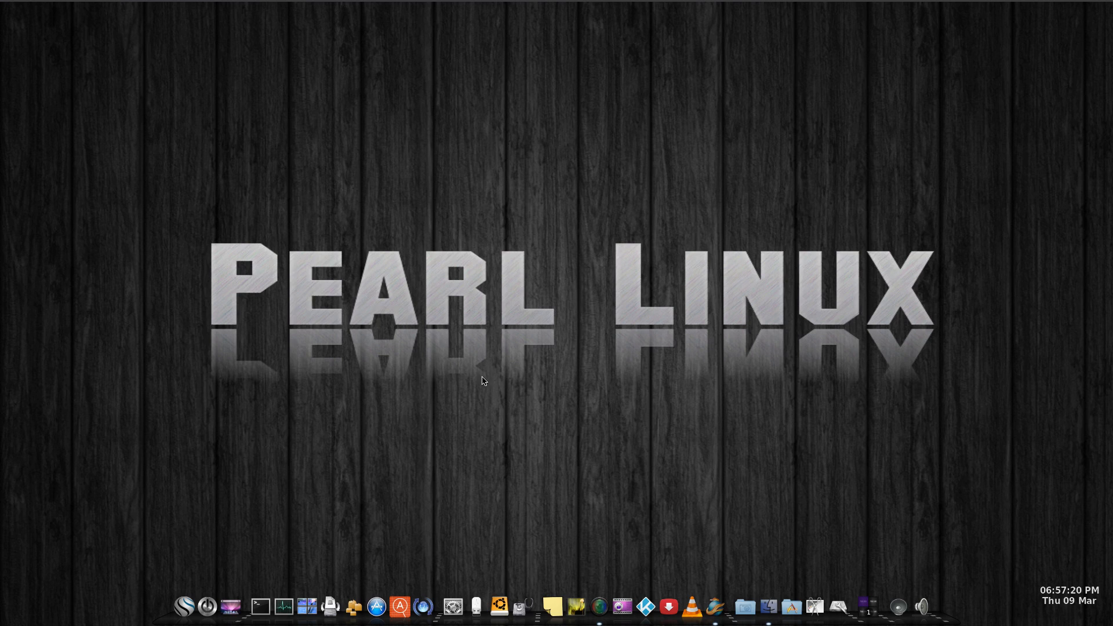
pyautogui.moveTo(797, 423)
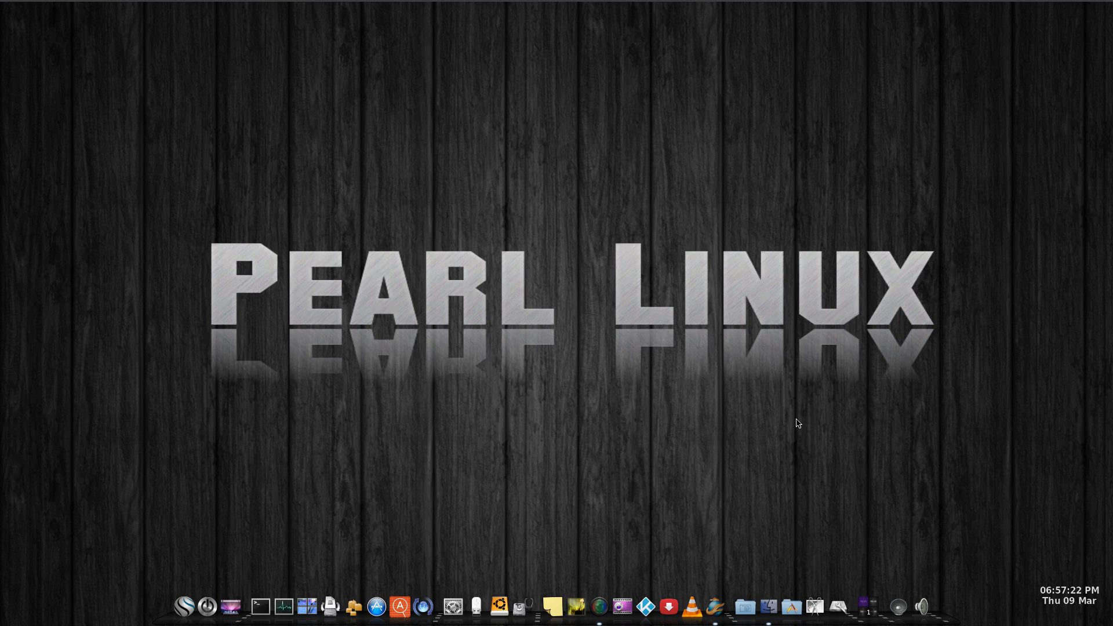